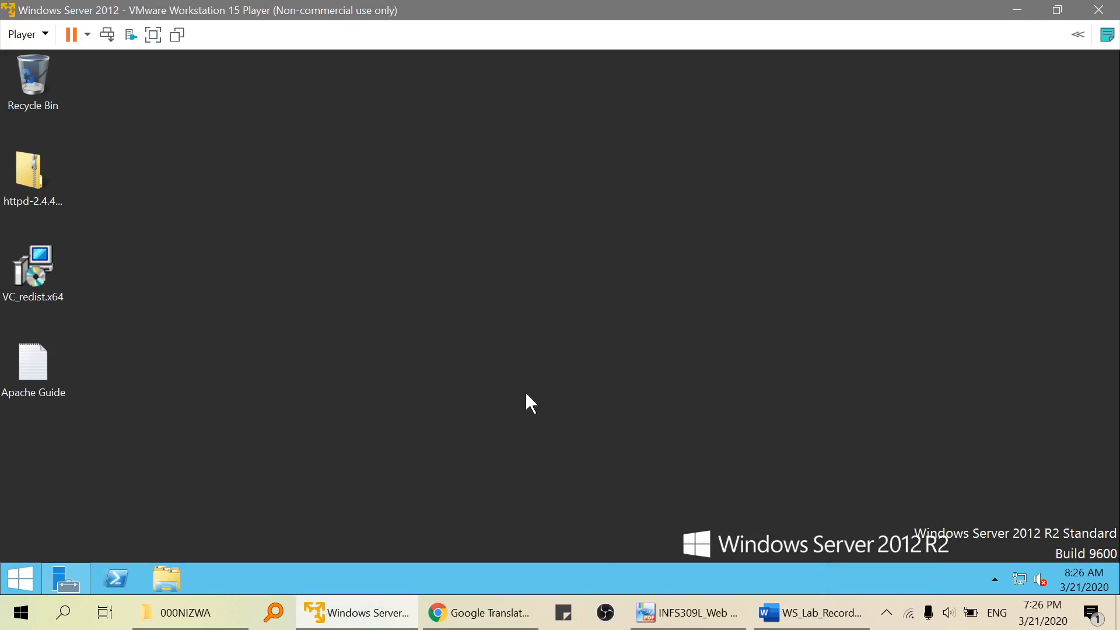
pyautogui.moveTo(821, 579)
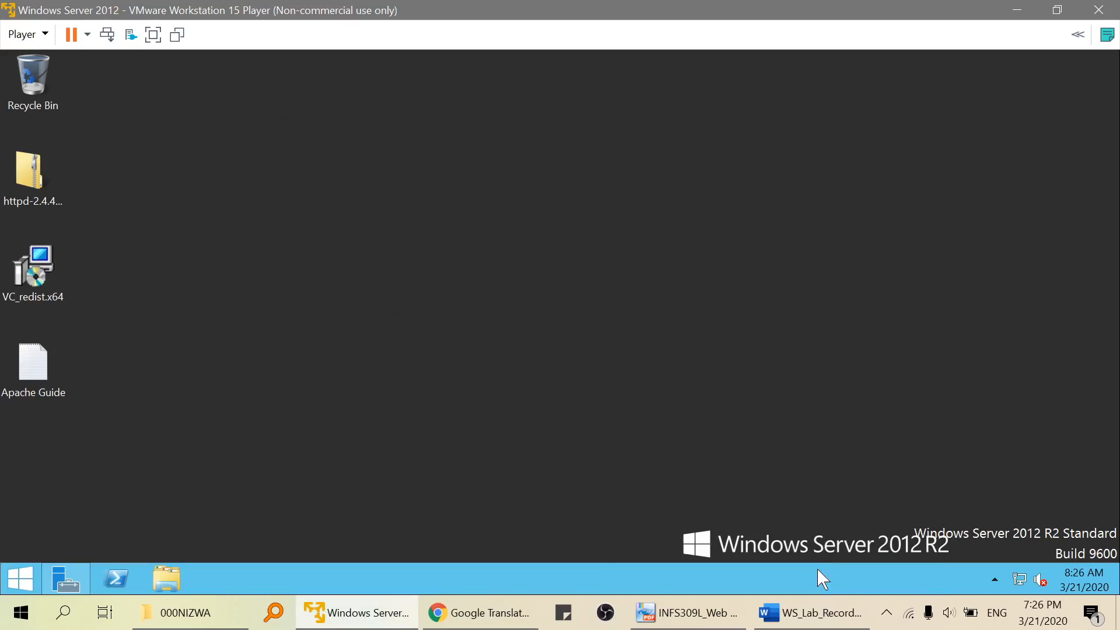
pyautogui.moveTo(770, 602)
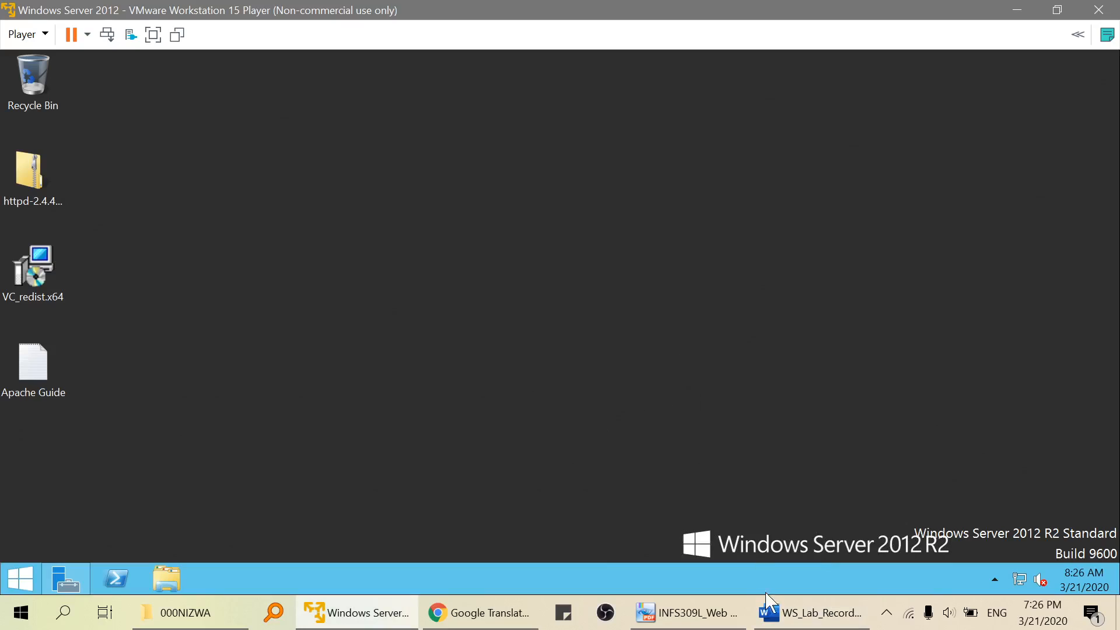
# - Bring the WS_Lab_Record document forward and scroll its procedure down to Step 7, cmd as administrator
pyautogui.click(810, 612)
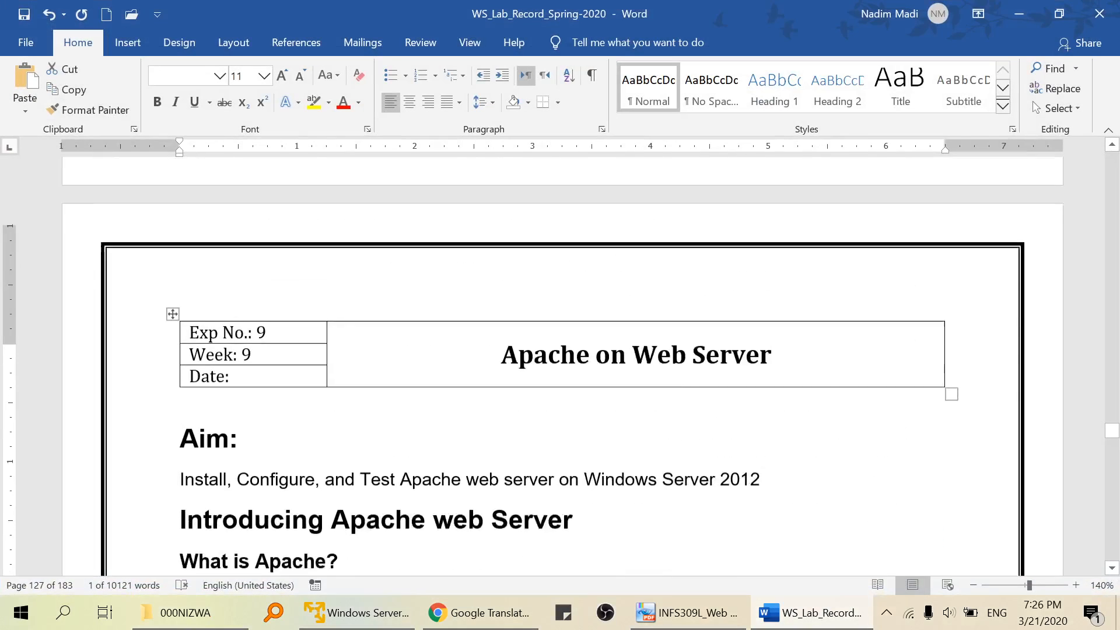
pyautogui.scroll(-3)
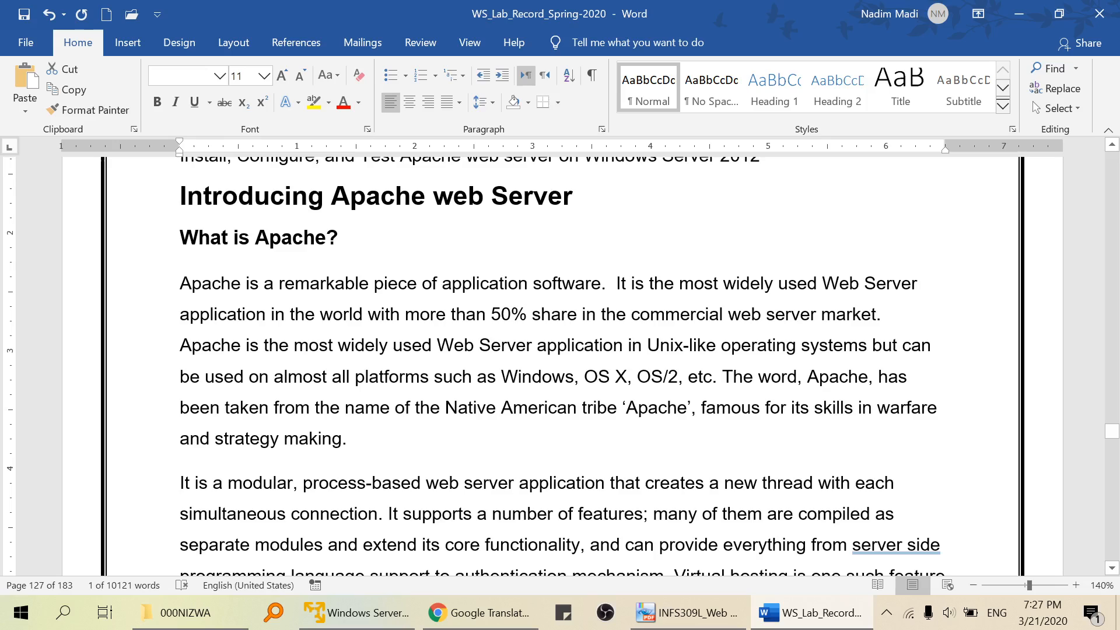
pyautogui.scroll(-3)
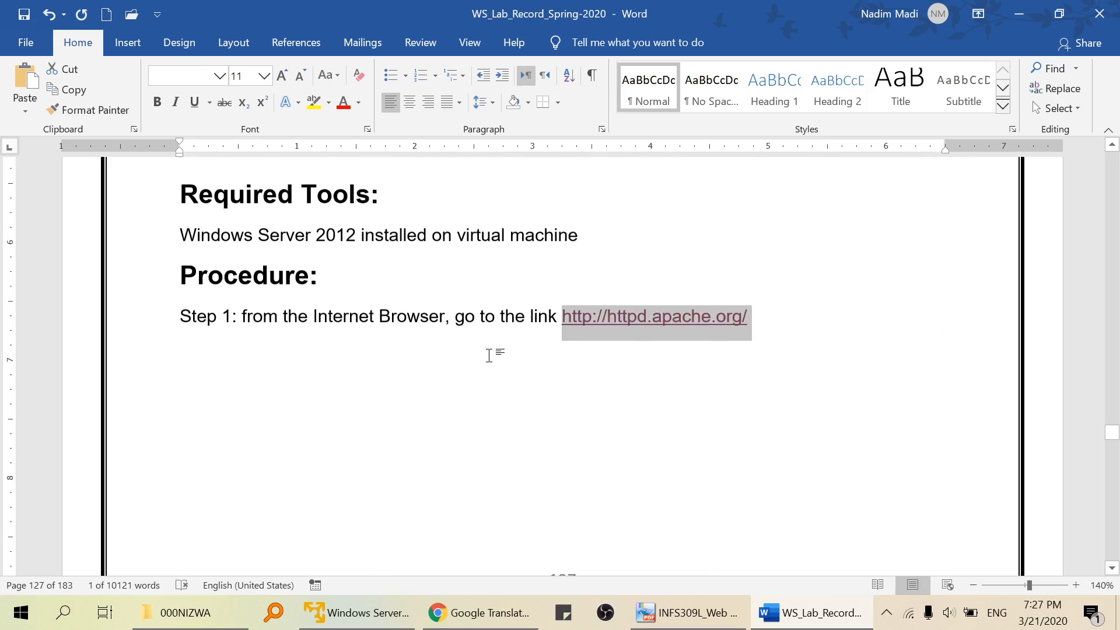
pyautogui.click(653, 316)
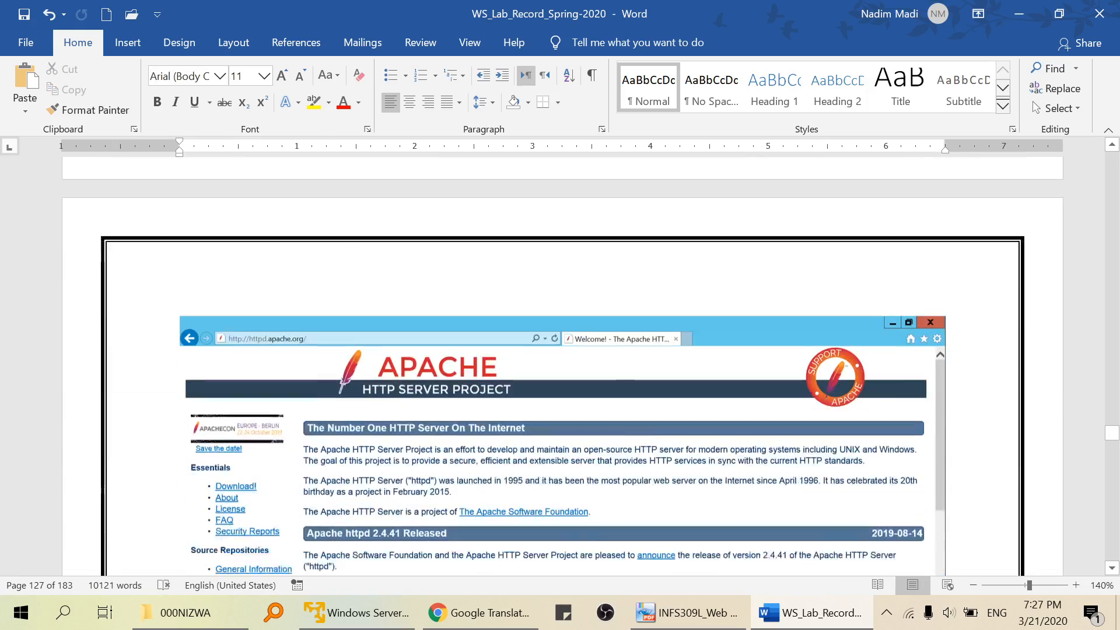
pyautogui.scroll(-3)
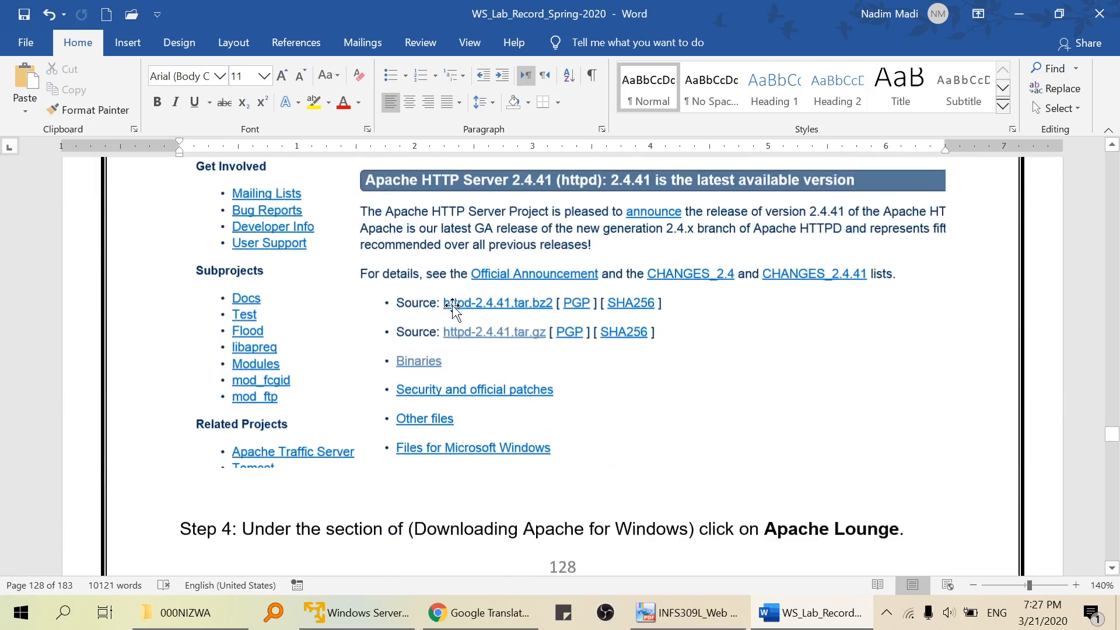
pyautogui.scroll(-3)
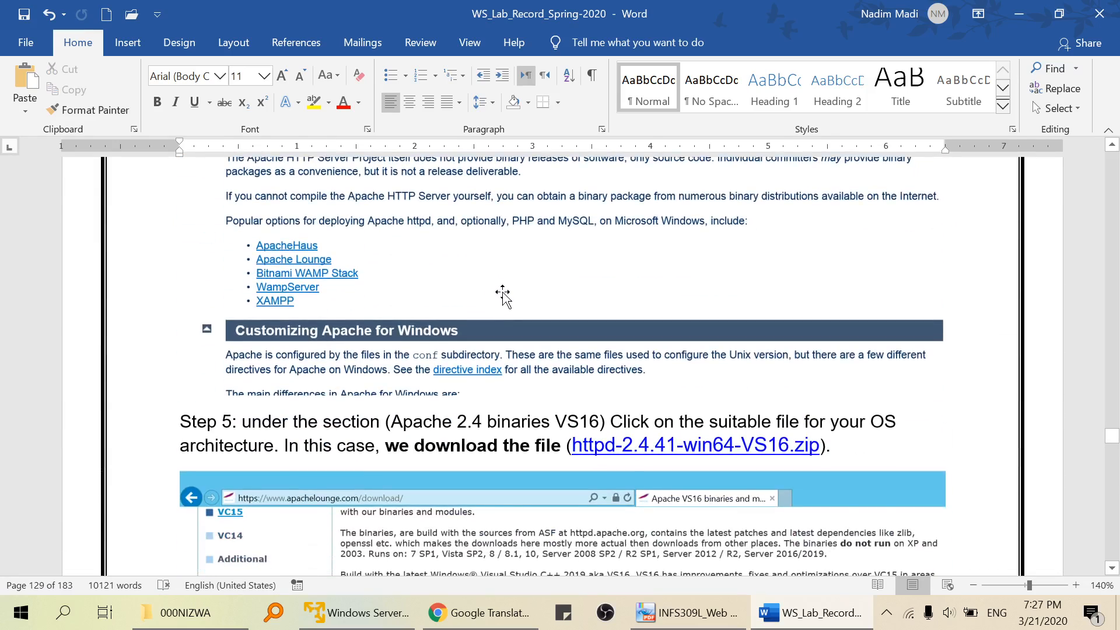
pyautogui.scroll(-3)
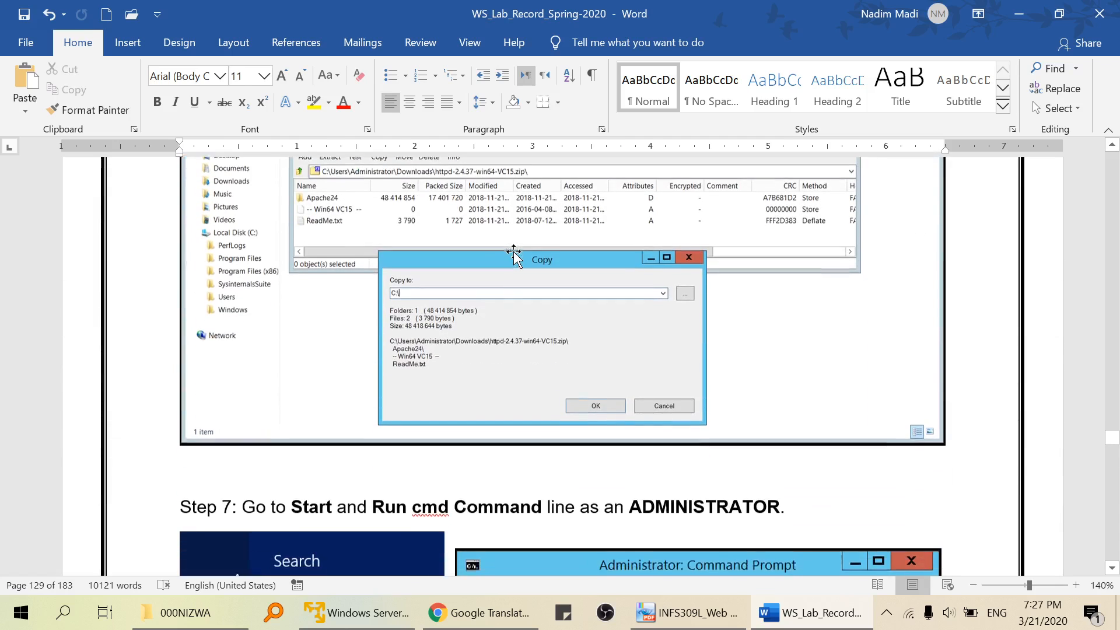
# - Bring the Windows Server VM window to the front from the taskbar
pyautogui.click(356, 612)
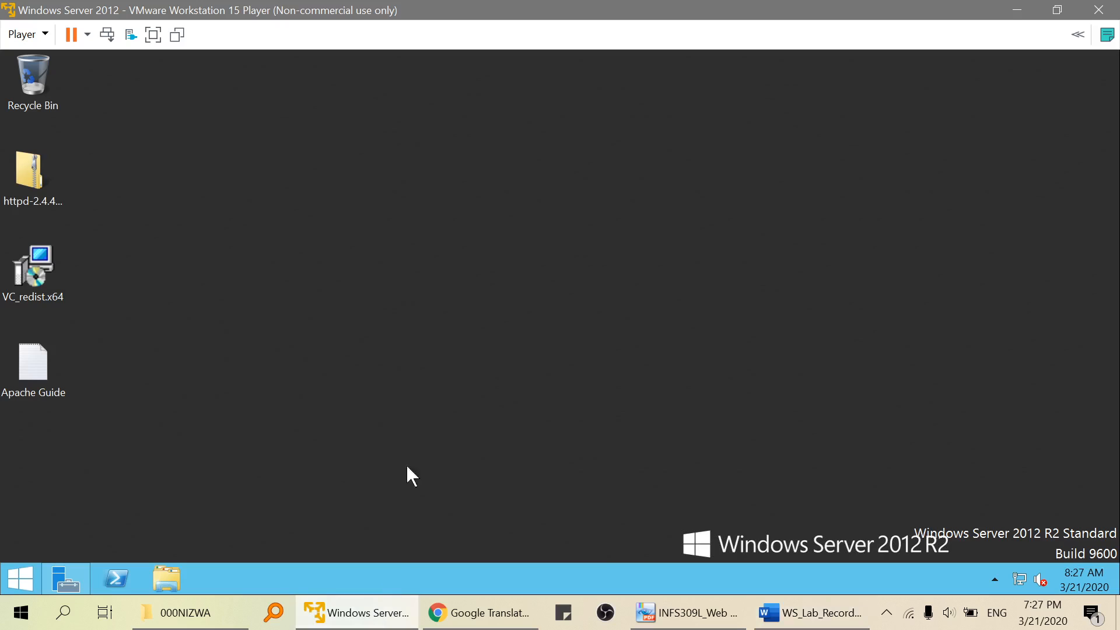
pyautogui.moveTo(378, 474)
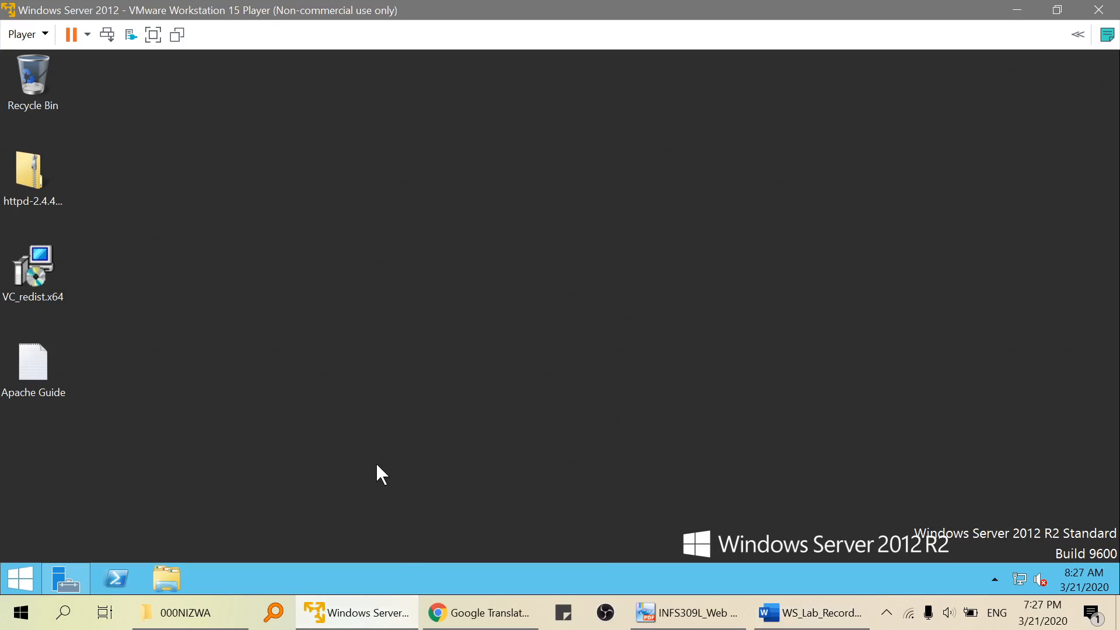
pyautogui.moveTo(455, 435)
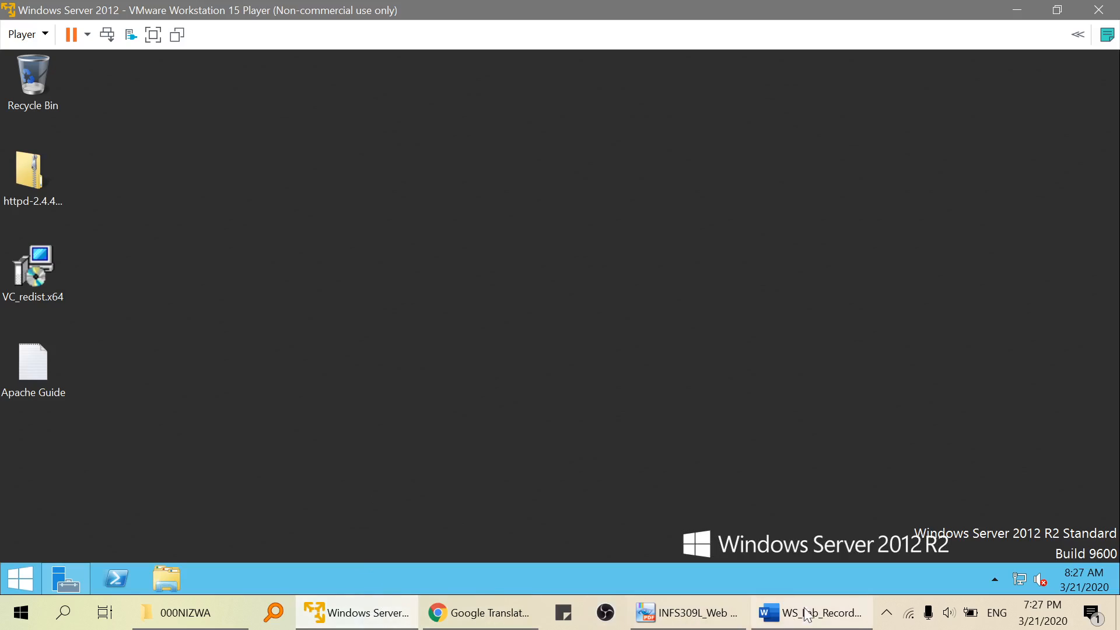
pyautogui.click(810, 612)
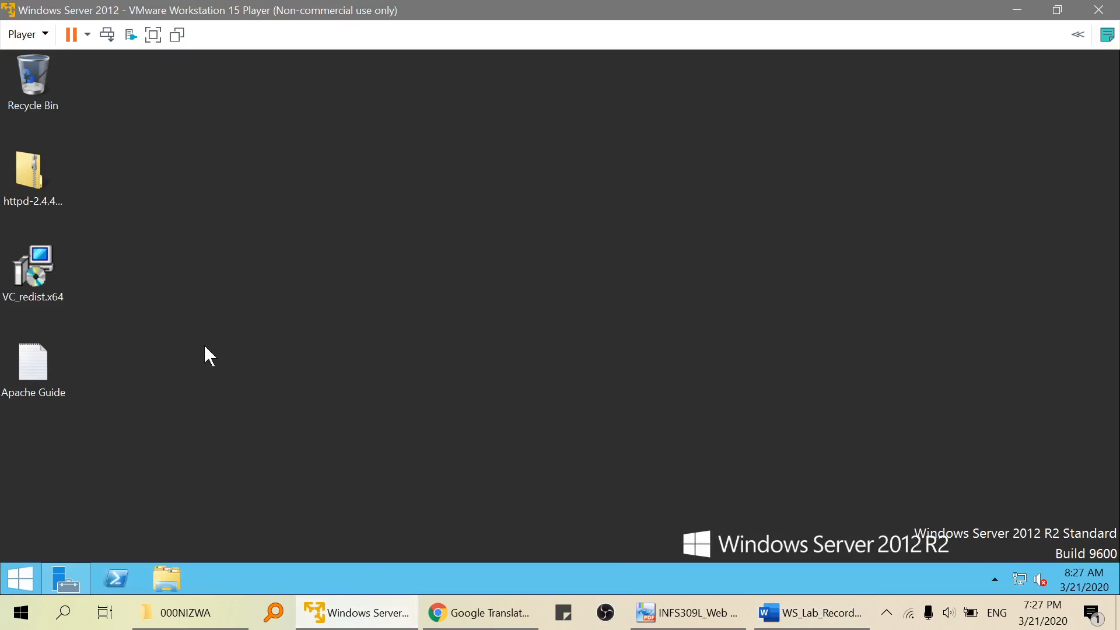
pyautogui.click(811, 612)
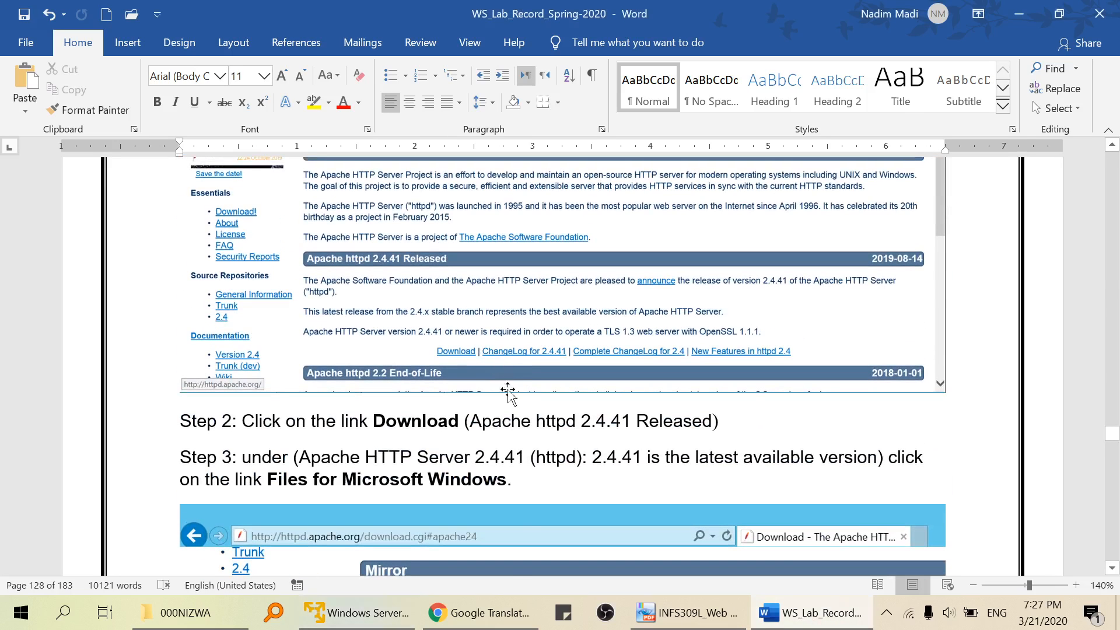
pyautogui.moveTo(458, 597)
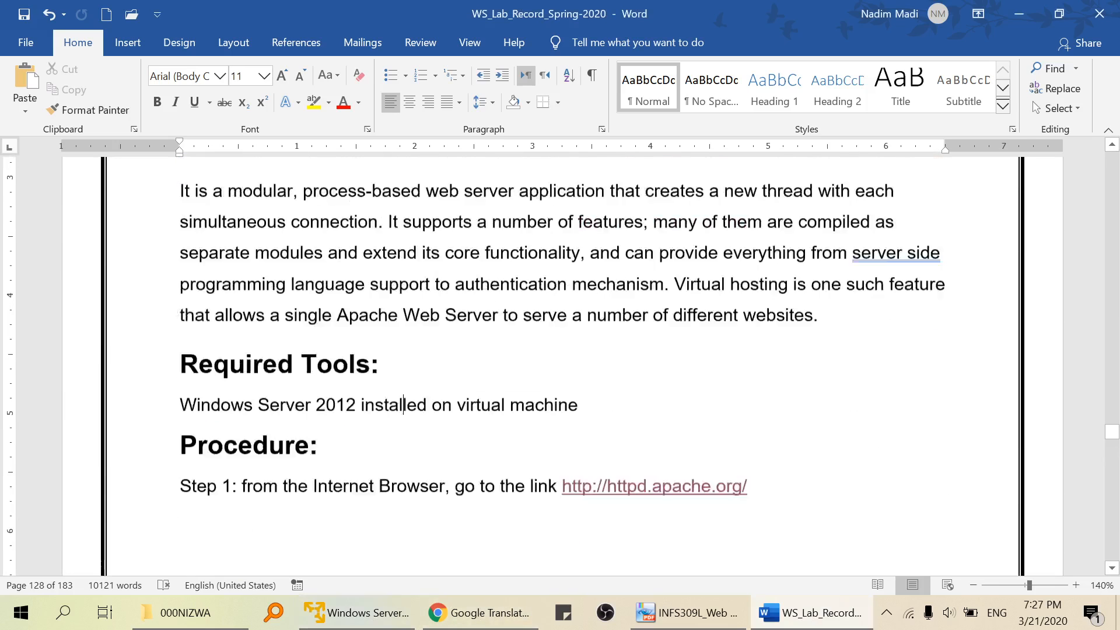
pyautogui.scroll(-3)
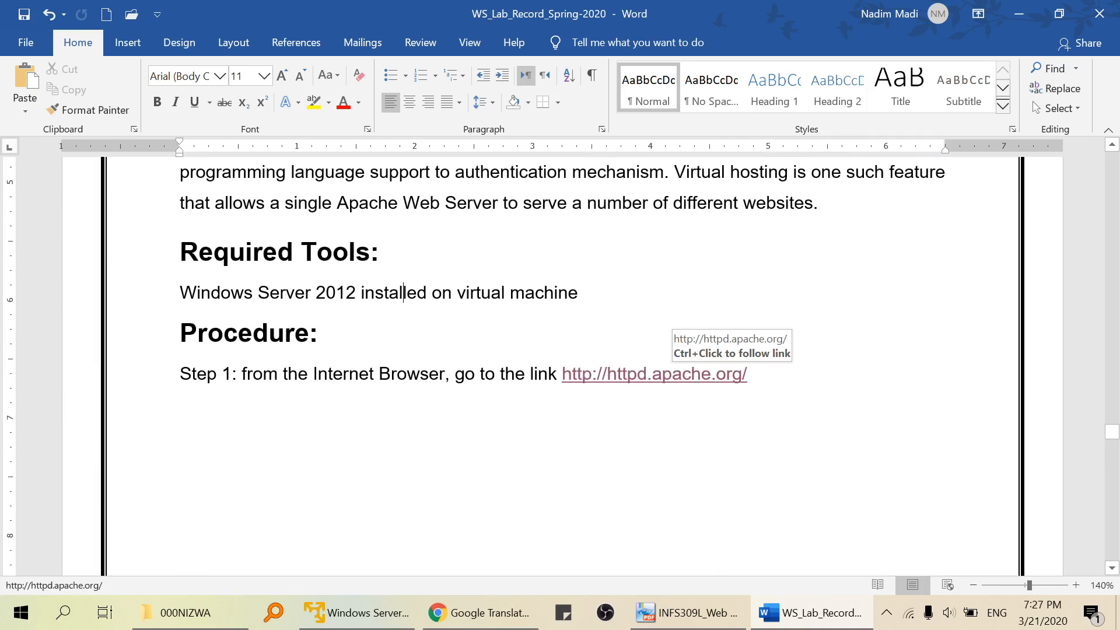
# - Follow the httpd.apache.org link in Chrome and reach the httpd 2.4.41 download page
pyautogui.click(654, 373)
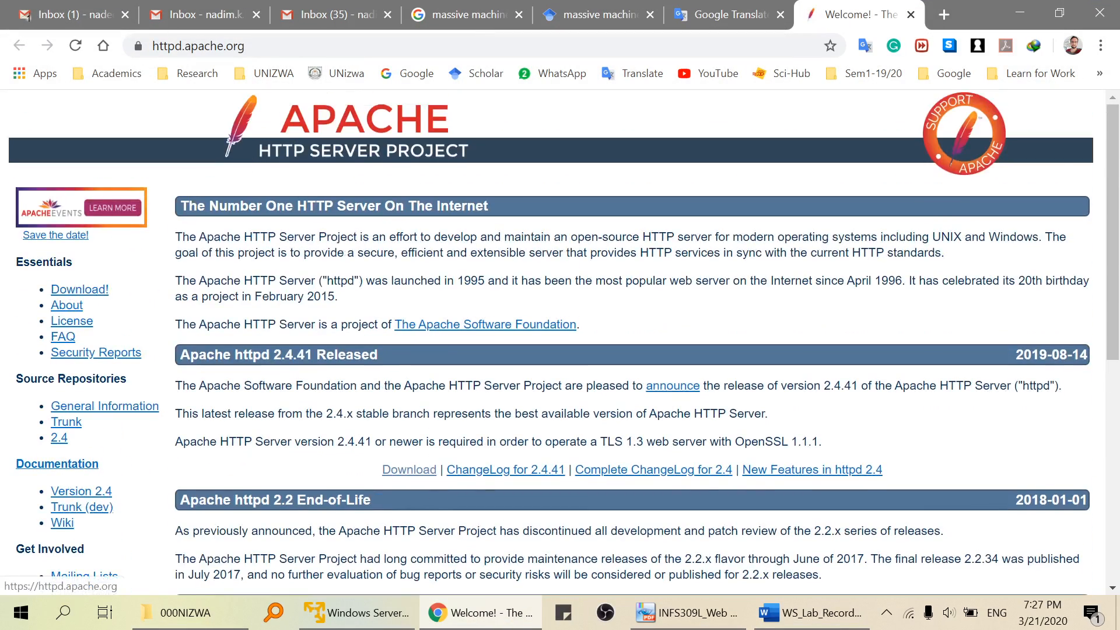
pyautogui.scroll(-3)
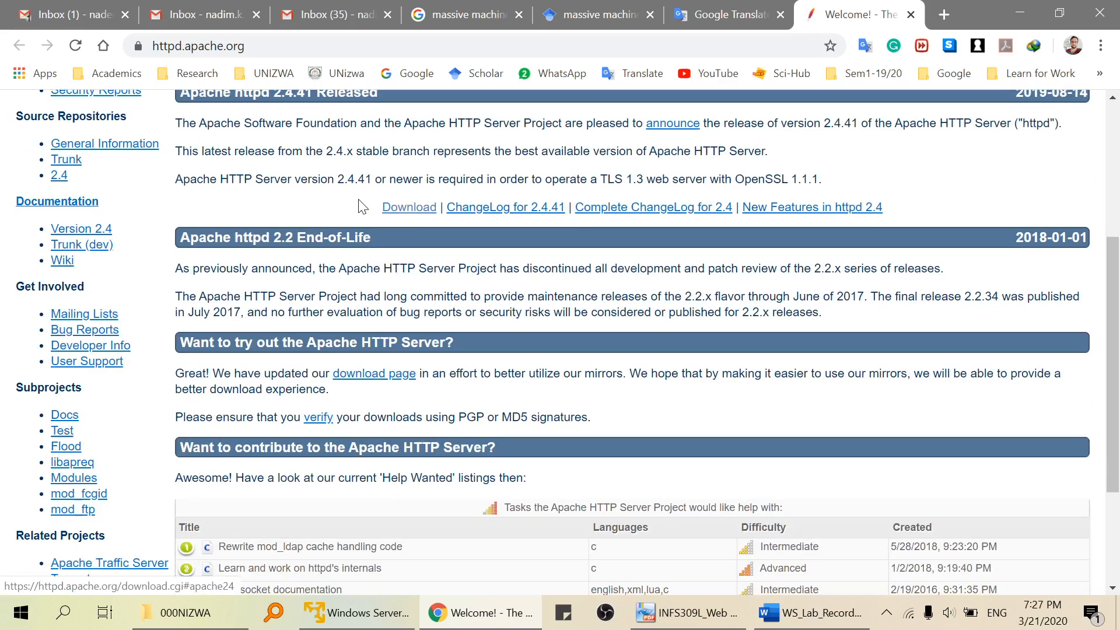
pyautogui.scroll(3)
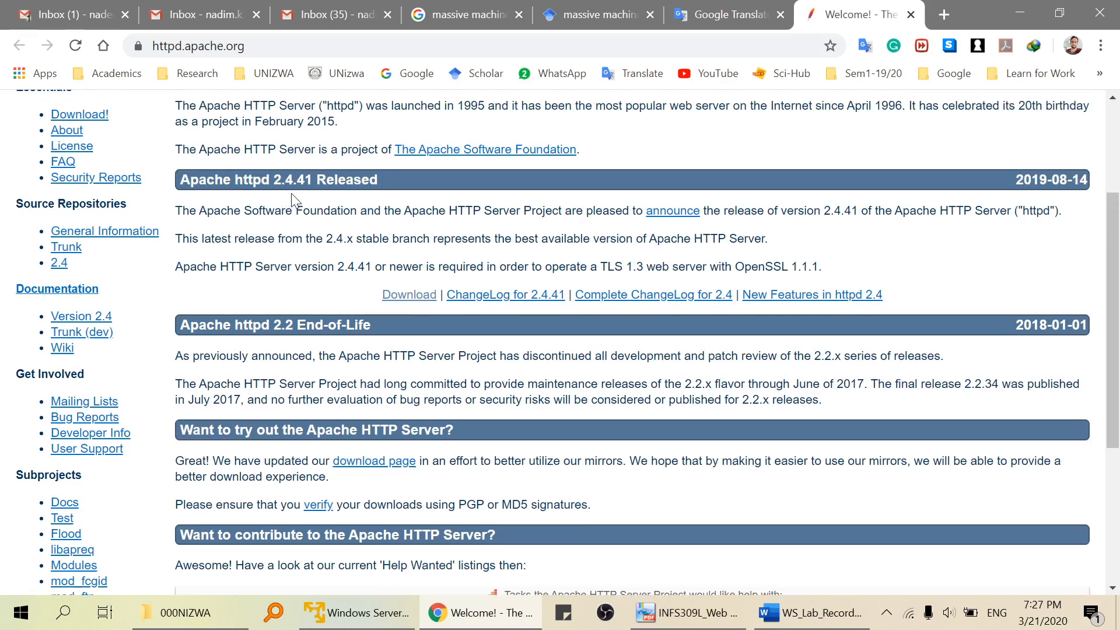
pyautogui.click(408, 294)
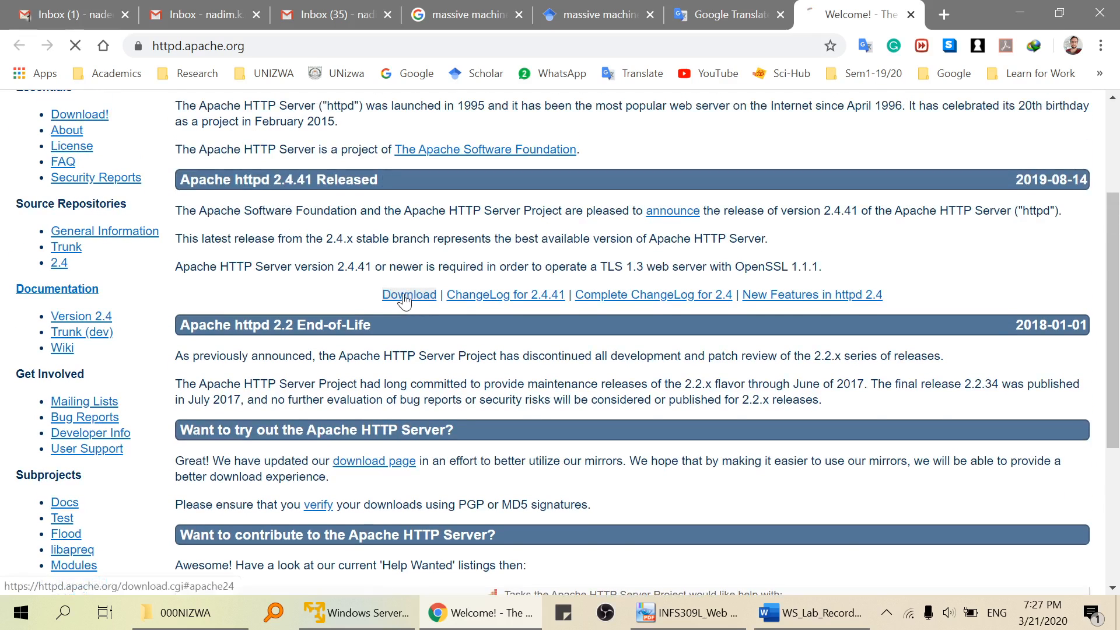
pyautogui.click(408, 294)
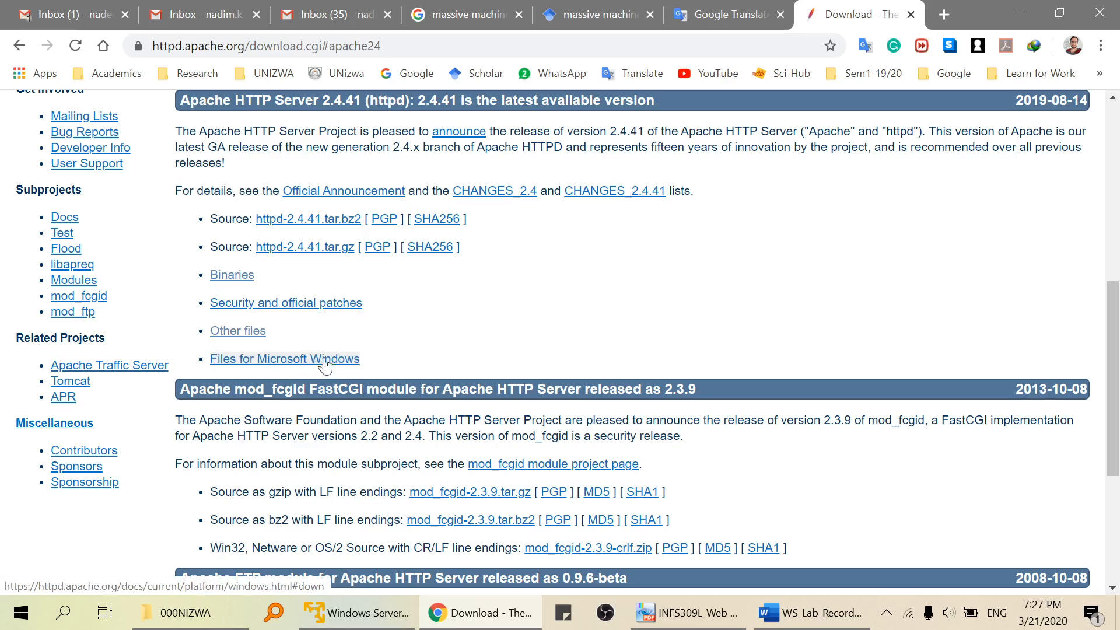
# - Follow the Files for Microsoft Windows link to Apache's Windows platform page
pyautogui.click(284, 359)
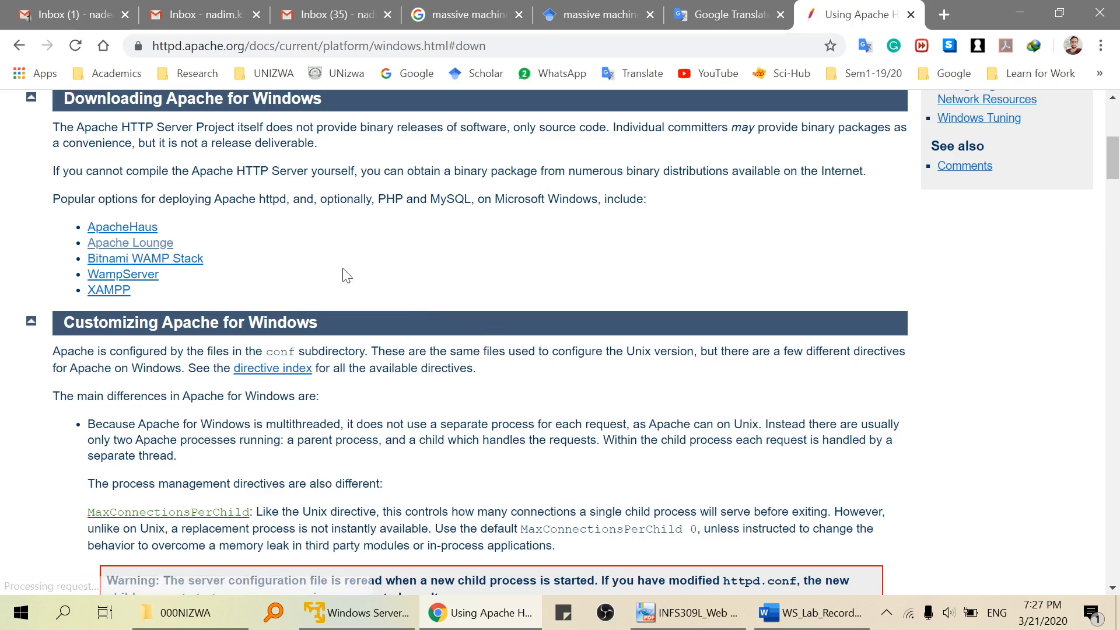
pyautogui.moveTo(142, 246)
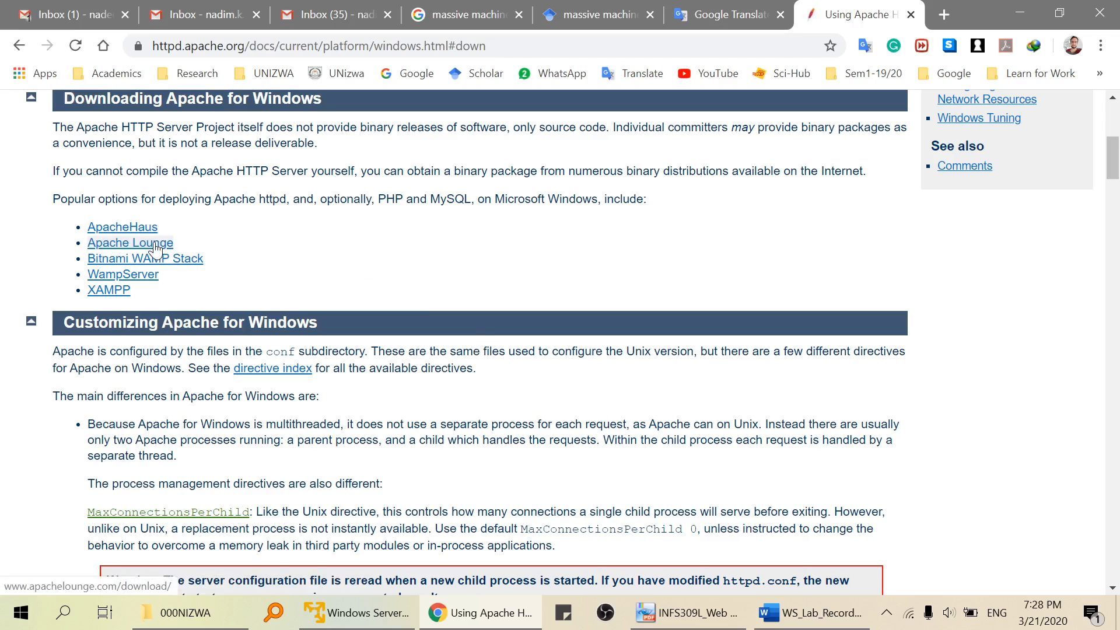
pyautogui.moveTo(339, 107)
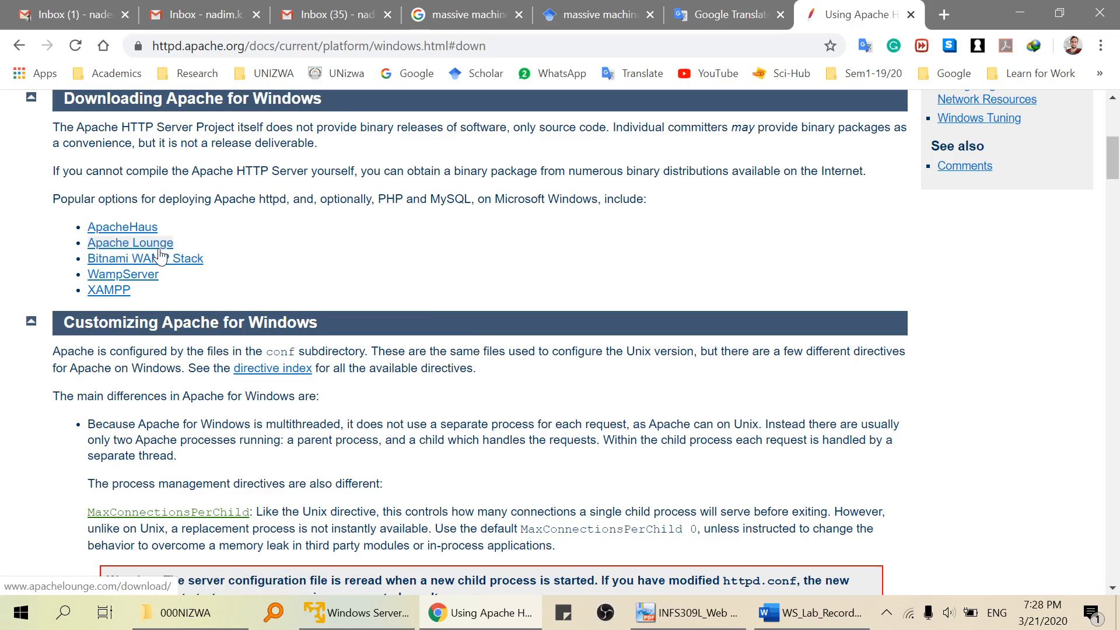
# - Go to the Apache Lounge page and scroll to the httpd 2.4.41 Win64 VS16 binaries
pyautogui.click(130, 242)
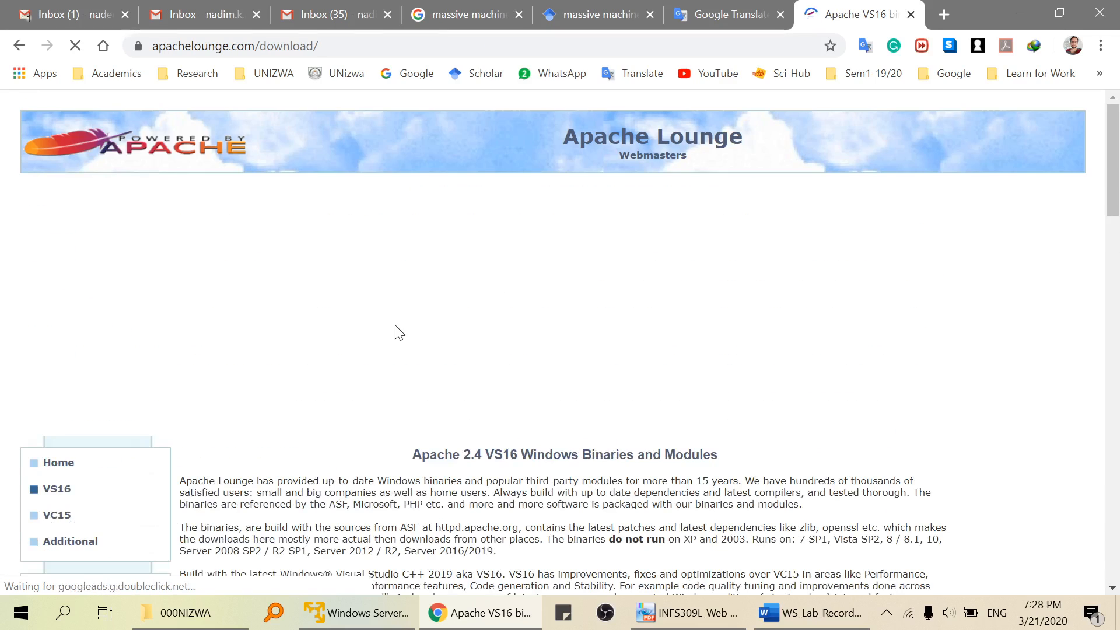
pyautogui.scroll(-3)
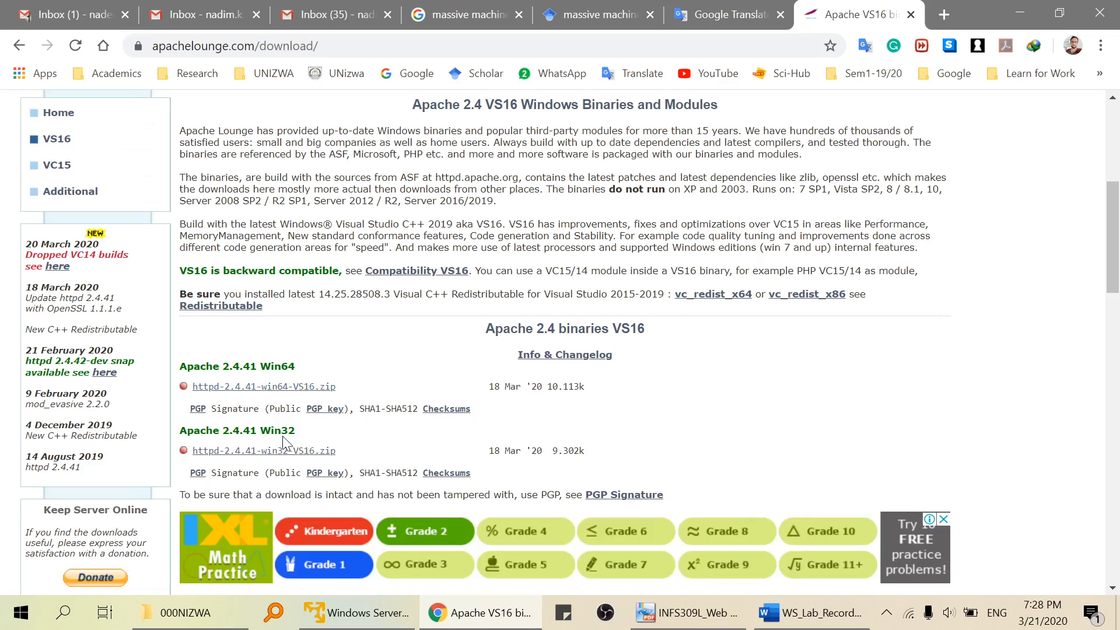
pyautogui.moveTo(262, 386)
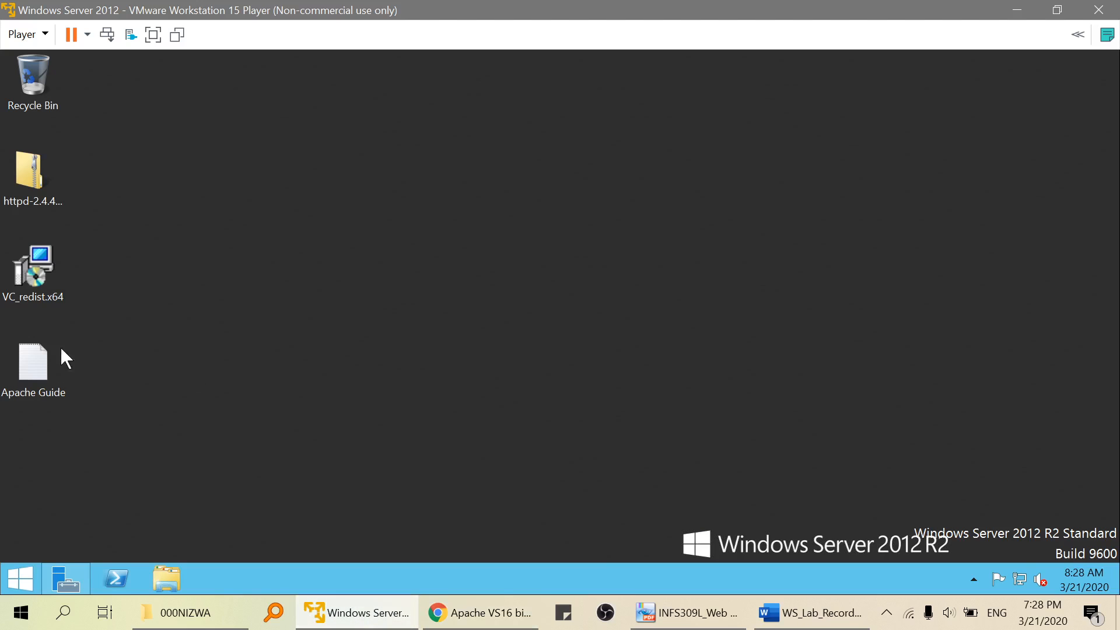
# - Select the downloaded httpd zip on the VM desktop, then minimize the VM to reveal Chrome
pyautogui.click(33, 172)
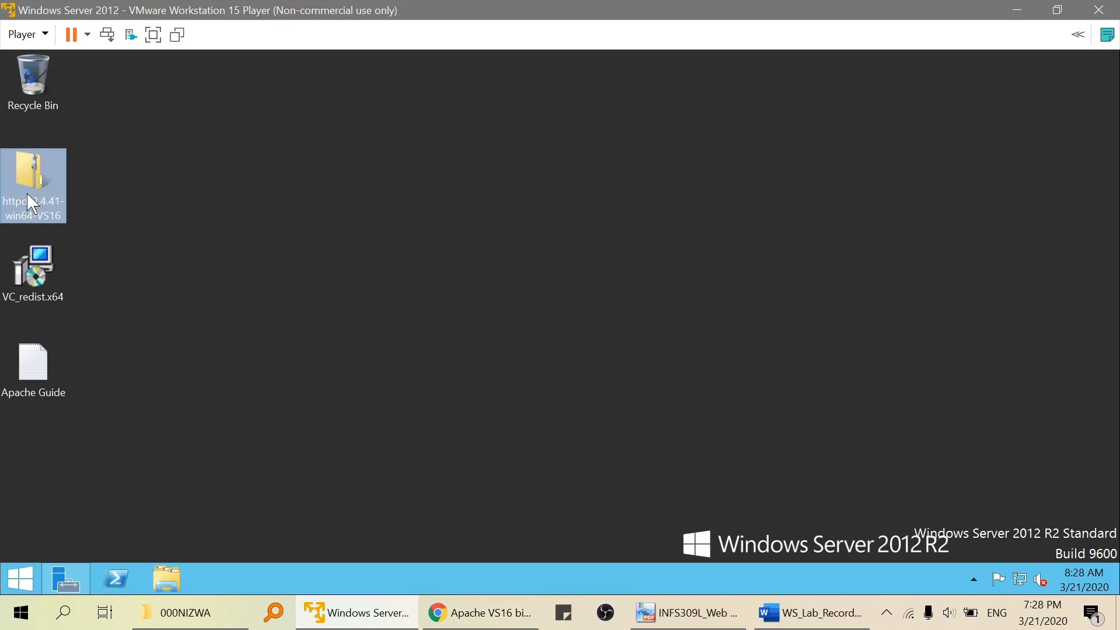
pyautogui.moveTo(32, 196)
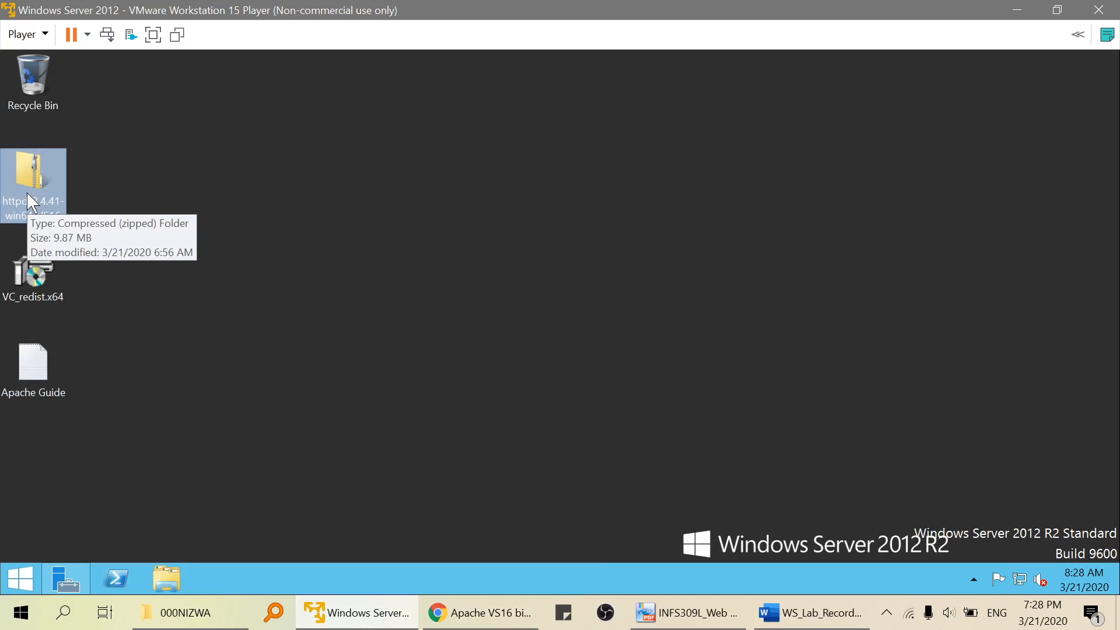
pyautogui.moveTo(427, 558)
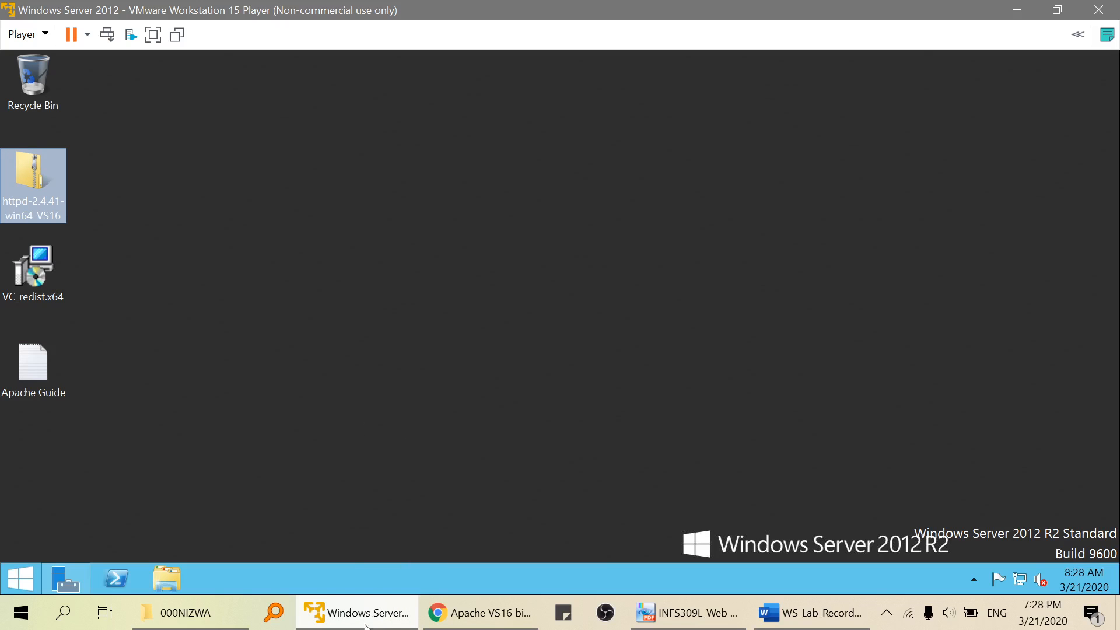
pyautogui.click(481, 612)
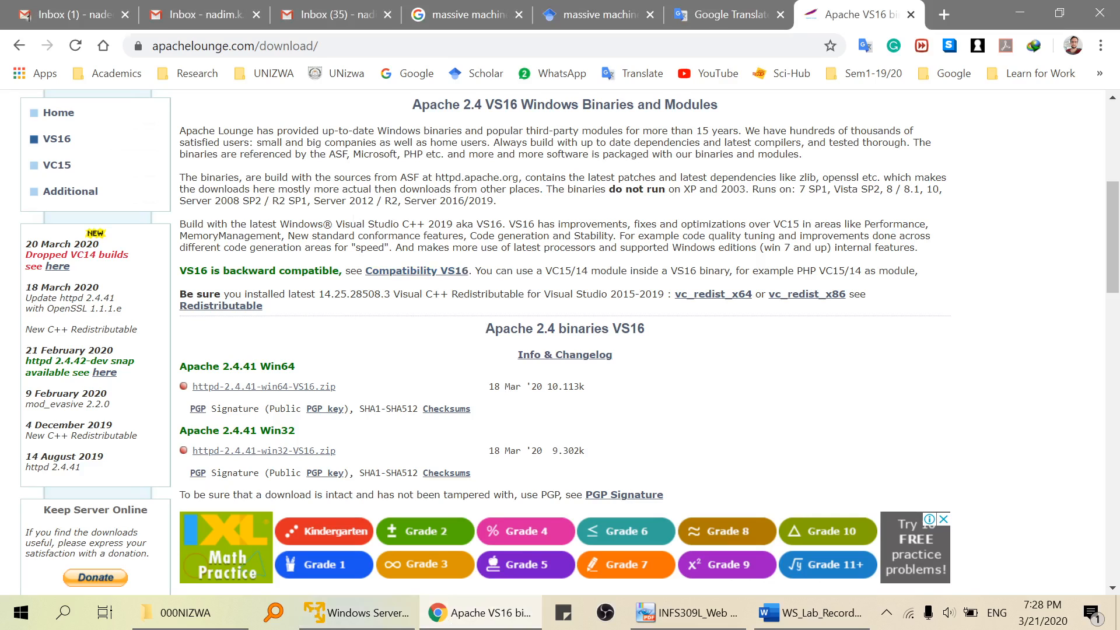
# - Bring the Windows Server VM back in front from the taskbar
pyautogui.click(355, 613)
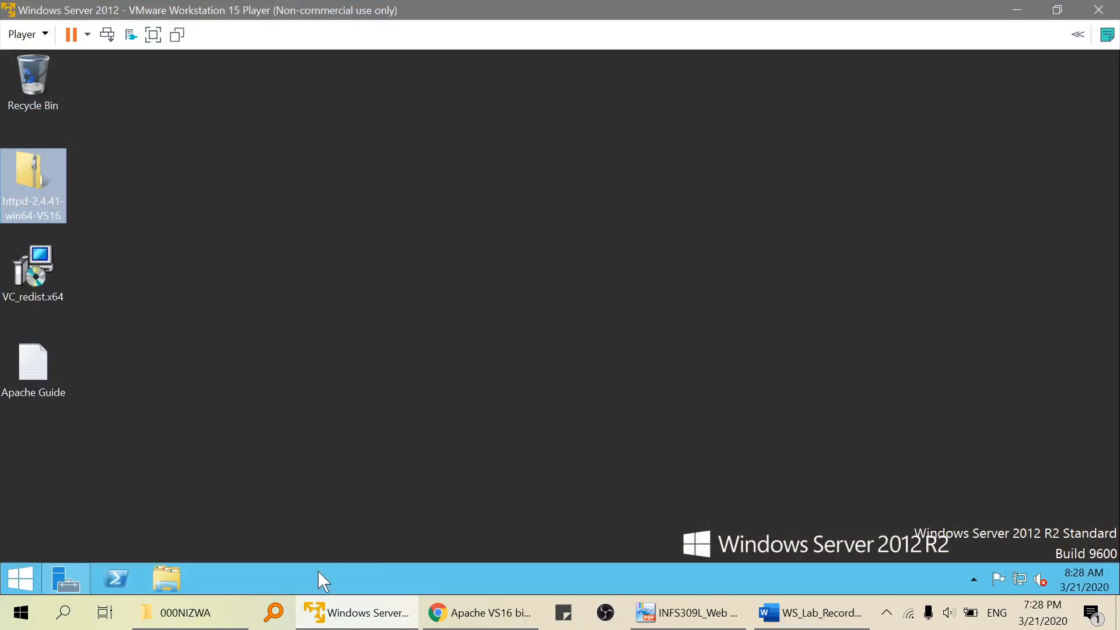
pyautogui.click(21, 34)
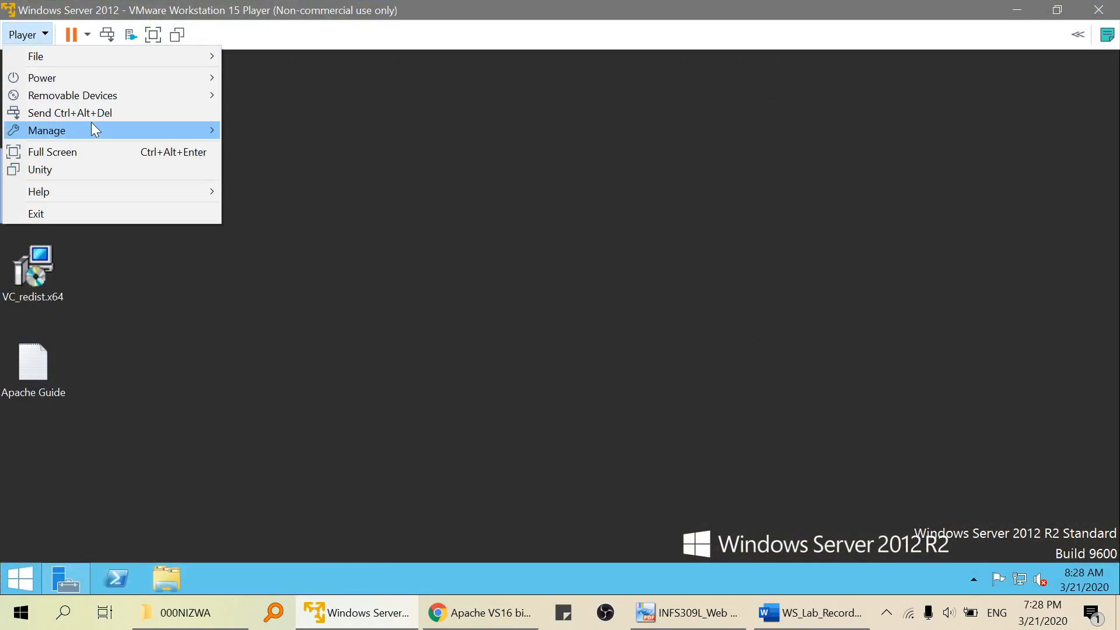
pyautogui.moveTo(47, 130)
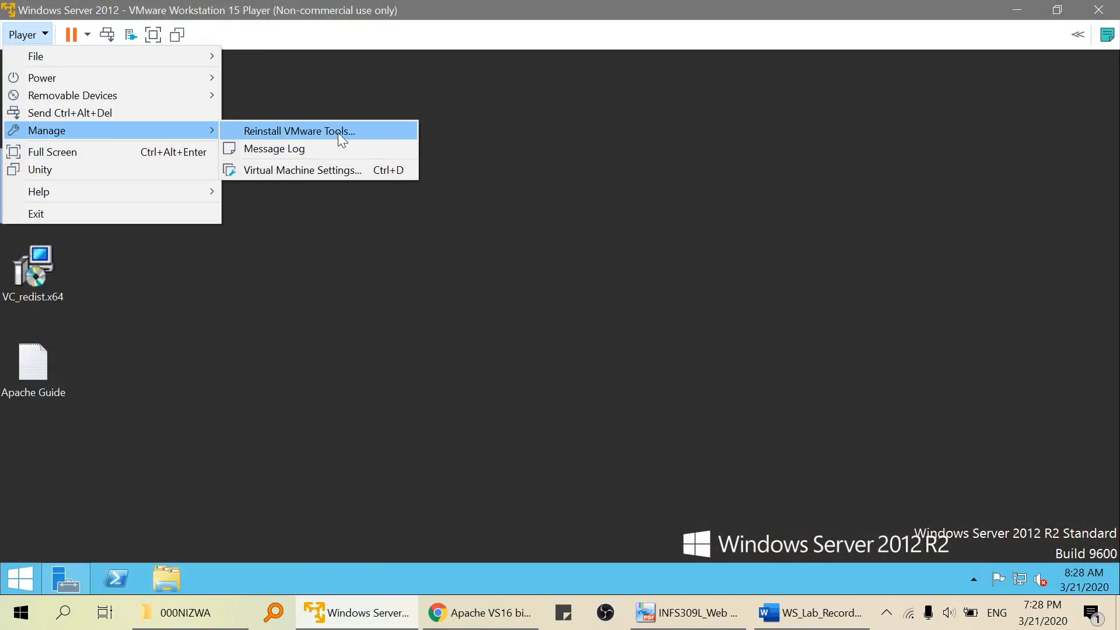
pyautogui.moveTo(425, 308)
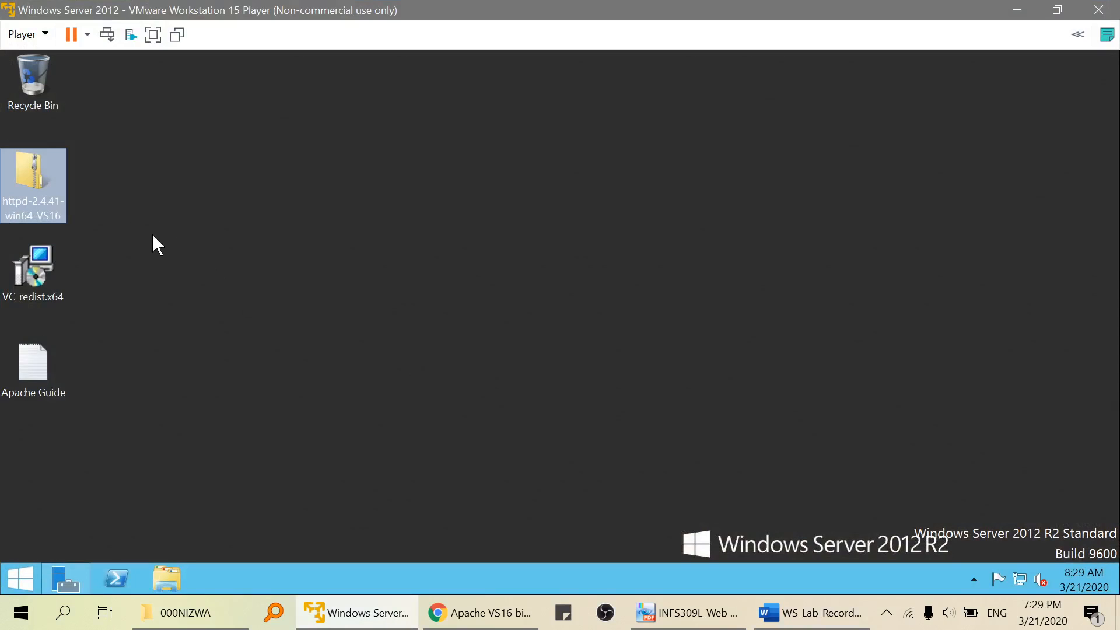
pyautogui.moveTo(53, 300)
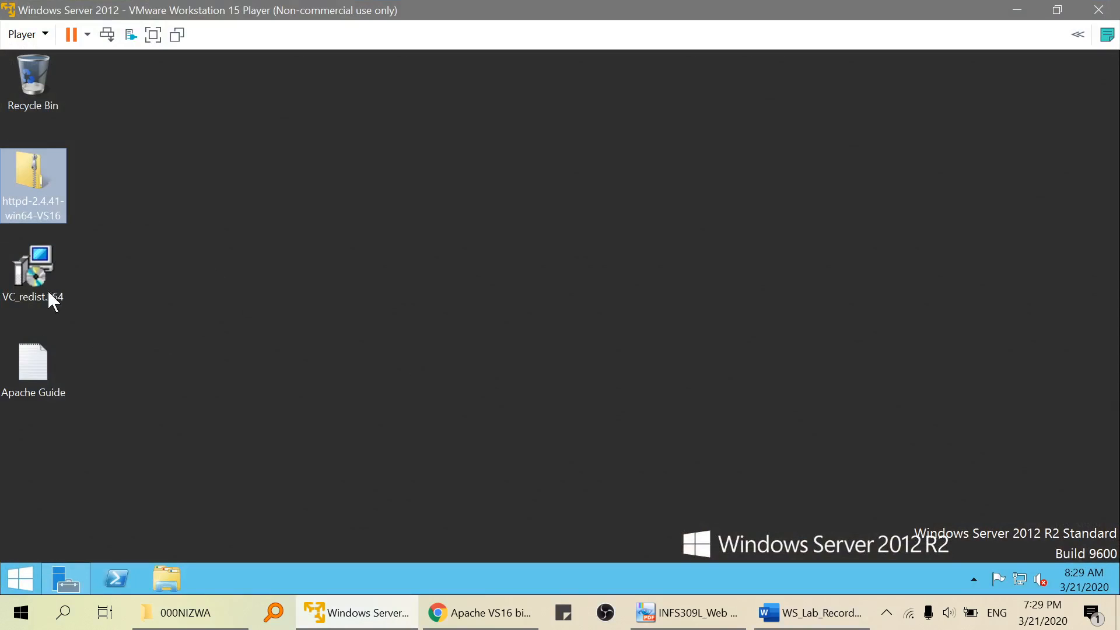
pyautogui.click(33, 273)
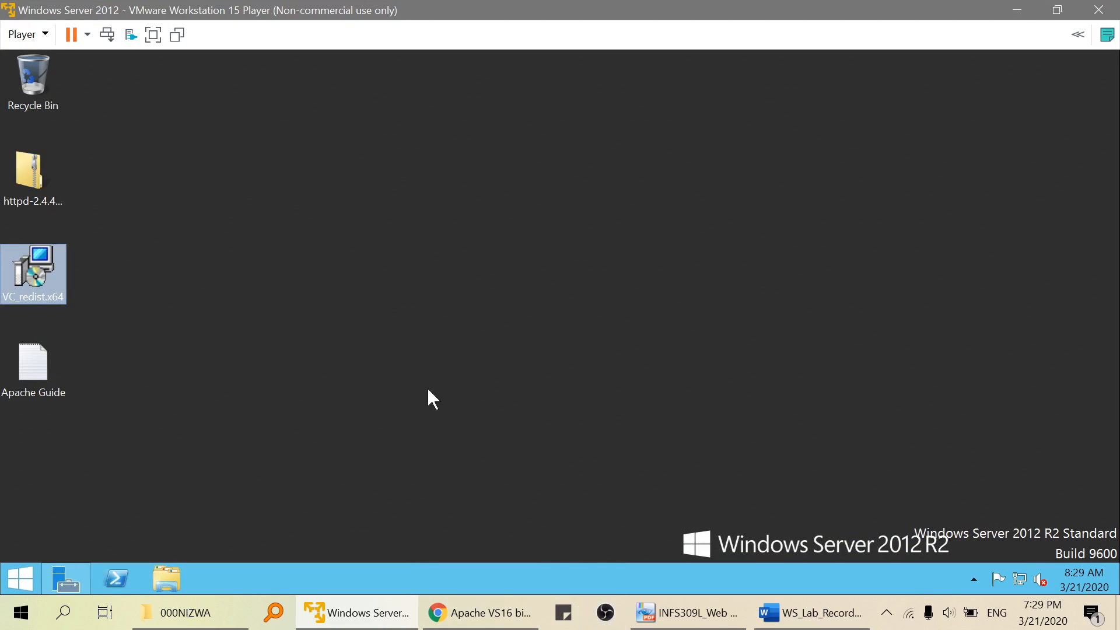
# - Read the lab record down through the VCRUNTIME140.dll error and vc_redist_x64 download step
pyautogui.click(811, 613)
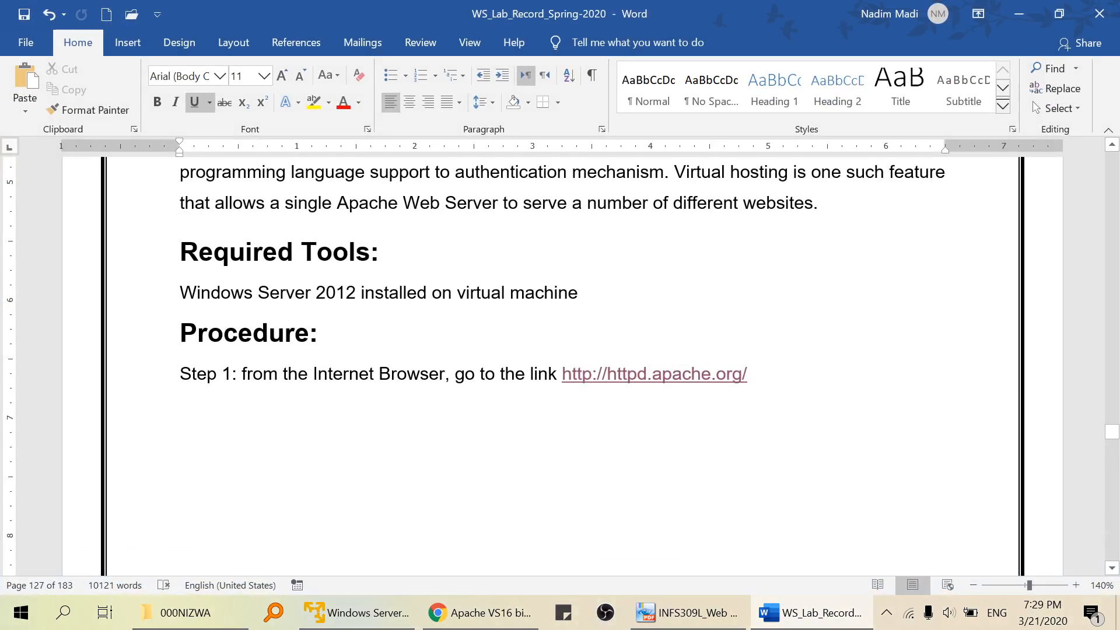
pyautogui.scroll(-3)
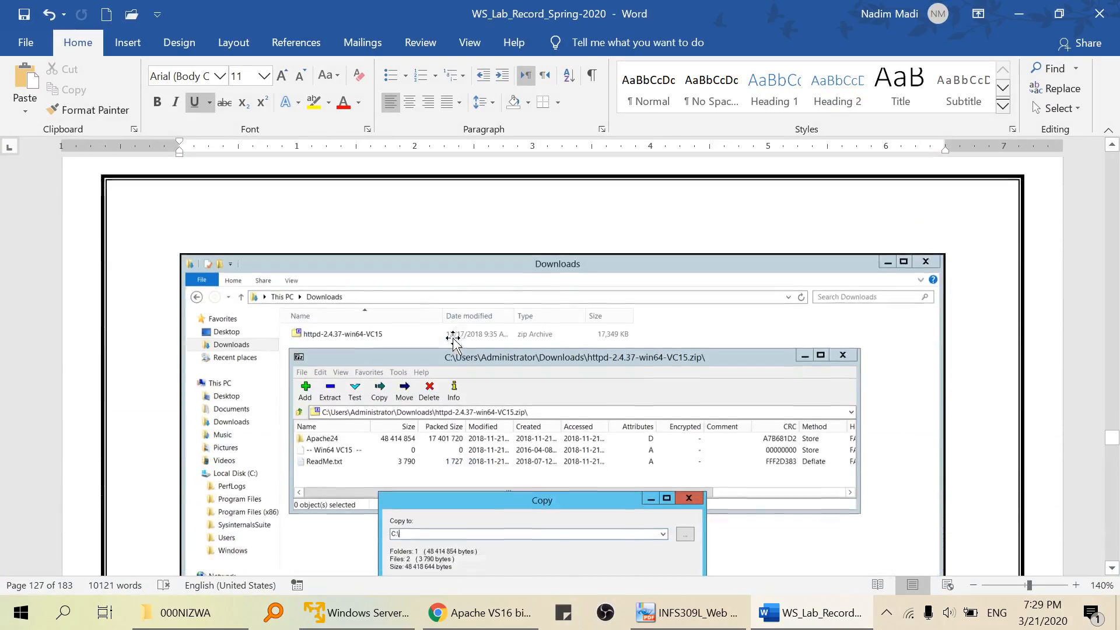
pyautogui.scroll(-3)
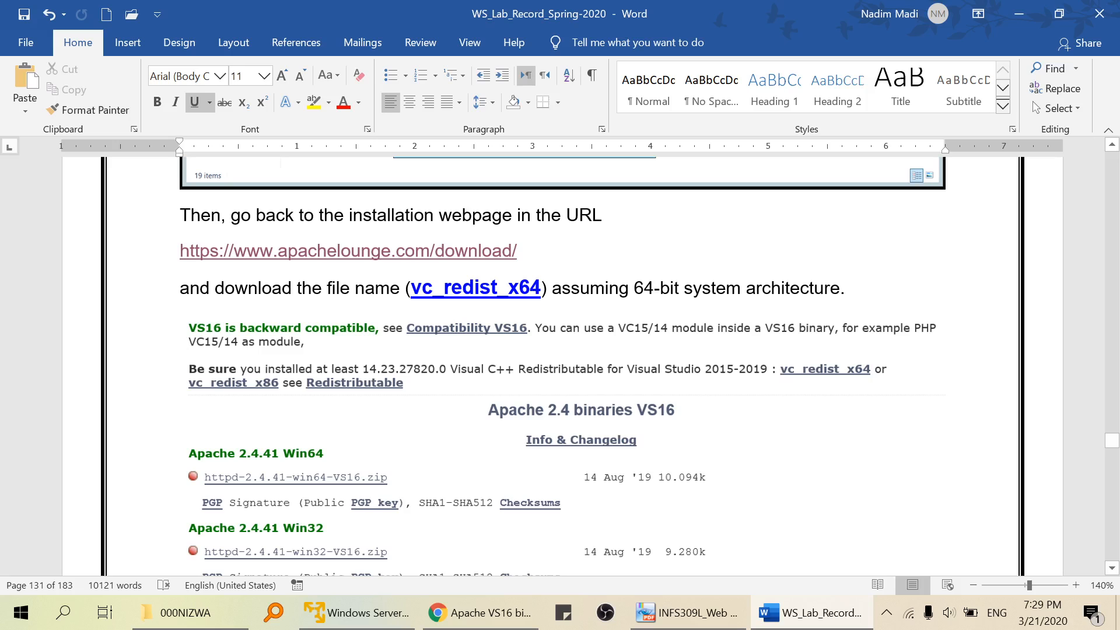
pyautogui.moveTo(357, 348)
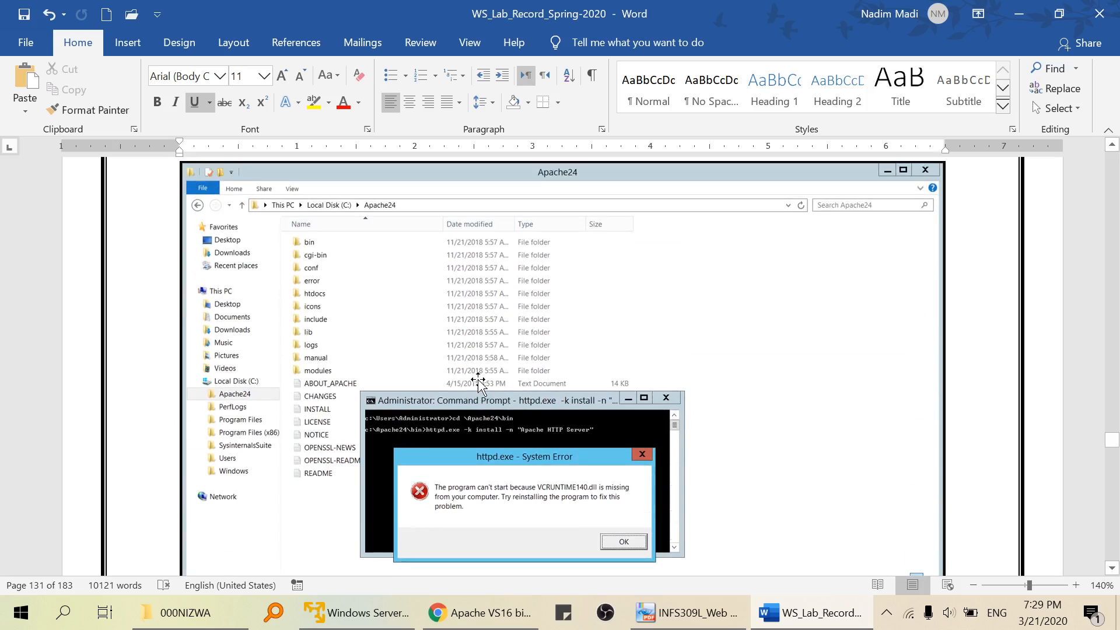
pyautogui.moveTo(529, 432)
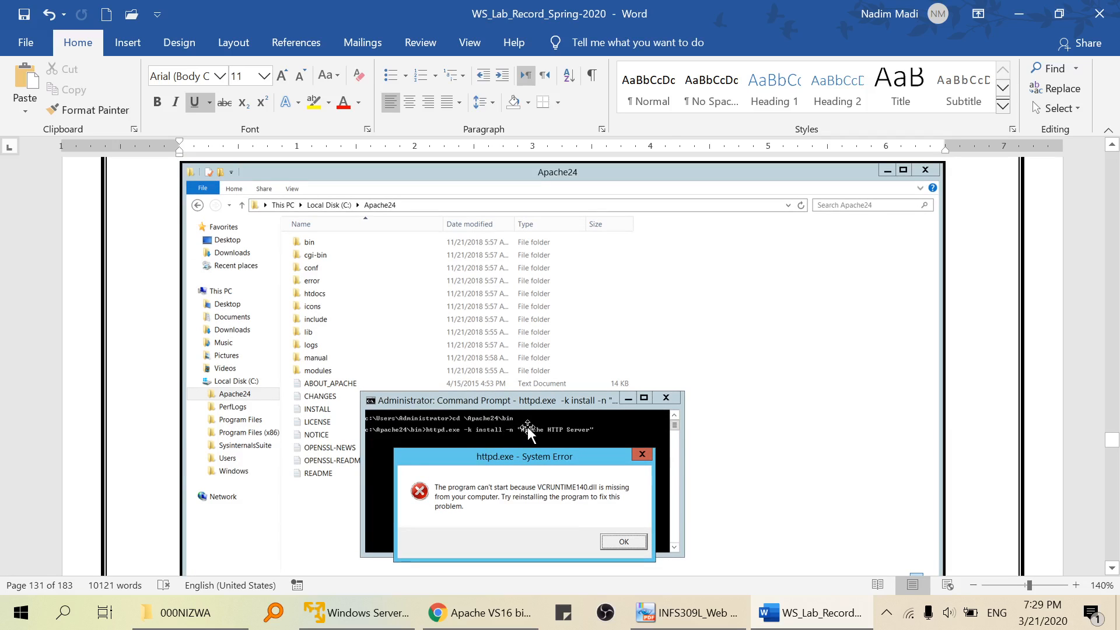
pyautogui.scroll(-3)
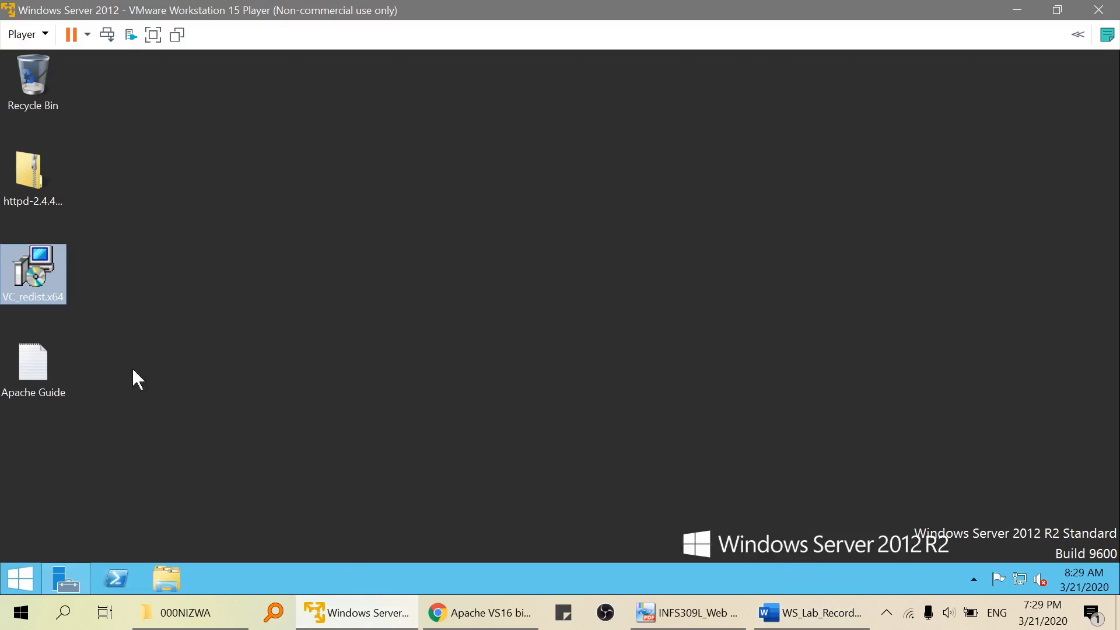
pyautogui.moveTo(495, 355)
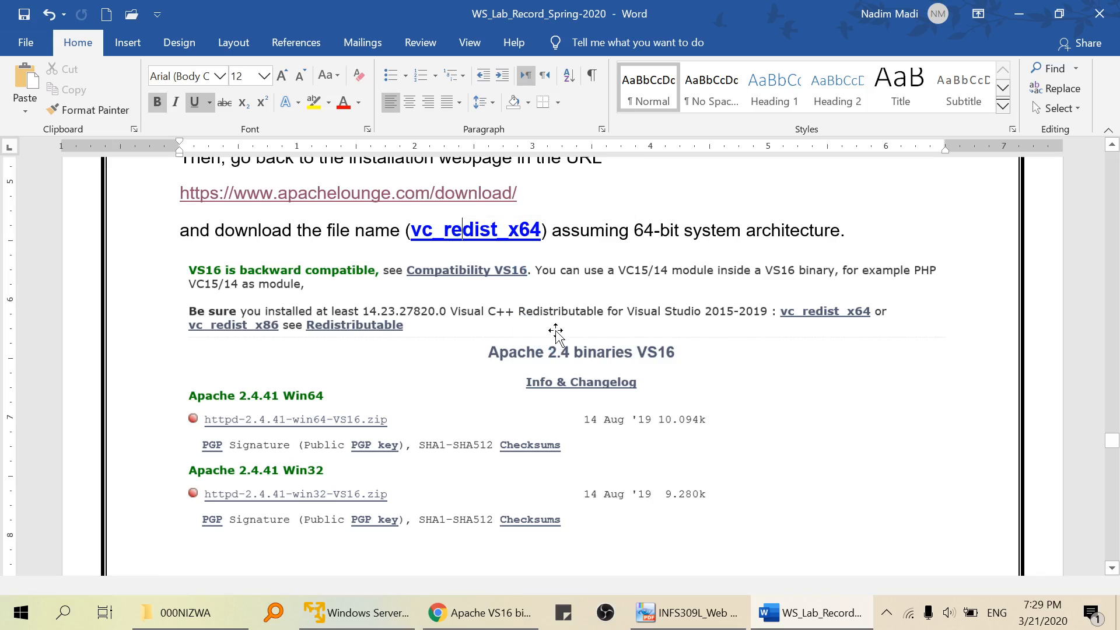
pyautogui.moveTo(551, 291)
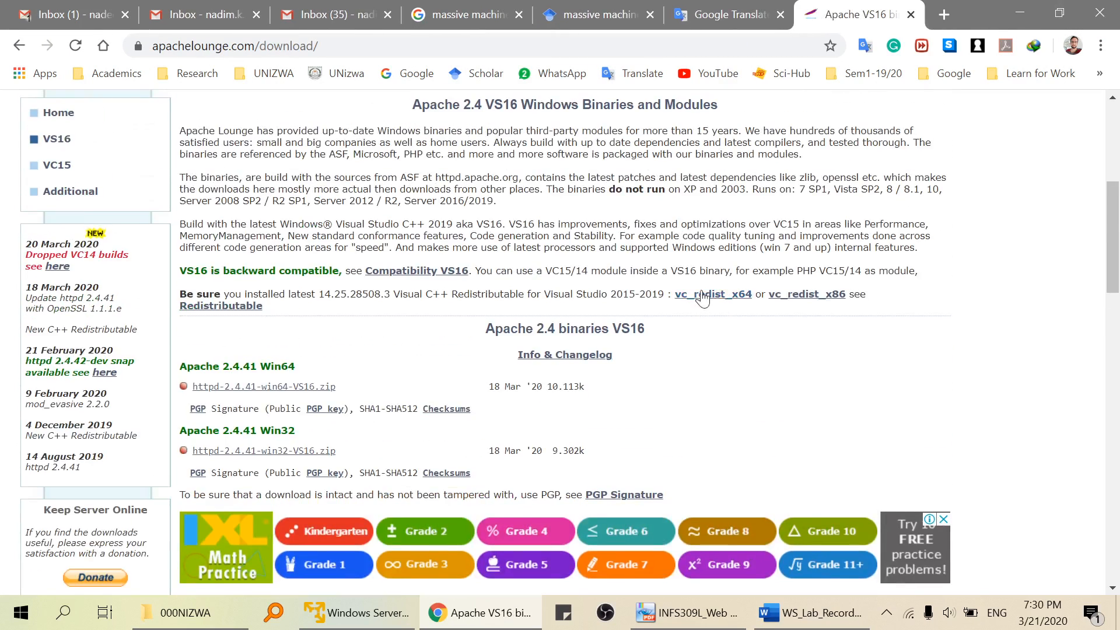
pyautogui.moveTo(713, 294)
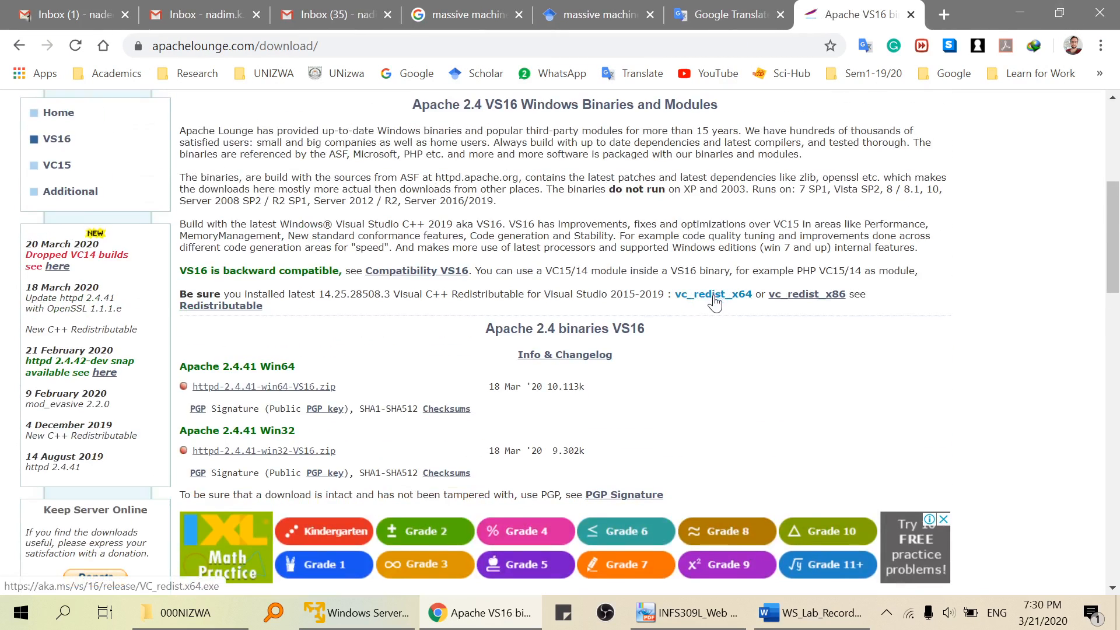
pyautogui.moveTo(713, 299)
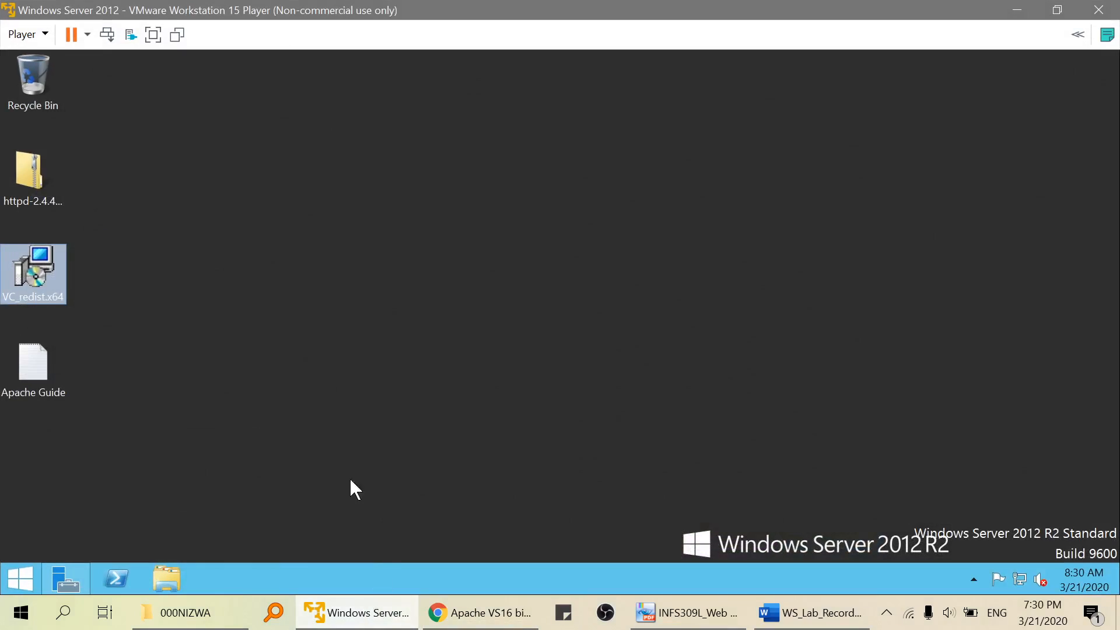
# - Run VC_redist.x64 from the desktop, install the Visual C++ 2015-2019 Redistributable (x64) and close setup
pyautogui.click(24, 414)
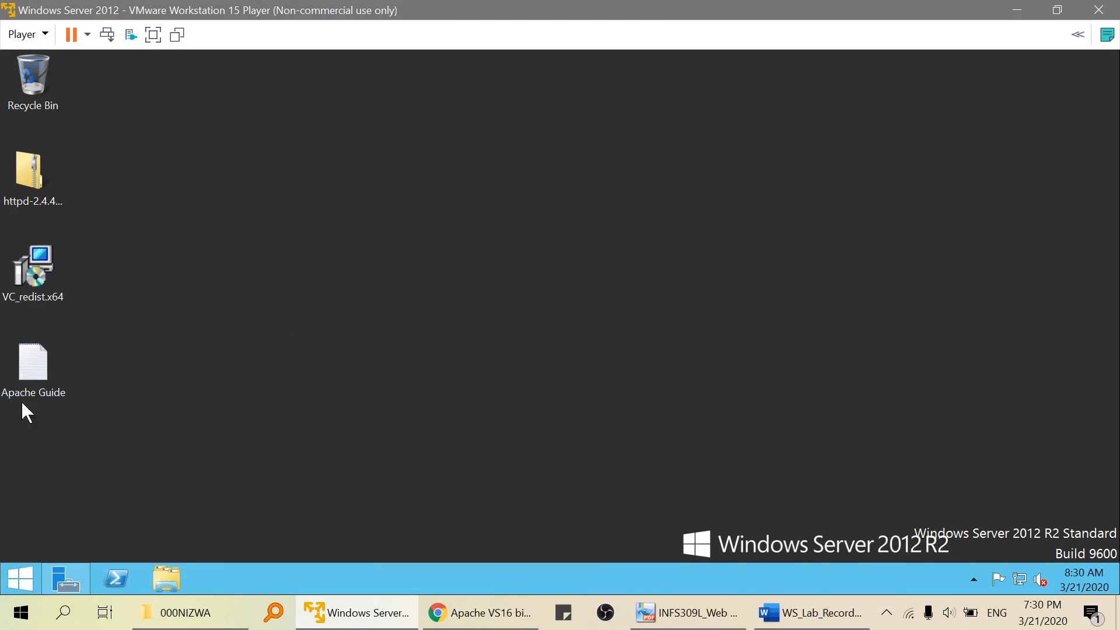
pyautogui.click(32, 363)
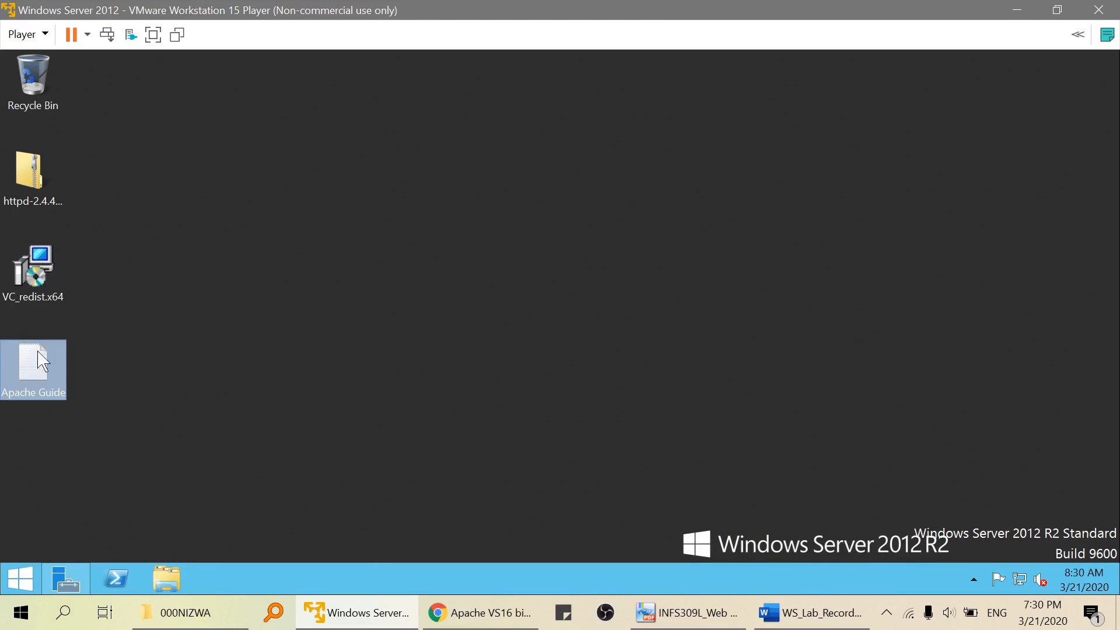
pyautogui.click(33, 272)
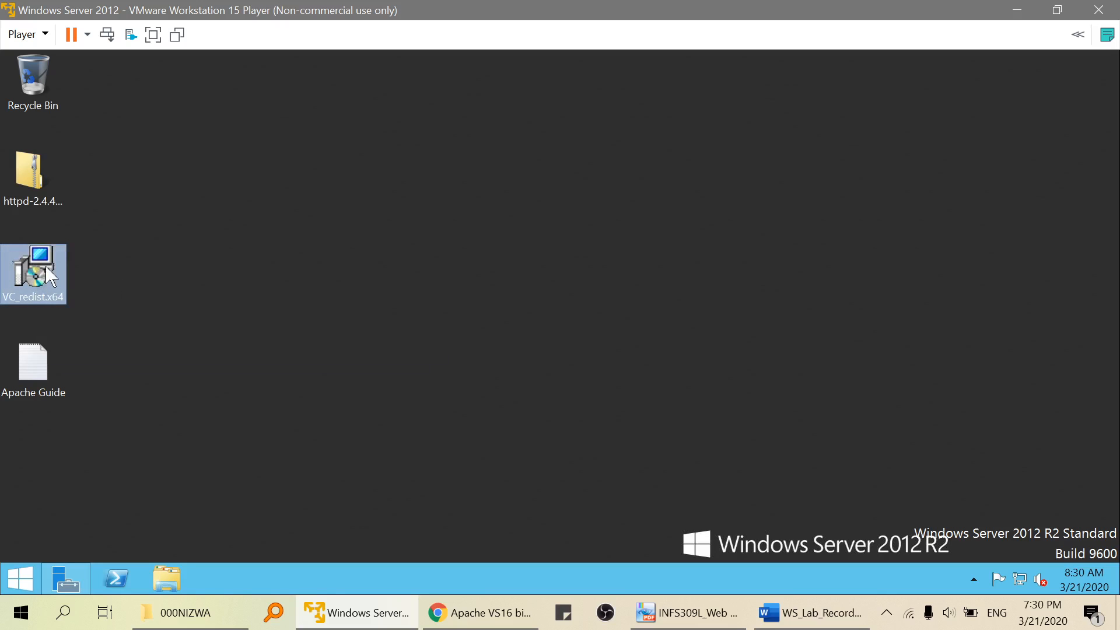
pyautogui.doubleClick(33, 273)
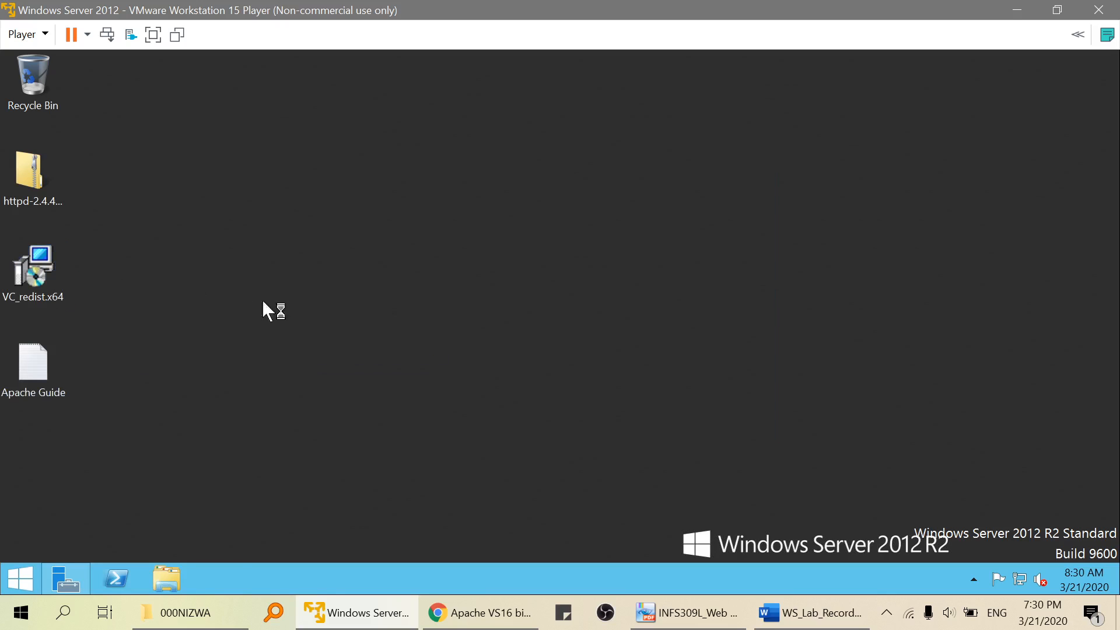
pyautogui.doubleClick(32, 253)
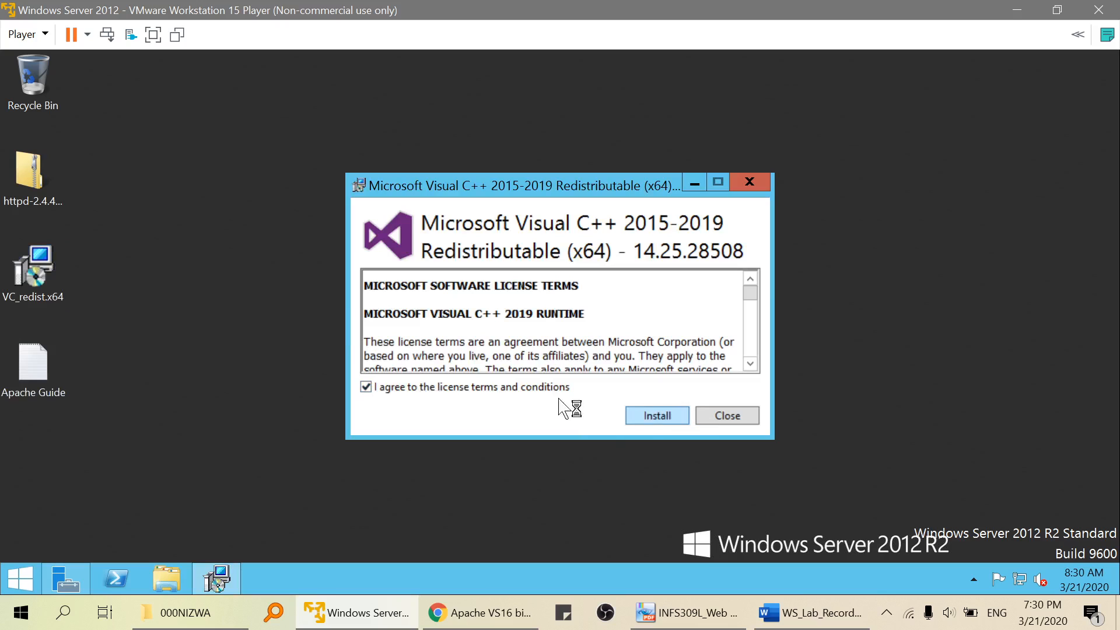
pyautogui.click(656, 415)
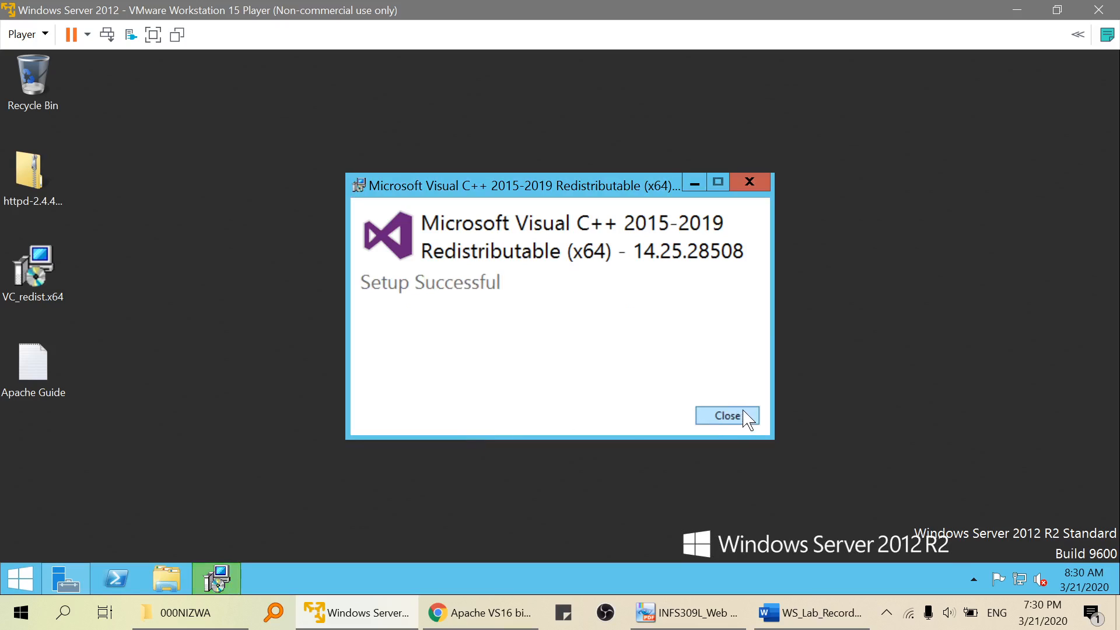
pyautogui.click(727, 415)
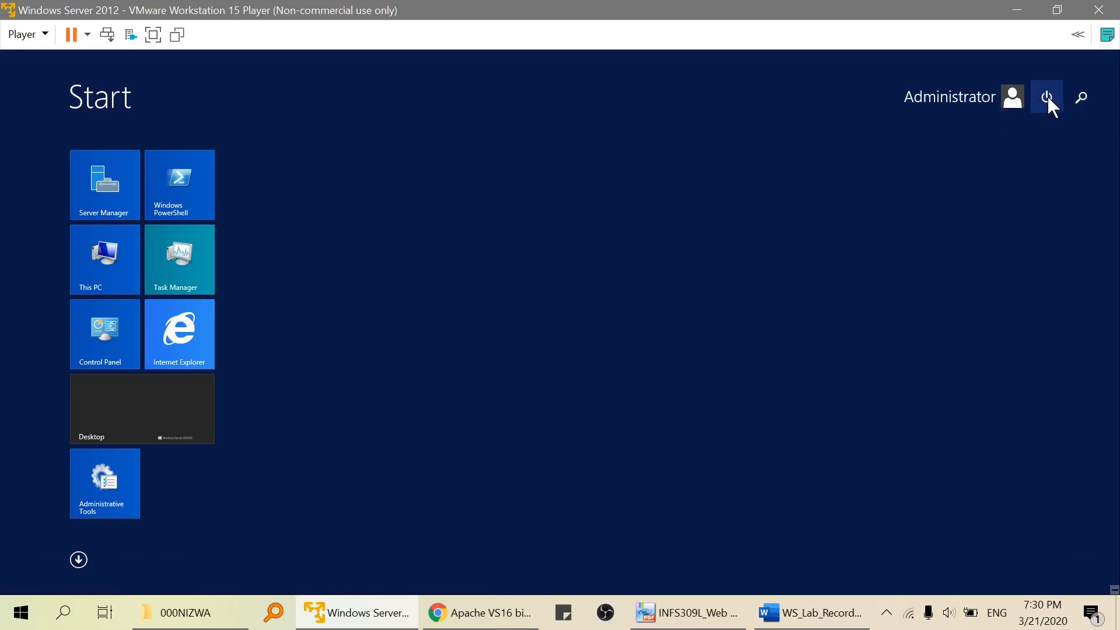
# - Restart the Windows Server 2012 guest via the Start power menu and confirm the reason prompt
pyautogui.click(1047, 97)
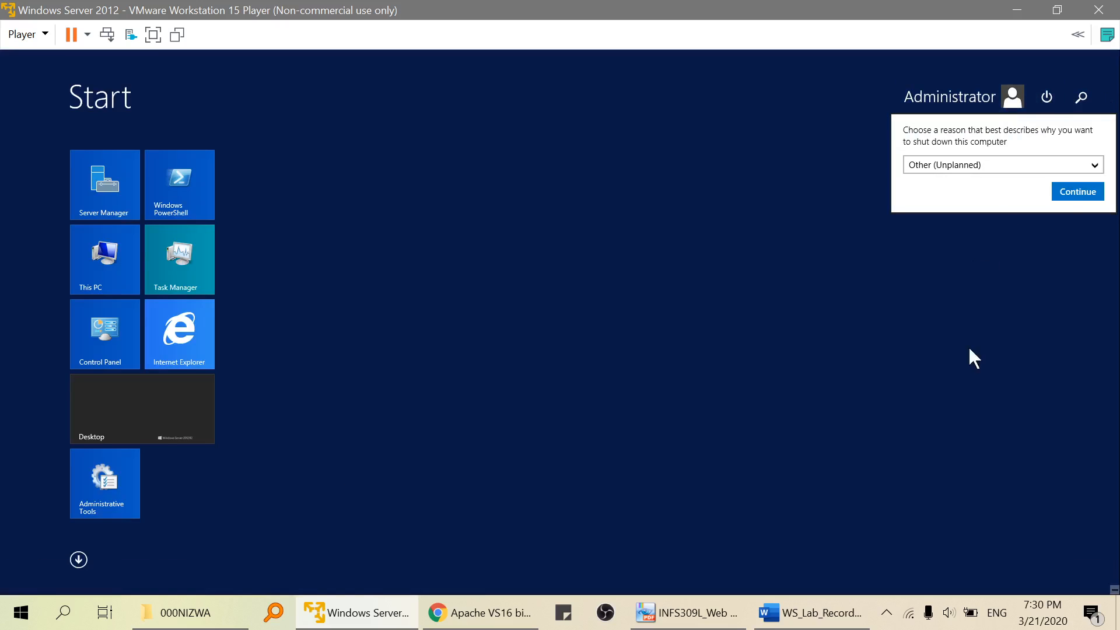
pyautogui.click(1077, 192)
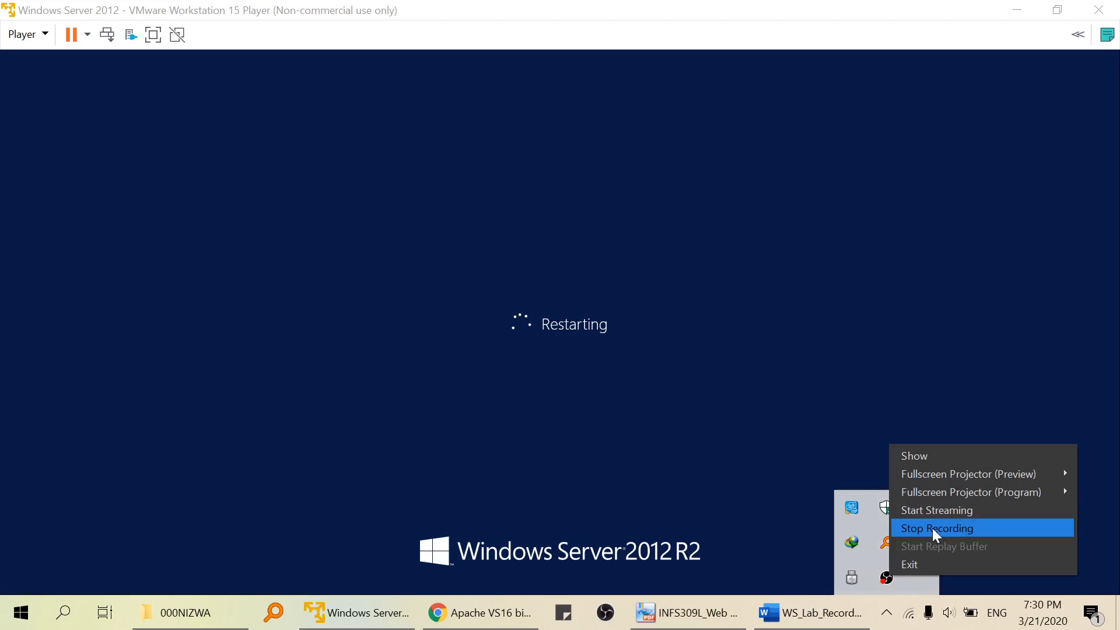
pyautogui.click(937, 527)
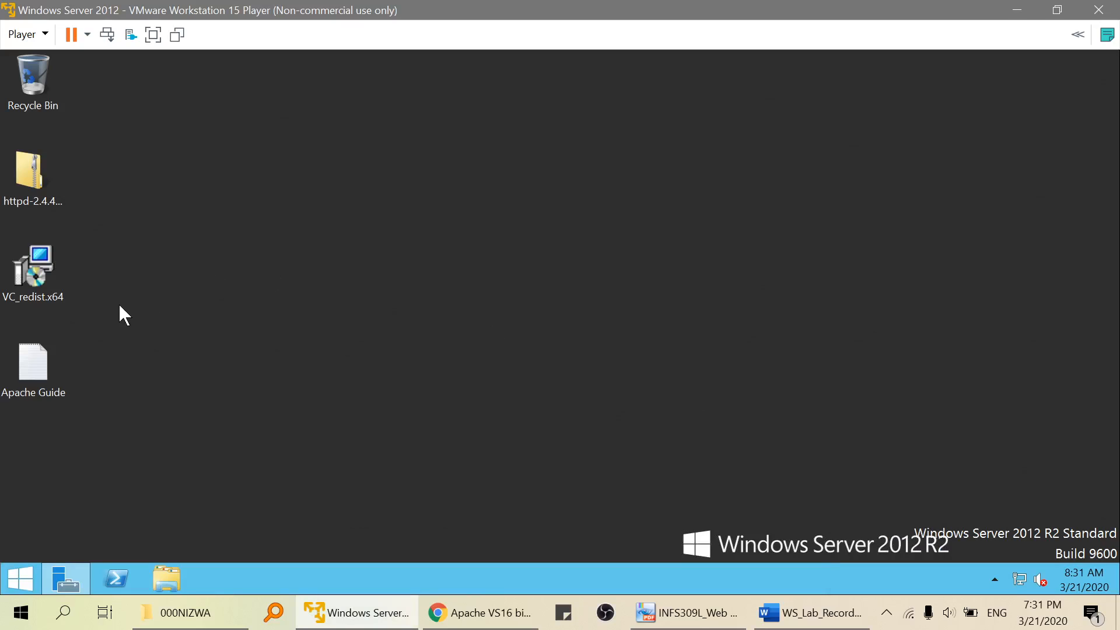
pyautogui.moveTo(44, 296)
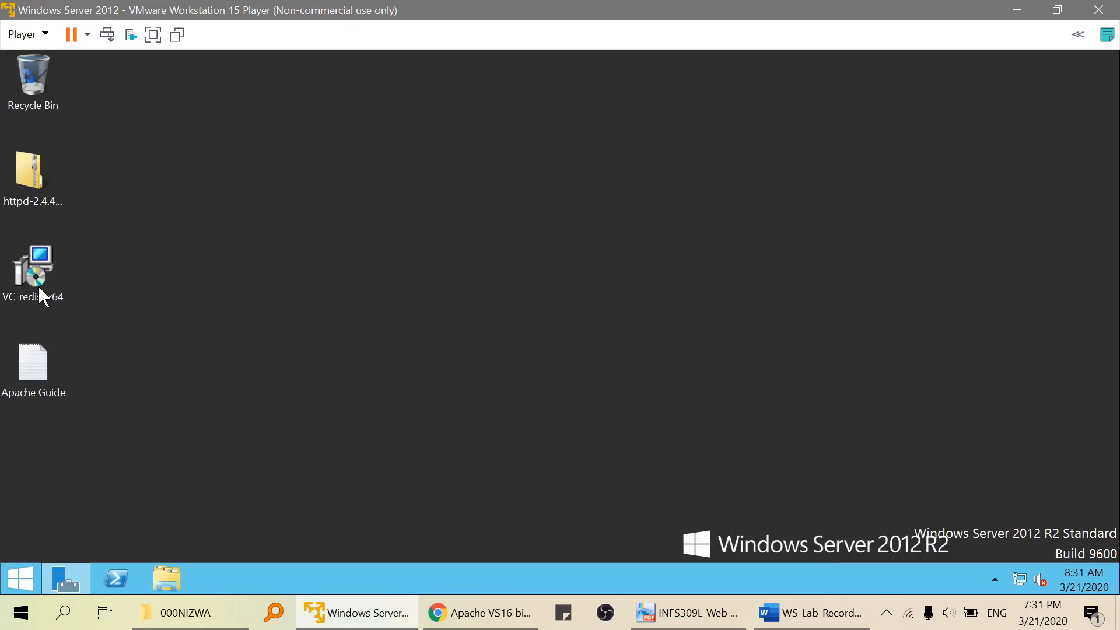
# - Extract the httpd-2.4.41-win64-VS16 zip on C: into its suggested folder and dismiss the result window
pyautogui.click(33, 171)
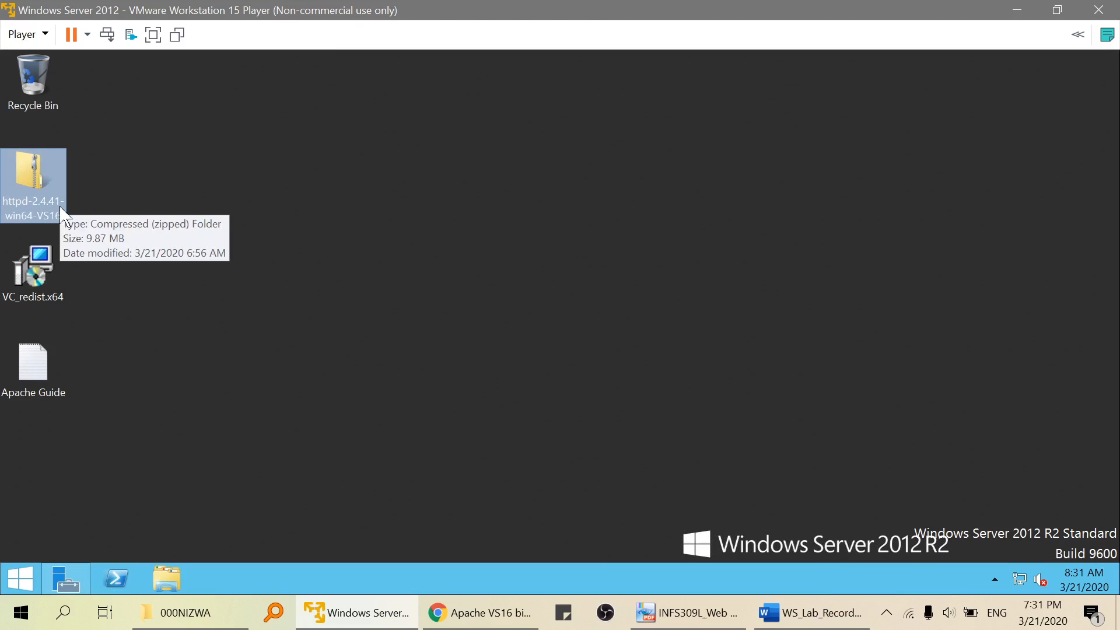
pyautogui.moveTo(58, 269)
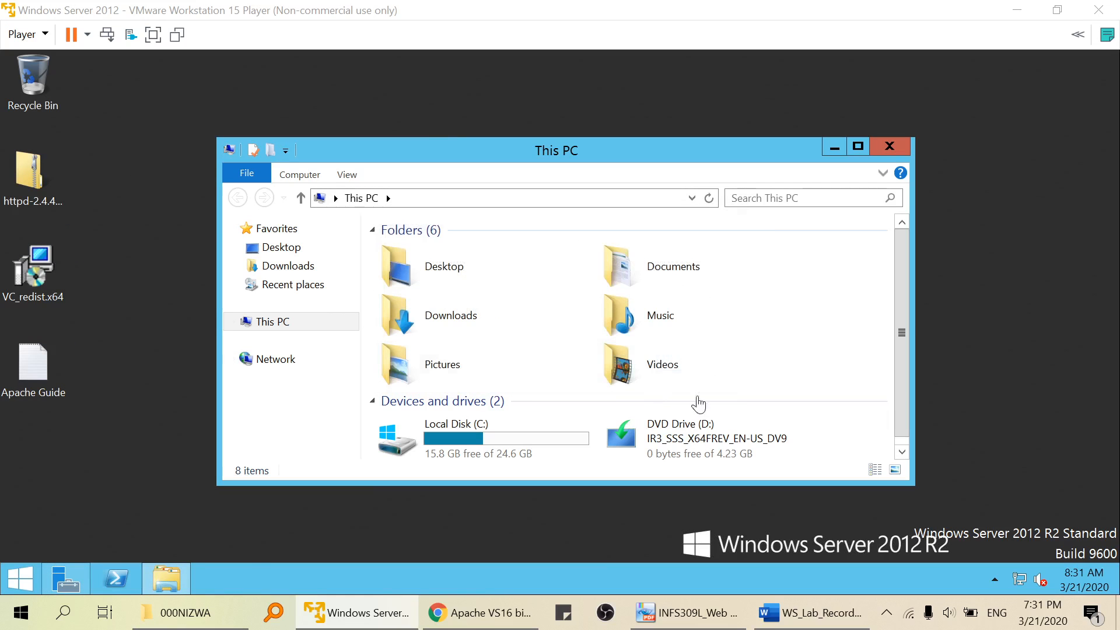
pyautogui.moveTo(679, 163)
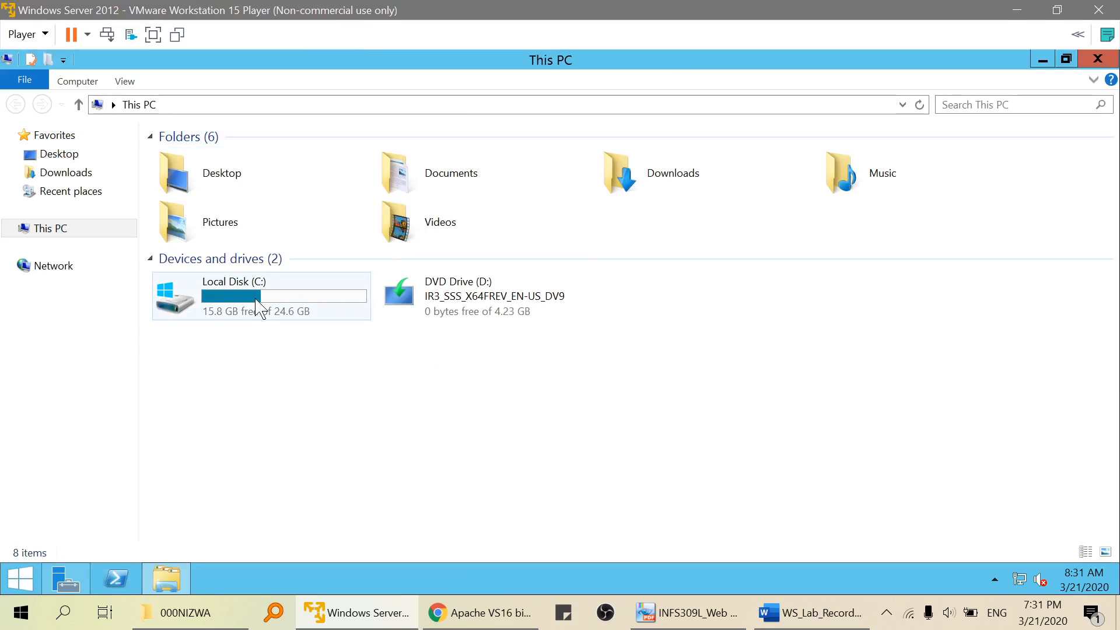
pyautogui.doubleClick(231, 295)
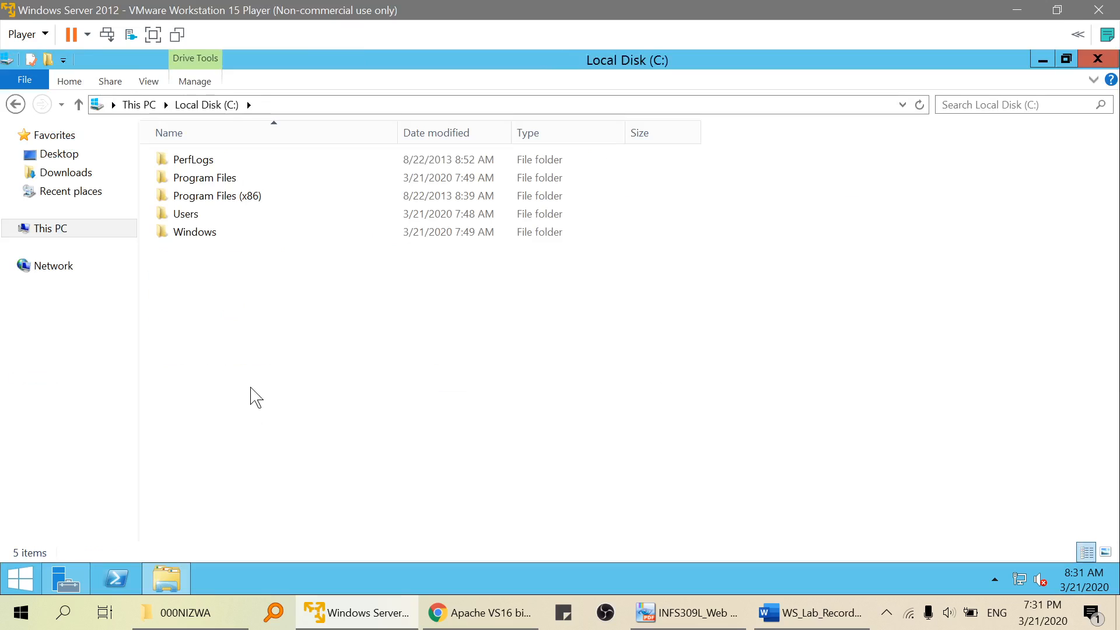
pyautogui.rightClick(204, 249)
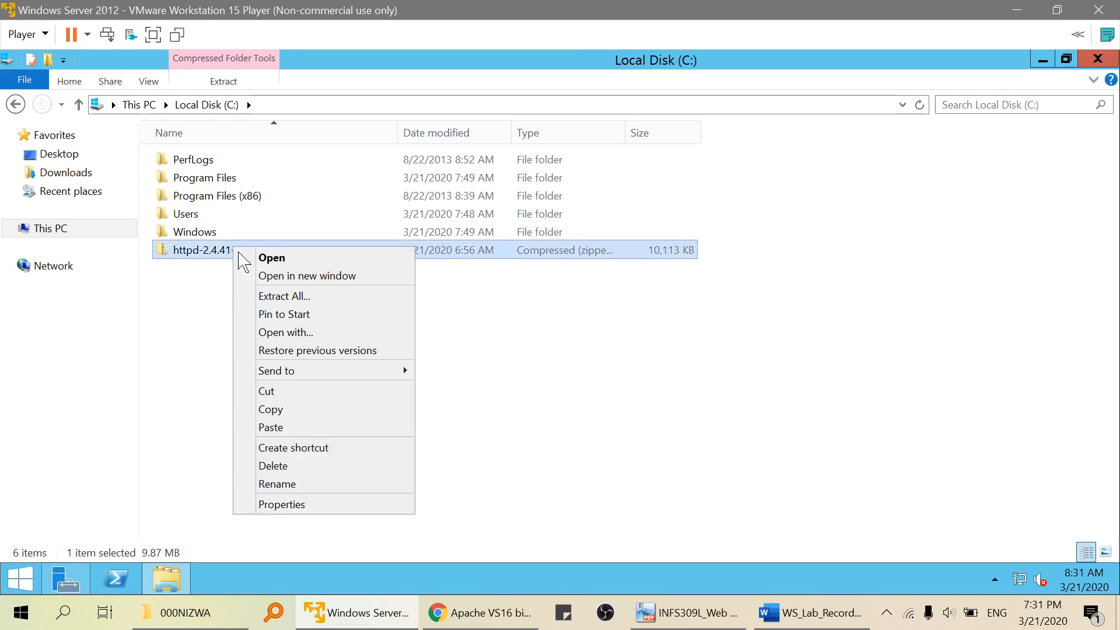
pyautogui.click(271, 256)
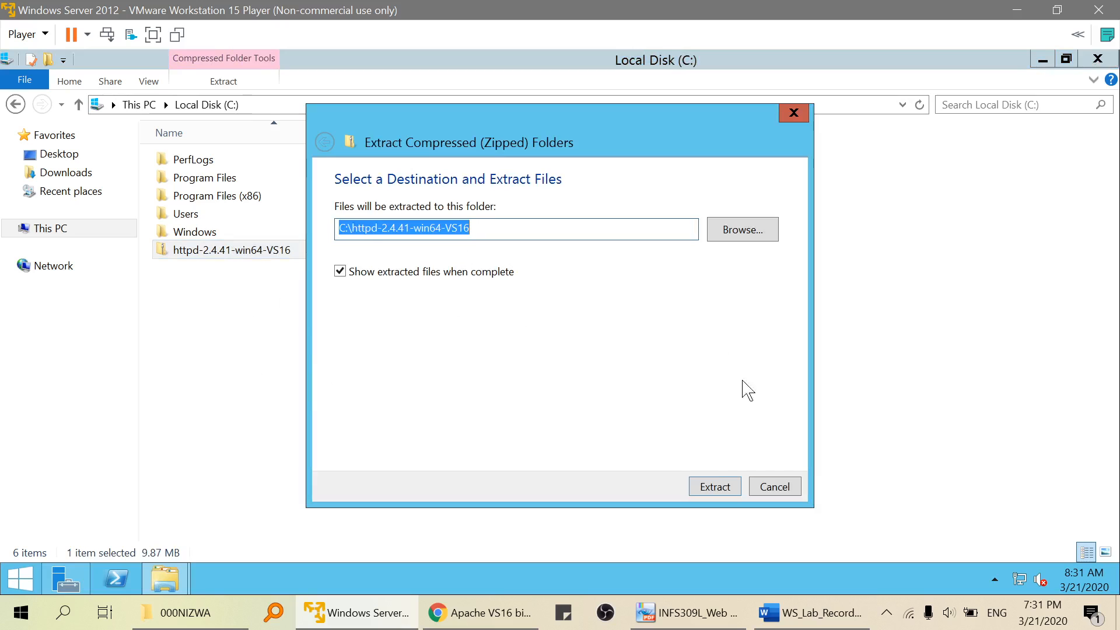
pyautogui.click(714, 487)
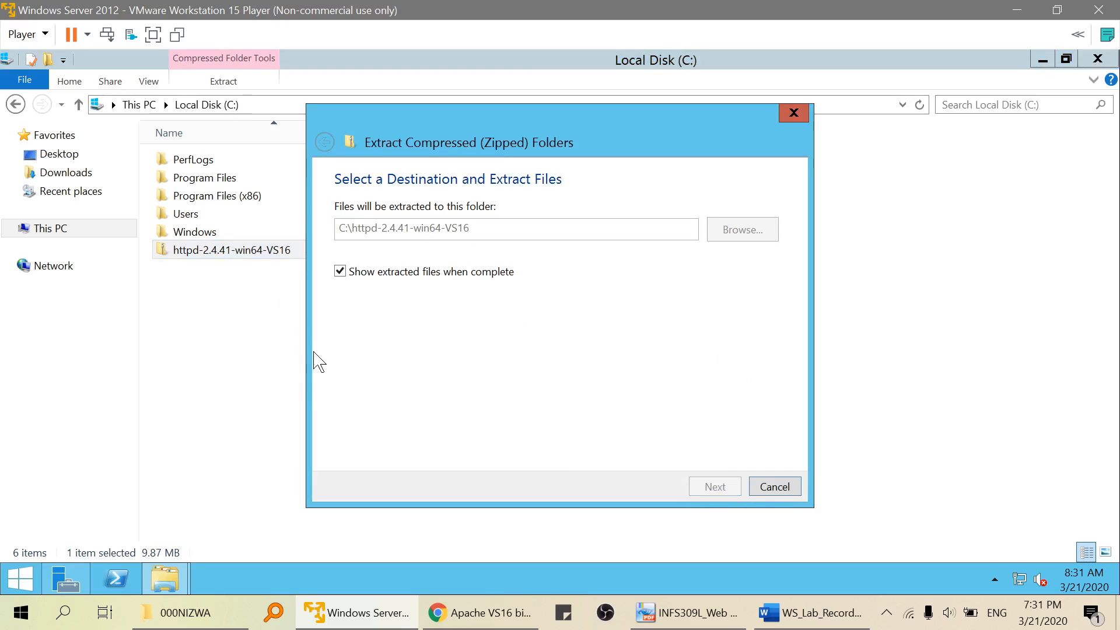
pyautogui.click(714, 487)
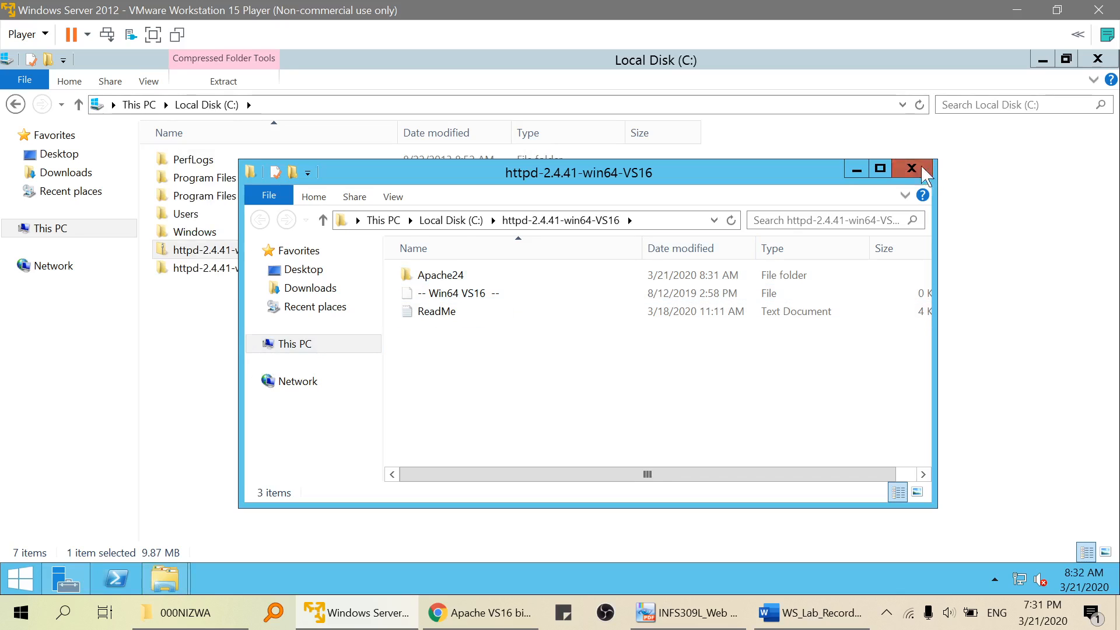
pyautogui.click(911, 169)
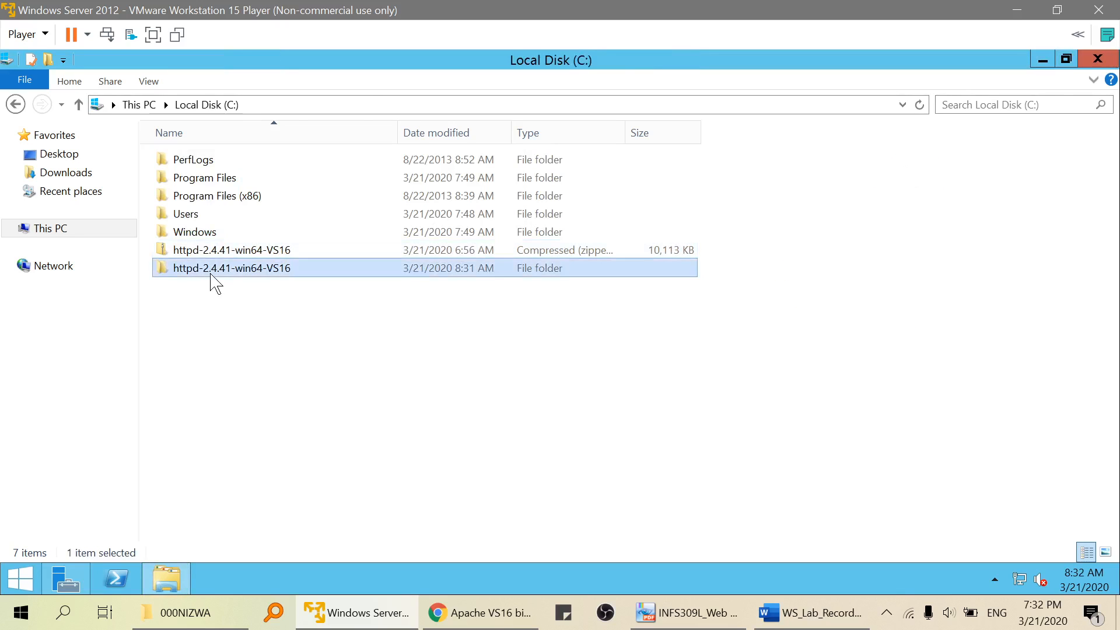
# - Move Apache24 from the extracted folder directly onto C:\ and browse into its bin folder
pyautogui.doubleClick(231, 269)
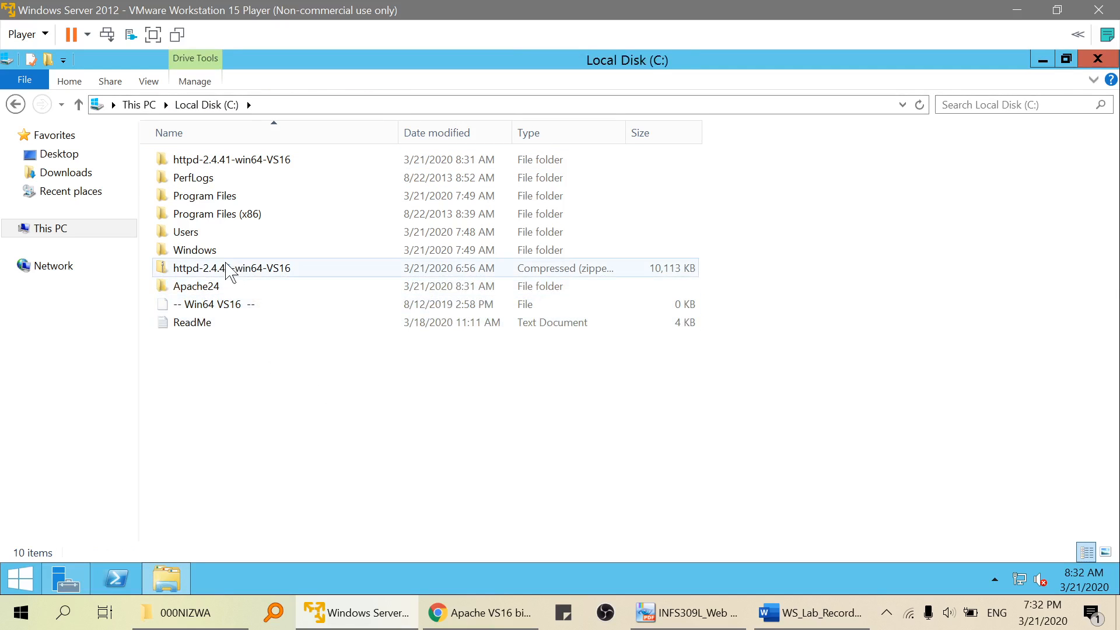
pyautogui.click(231, 160)
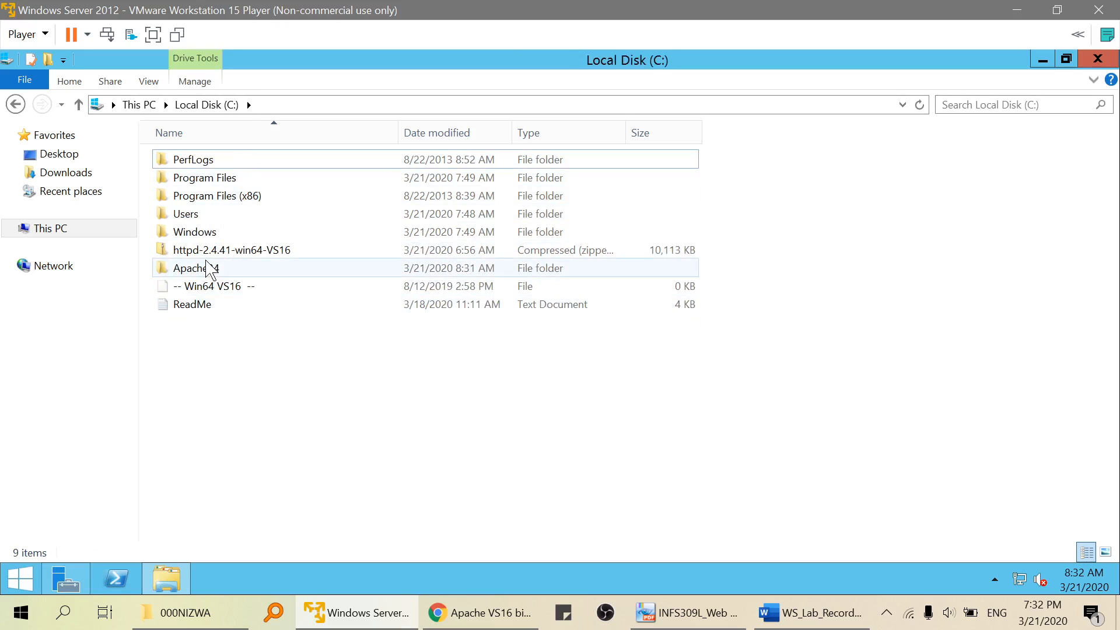
pyautogui.doubleClick(195, 268)
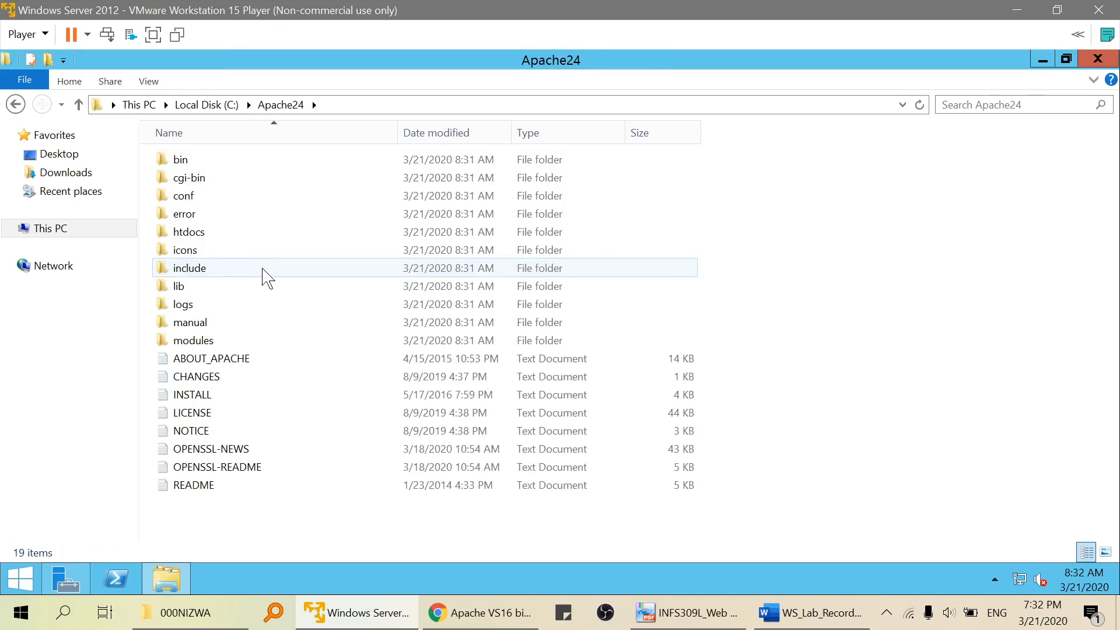
pyautogui.moveTo(307, 190)
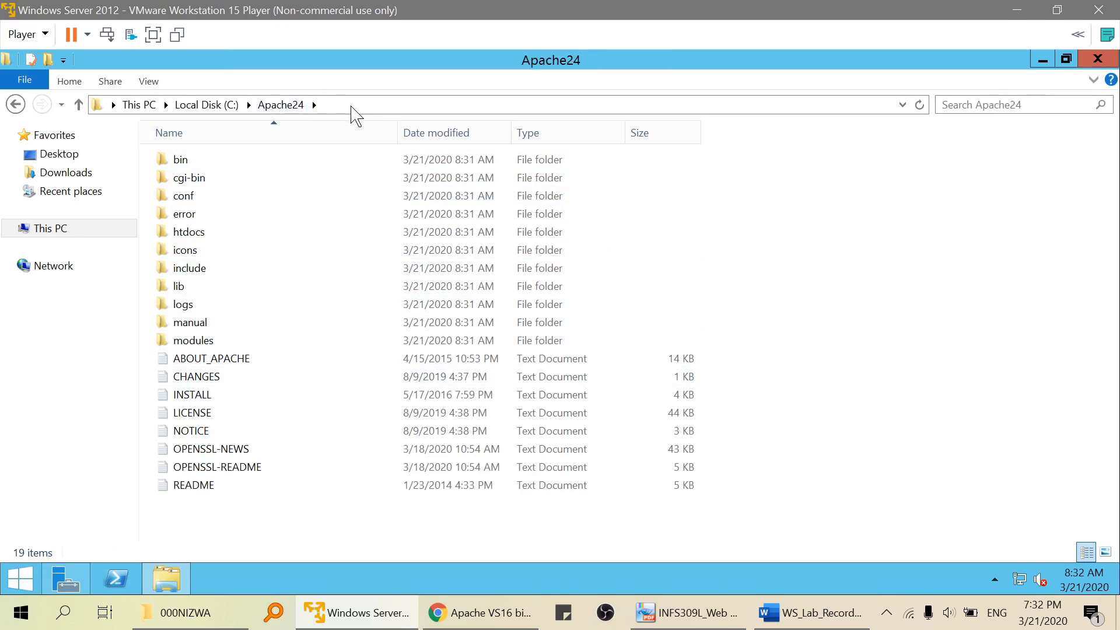
pyautogui.moveTo(303, 175)
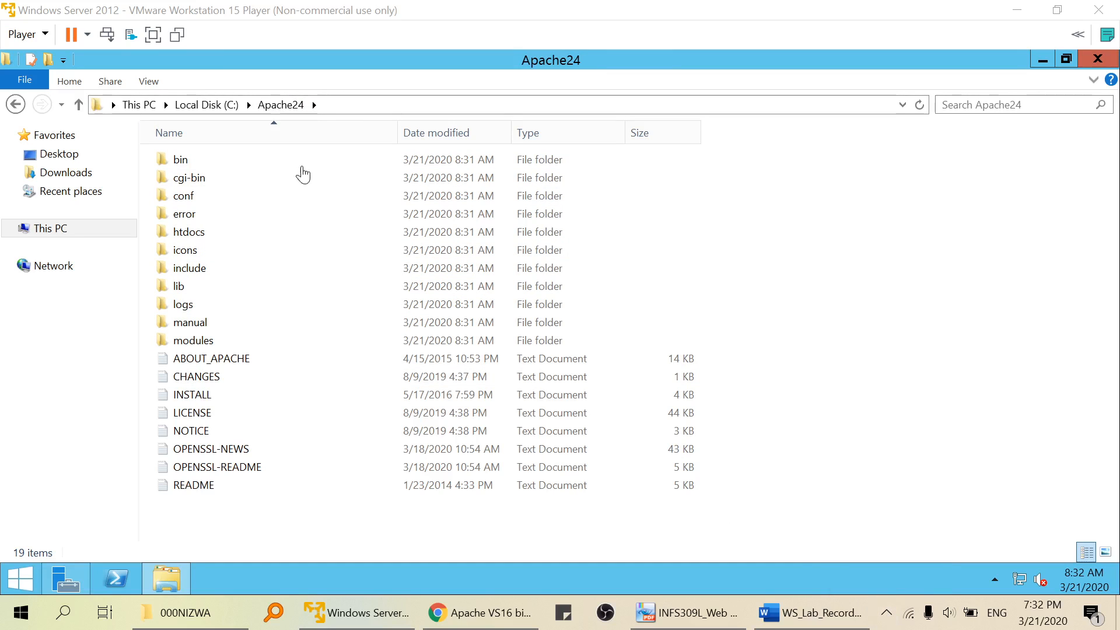
pyautogui.click(179, 159)
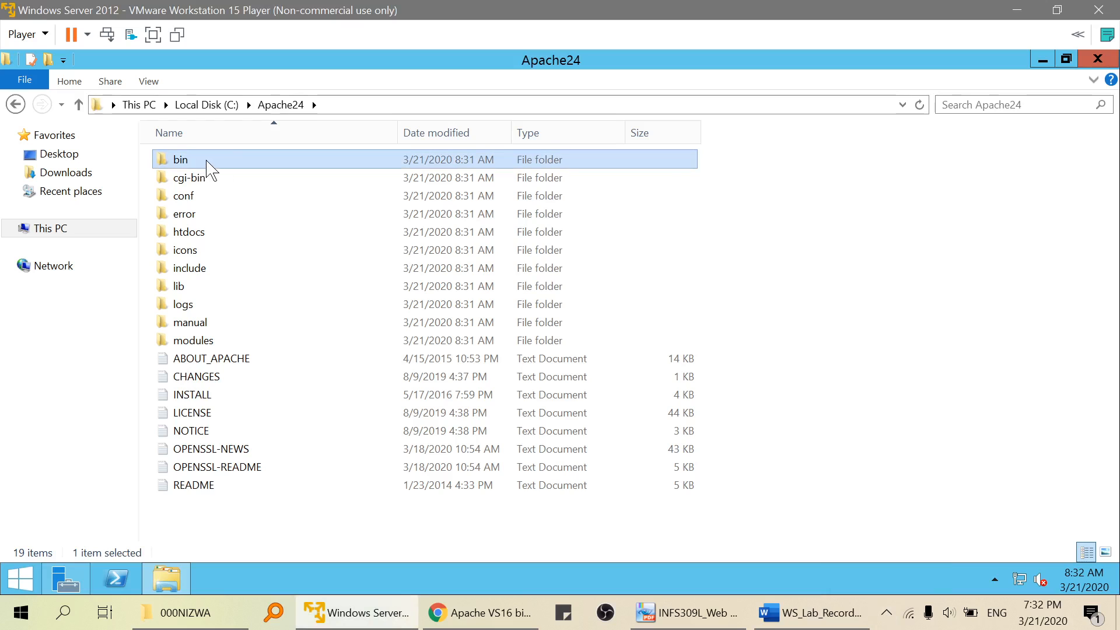
pyautogui.doubleClick(179, 160)
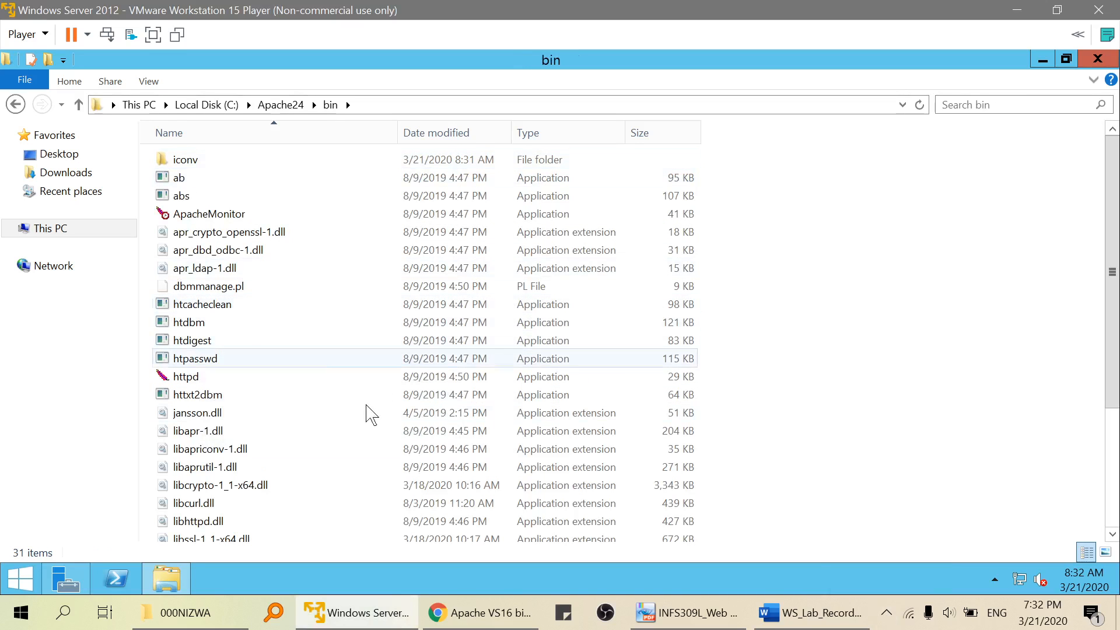
pyautogui.moveTo(299, 369)
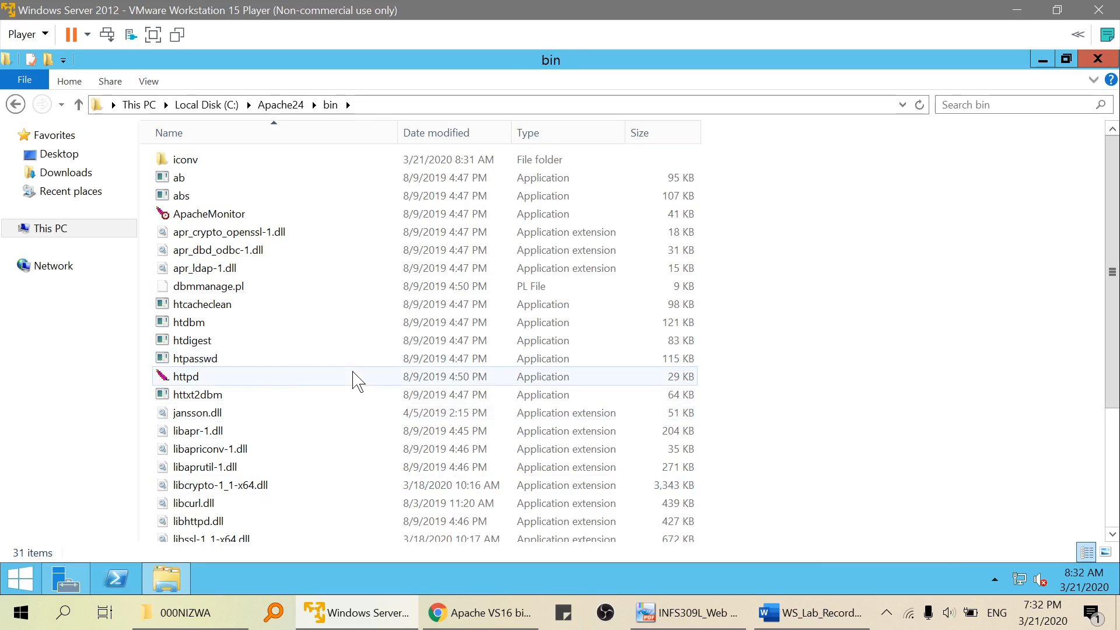
pyautogui.moveTo(238, 330)
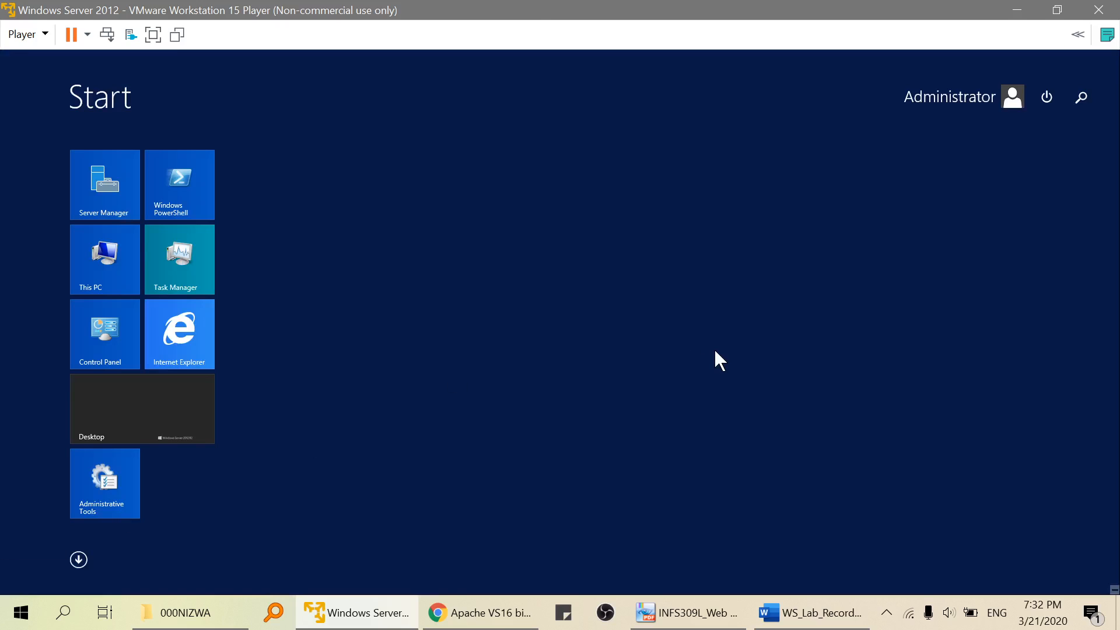
# - Launch Command Prompt as administrator from the Start search and move it to the right
pyautogui.write('cmd')
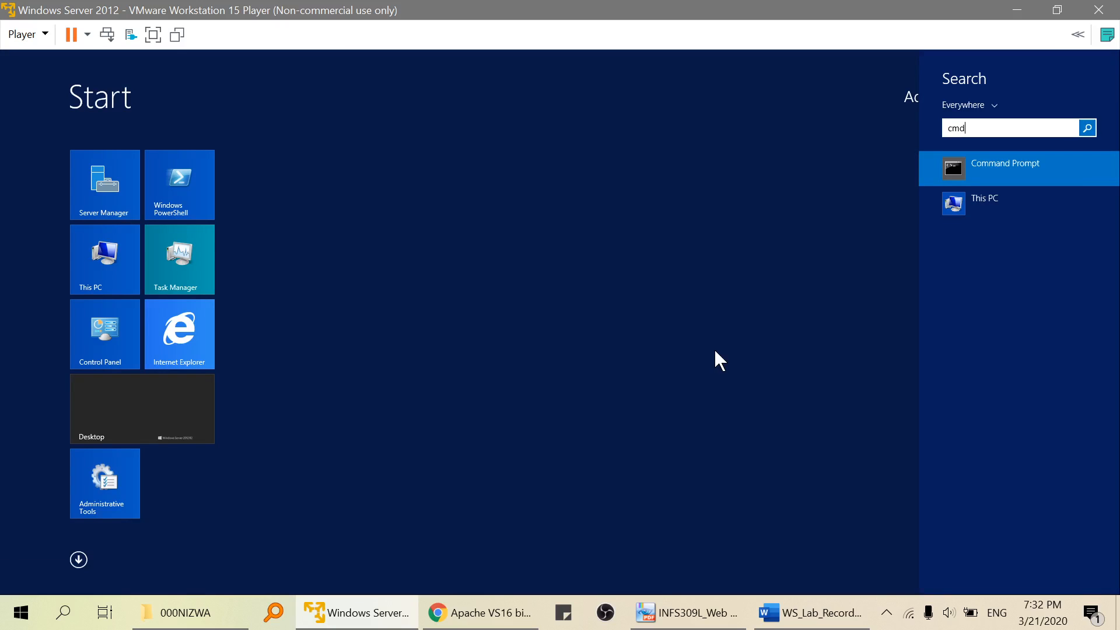
pyautogui.rightClick(1005, 163)
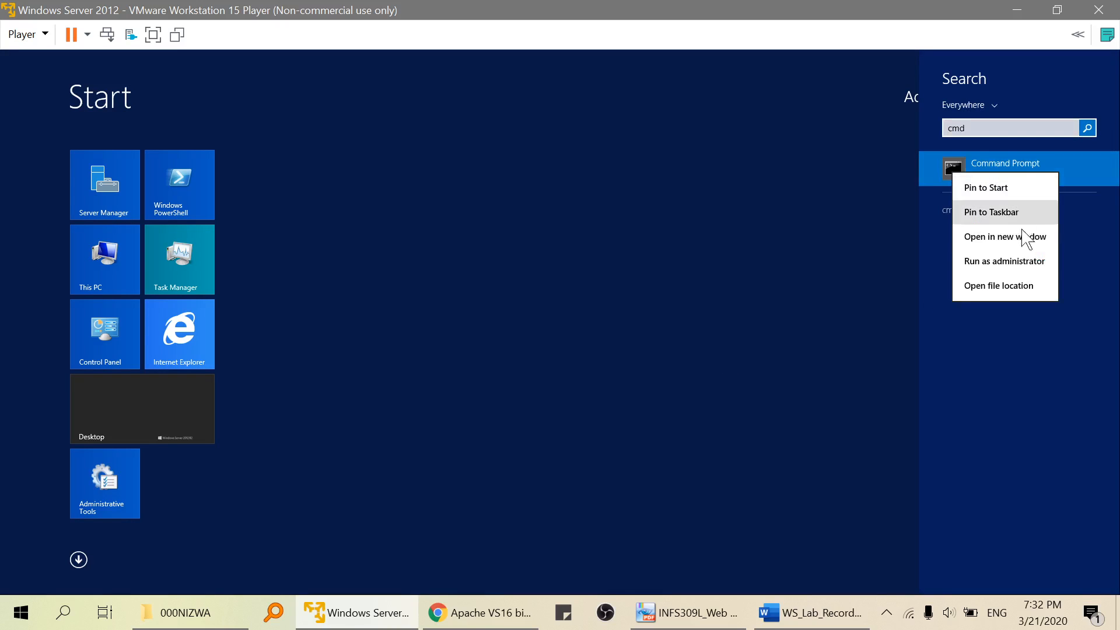
pyautogui.click(1003, 260)
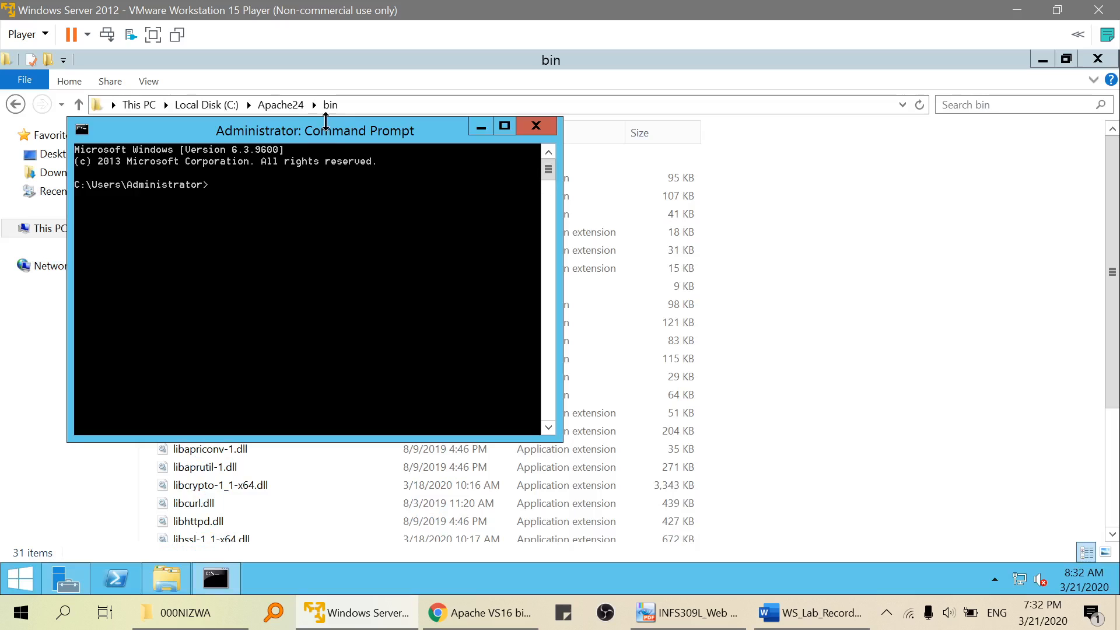
pyautogui.moveTo(314, 129); pyautogui.dragTo(782, 132)
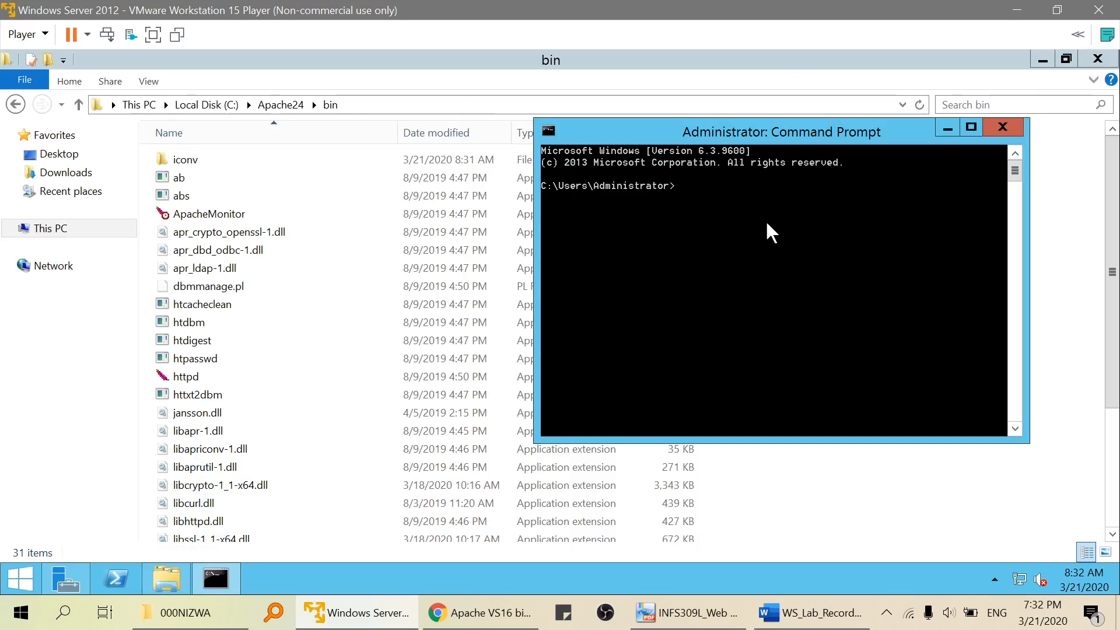
pyautogui.moveTo(711, 234)
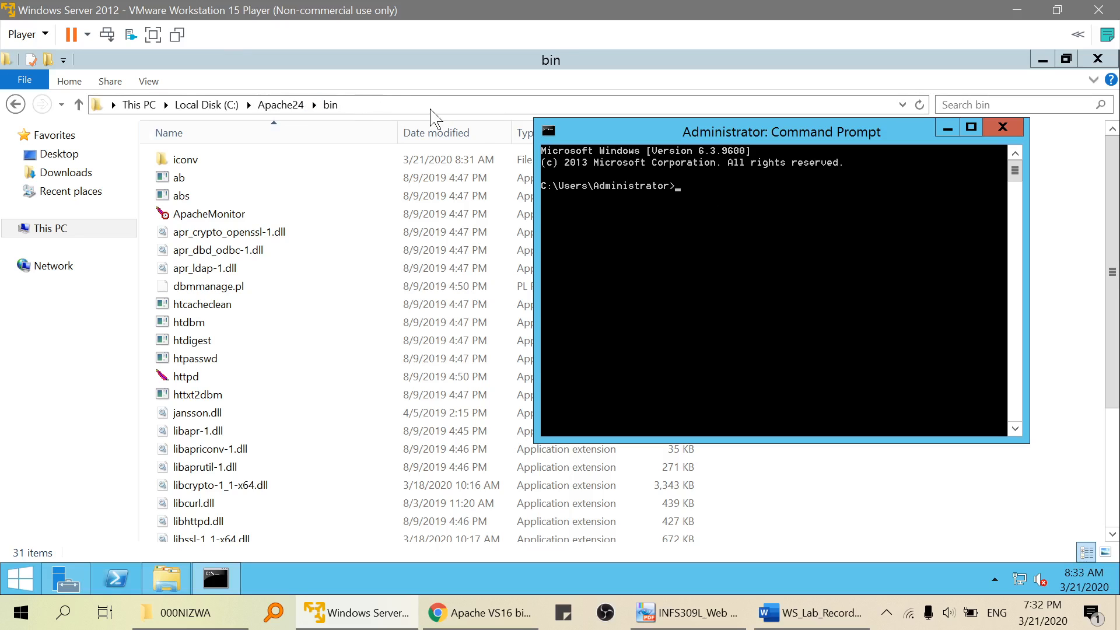
pyautogui.moveTo(707, 212)
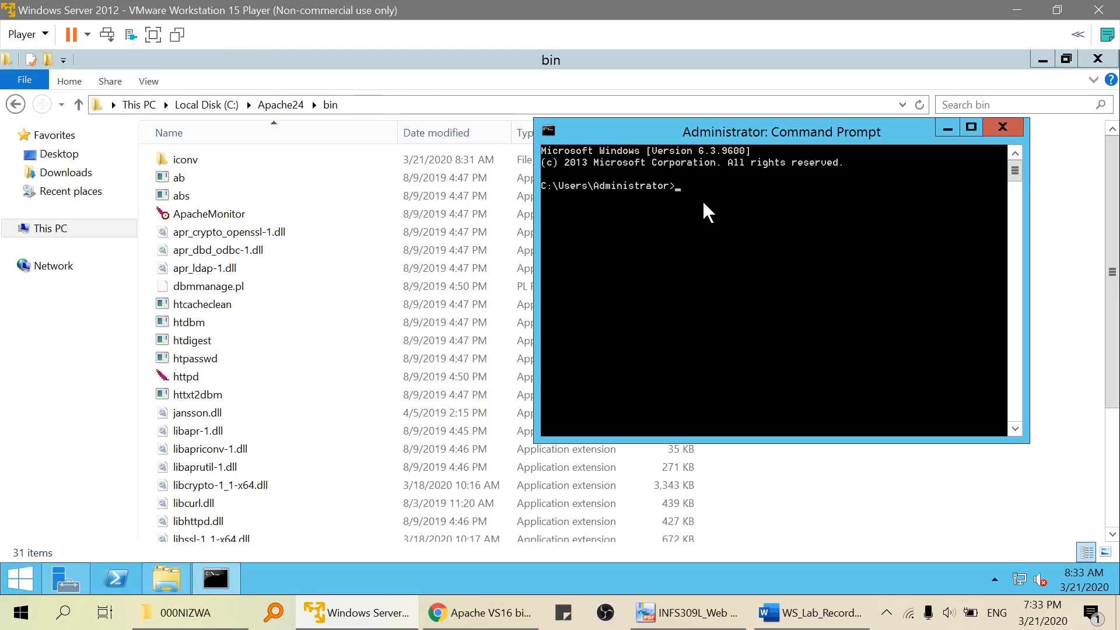
# - Change the prompt's directory to C:\Apache24\bin, then reveal the desktop
pyautogui.write('cd')
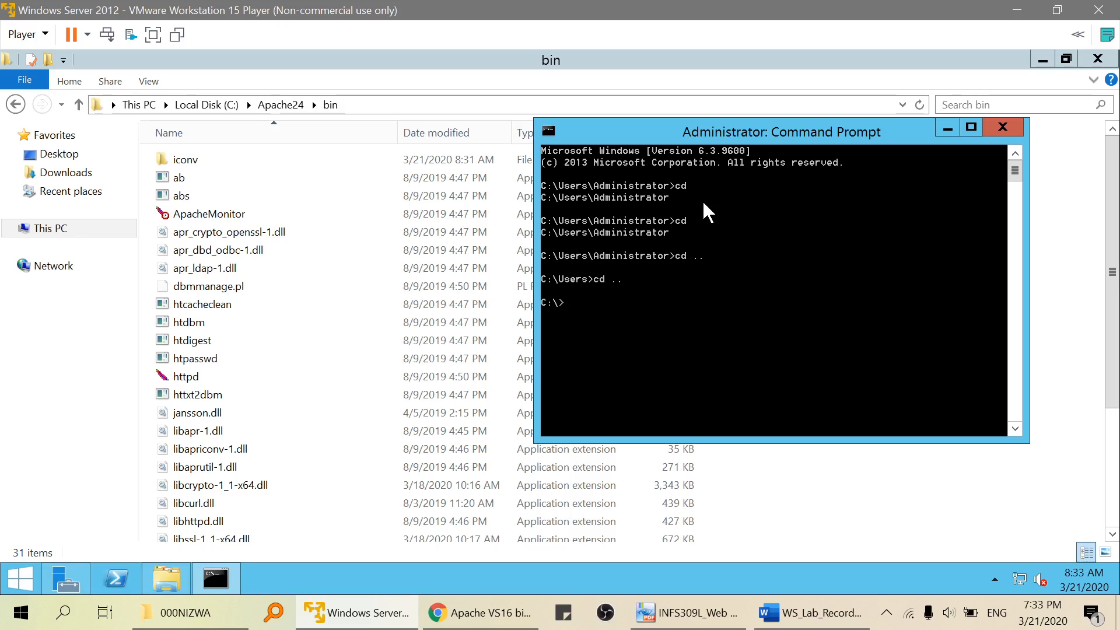
pyautogui.moveTo(525, 269)
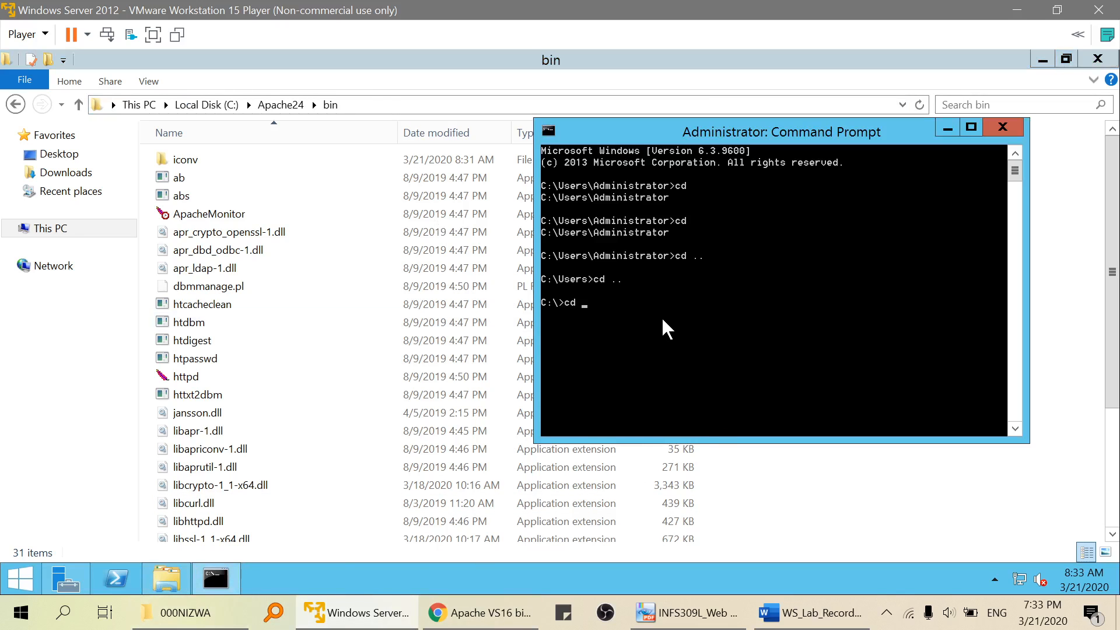
pyautogui.write('C:\\Apache24\\bin')
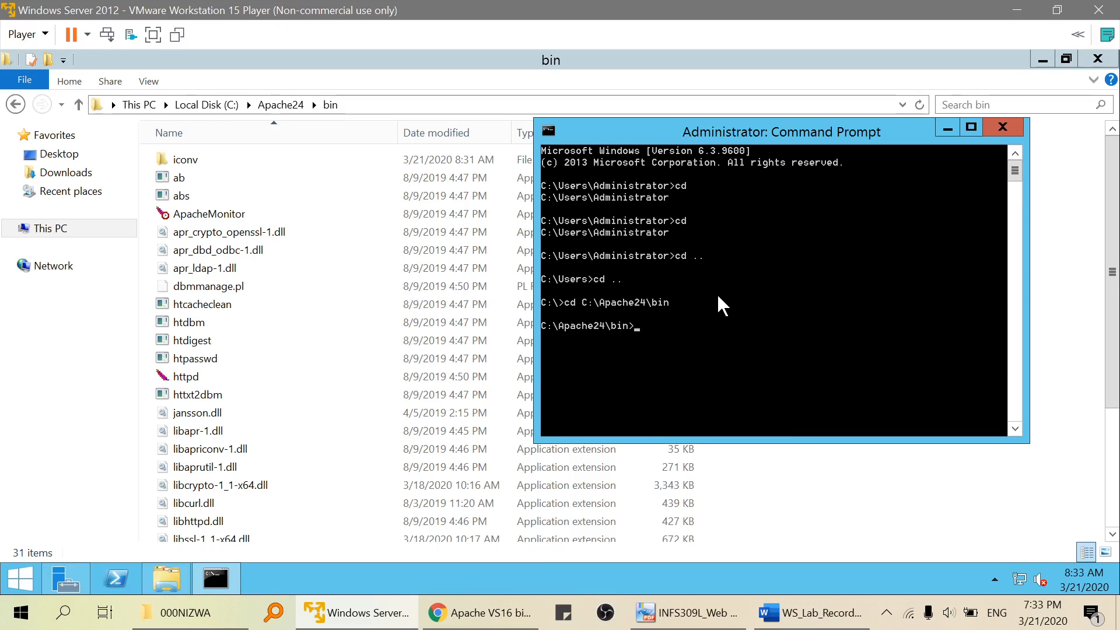
pyautogui.click(179, 177)
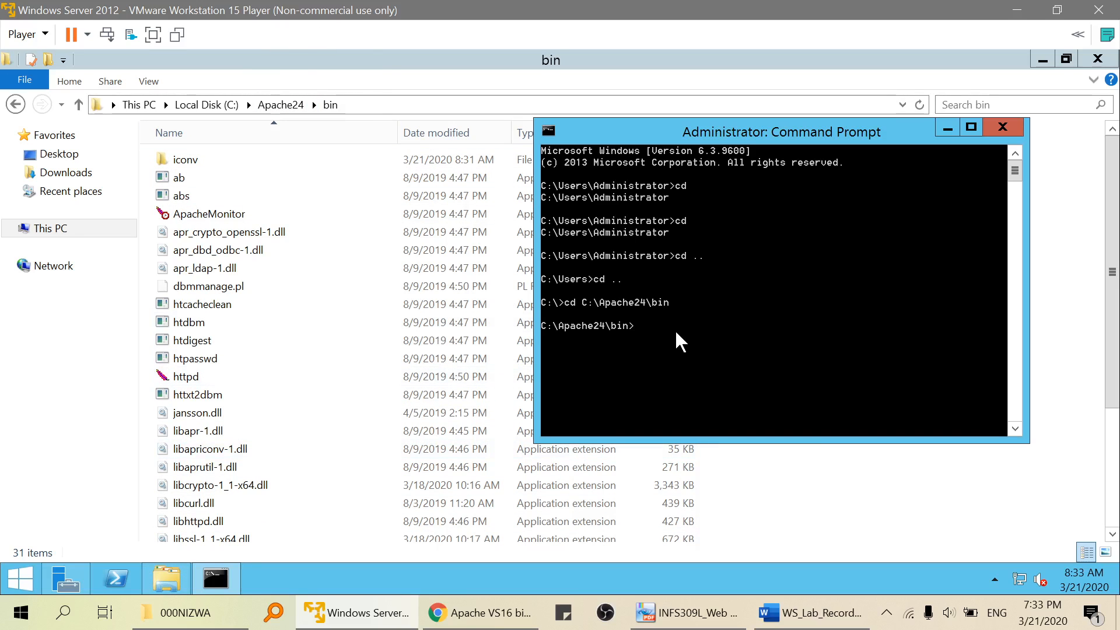
pyautogui.moveTo(303, 568)
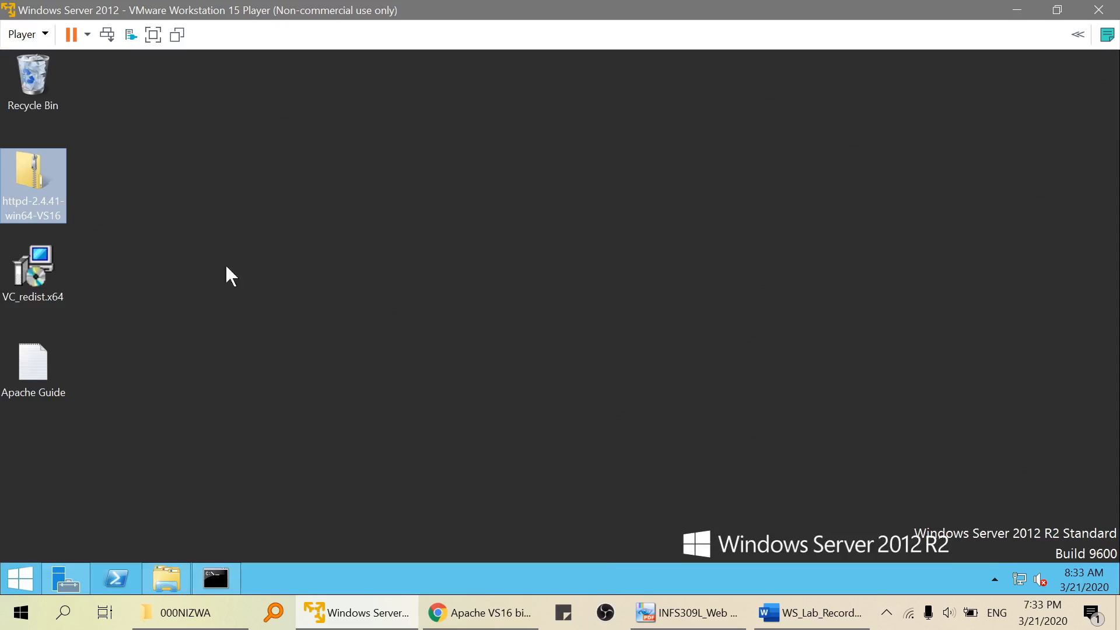
# - Consult the Apache Guide notes in Notepad for the httpd.exe -k install command
pyautogui.click(32, 364)
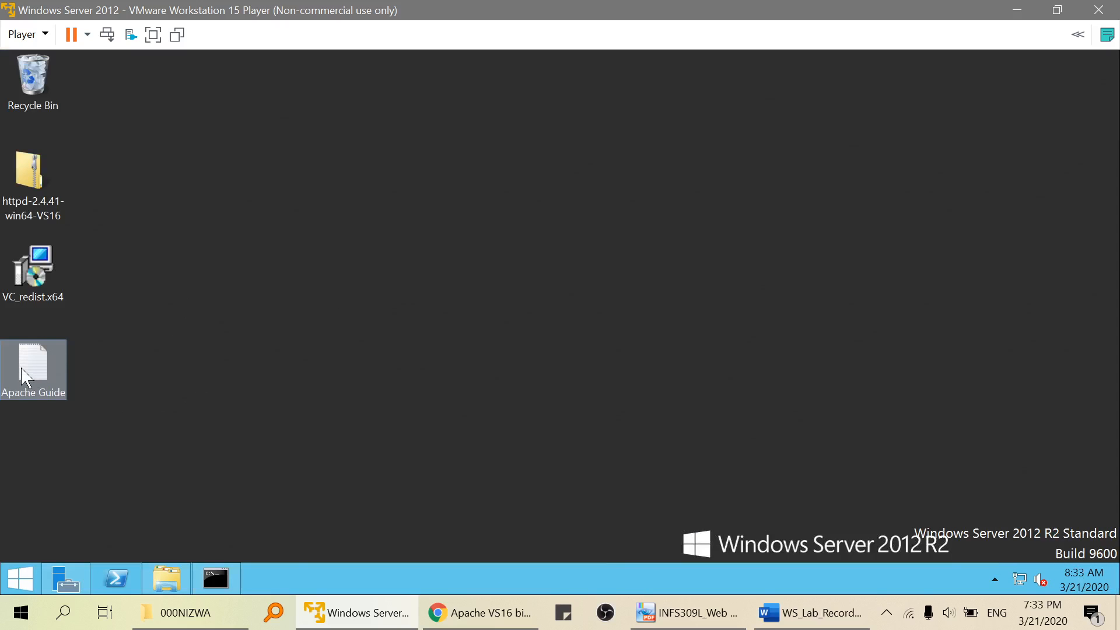
pyautogui.doubleClick(33, 364)
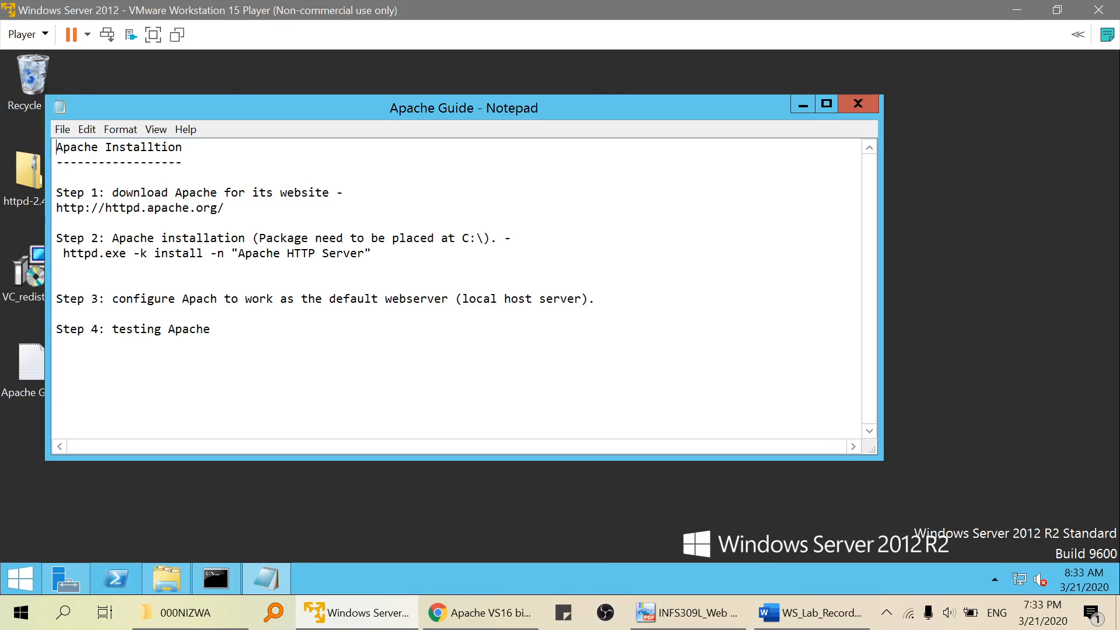
pyautogui.moveTo(63, 253); pyautogui.dragTo(360, 253)
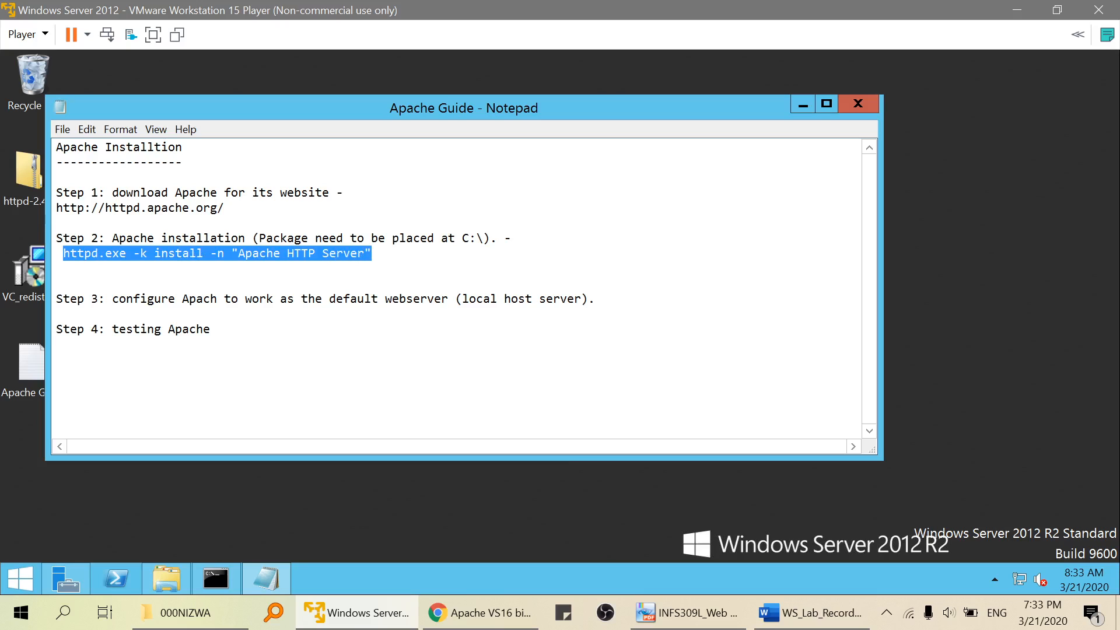
pyautogui.click(141, 253)
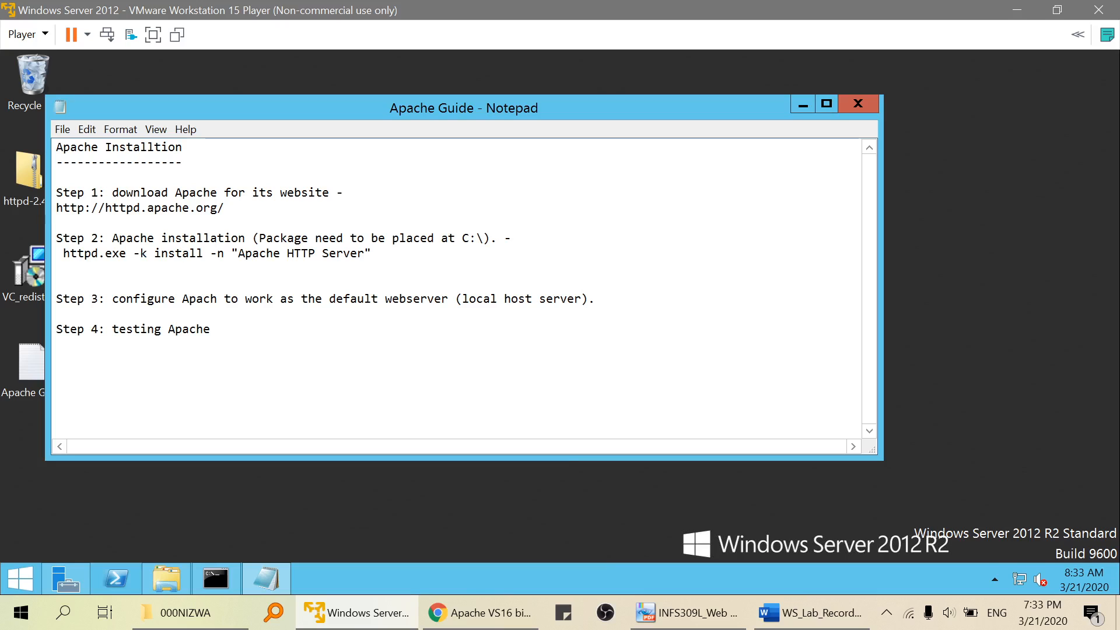
pyautogui.moveTo(239, 253); pyautogui.dragTo(357, 253)
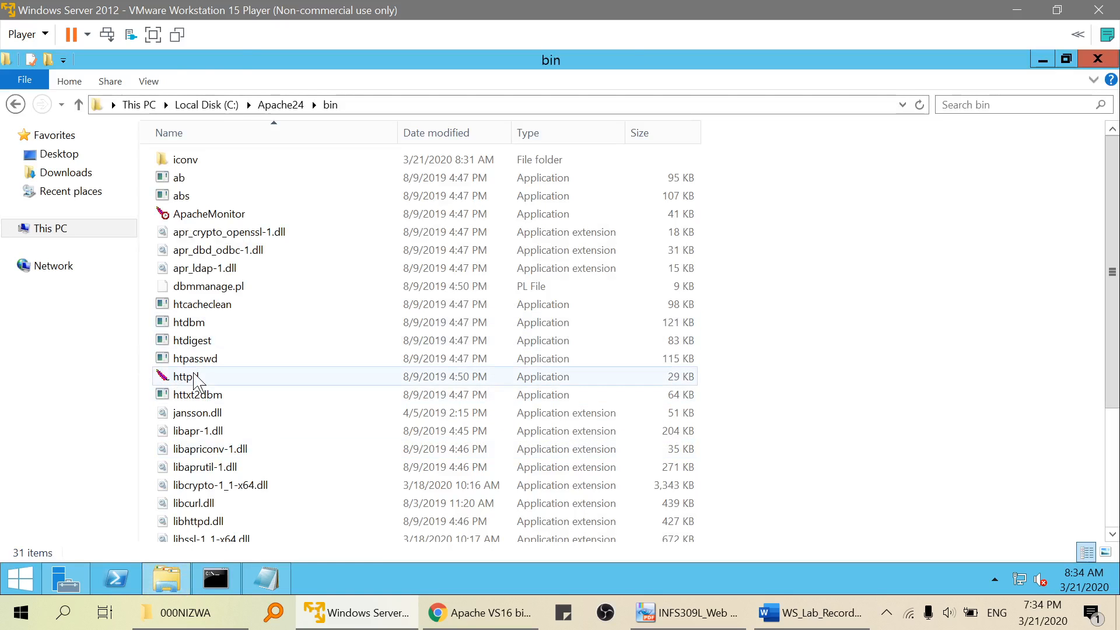
# - Check httpd's file properties confirming Apache HTTP Server in C:\Apache24\bin, then dismiss them
pyautogui.click(185, 377)
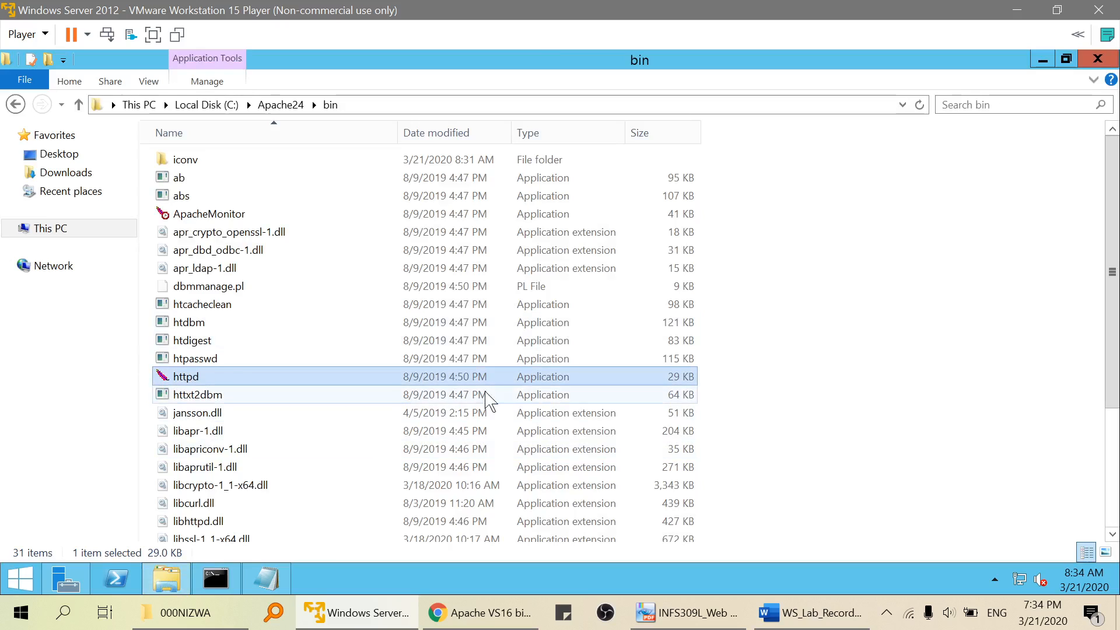
pyautogui.rightClick(186, 377)
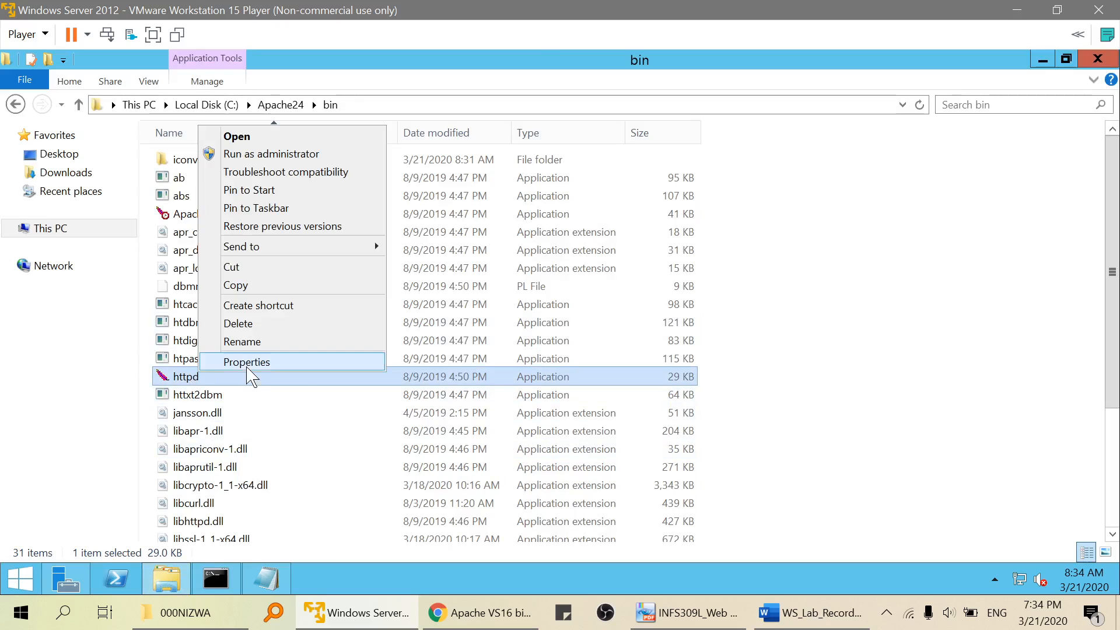
pyautogui.click(246, 362)
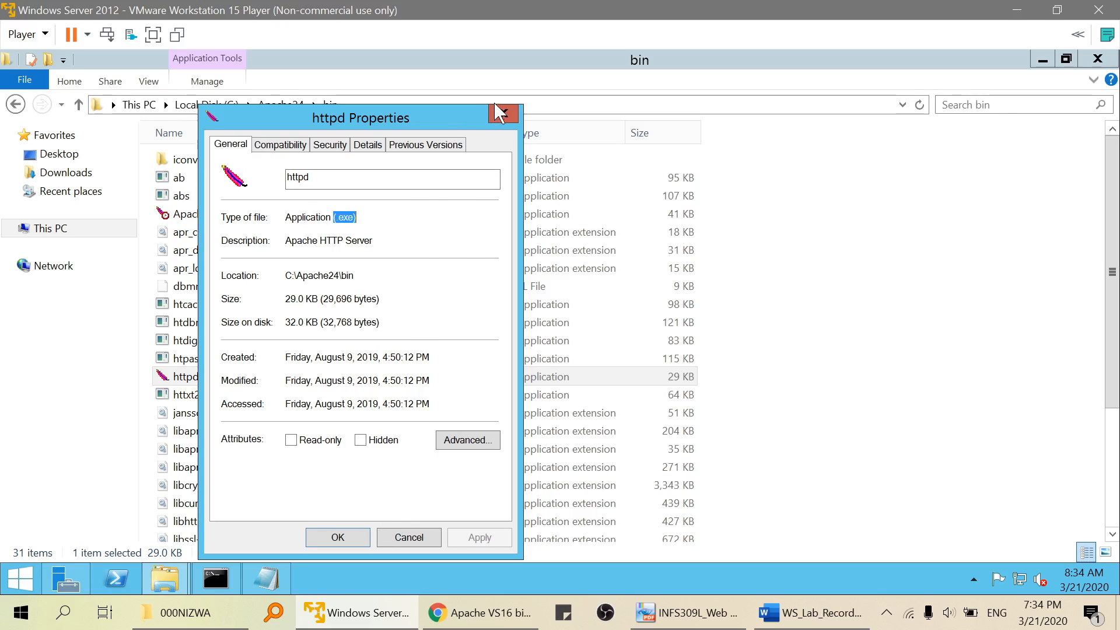
pyautogui.click(504, 117)
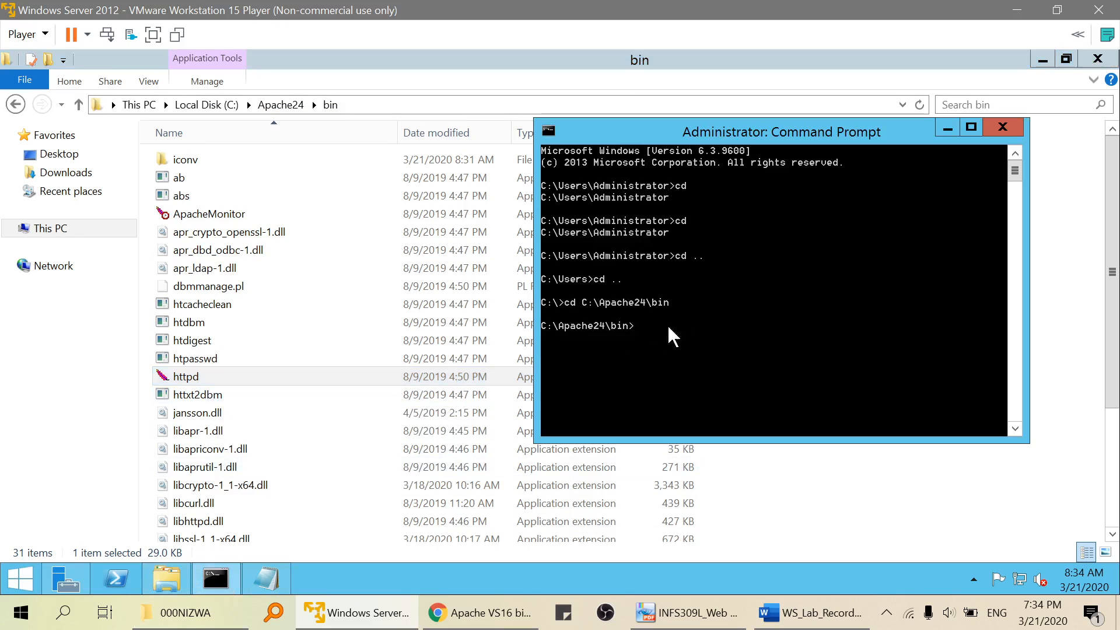
pyautogui.moveTo(658, 586)
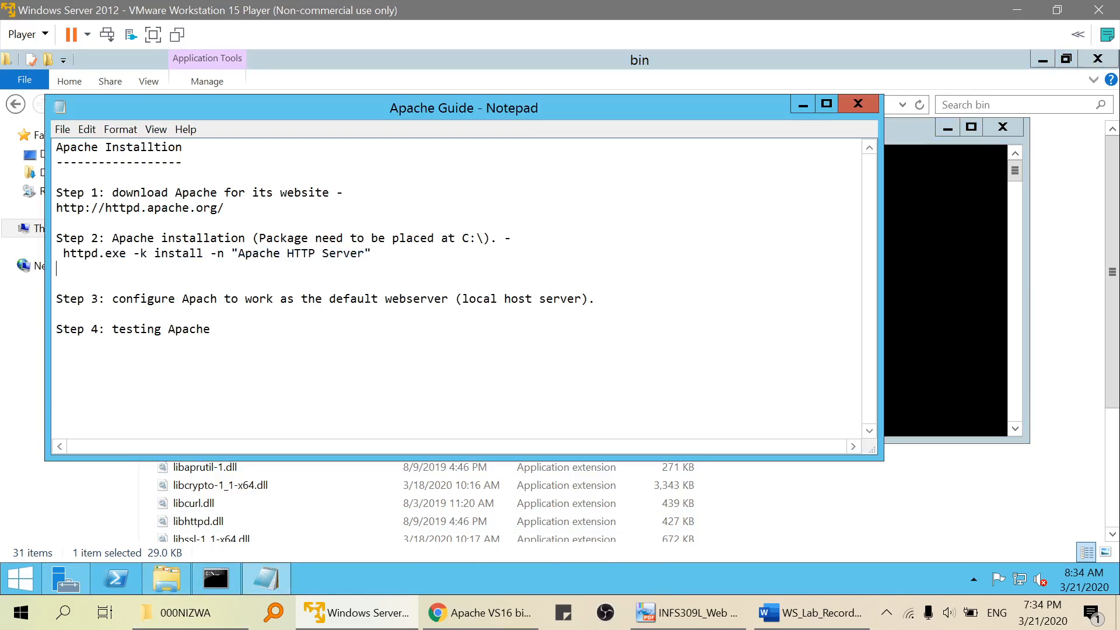
# - Select the httpd.exe -k install -n "Apache HTTP Server" line in the guide to install the service
pyautogui.moveTo(63, 254); pyautogui.dragTo(371, 254)
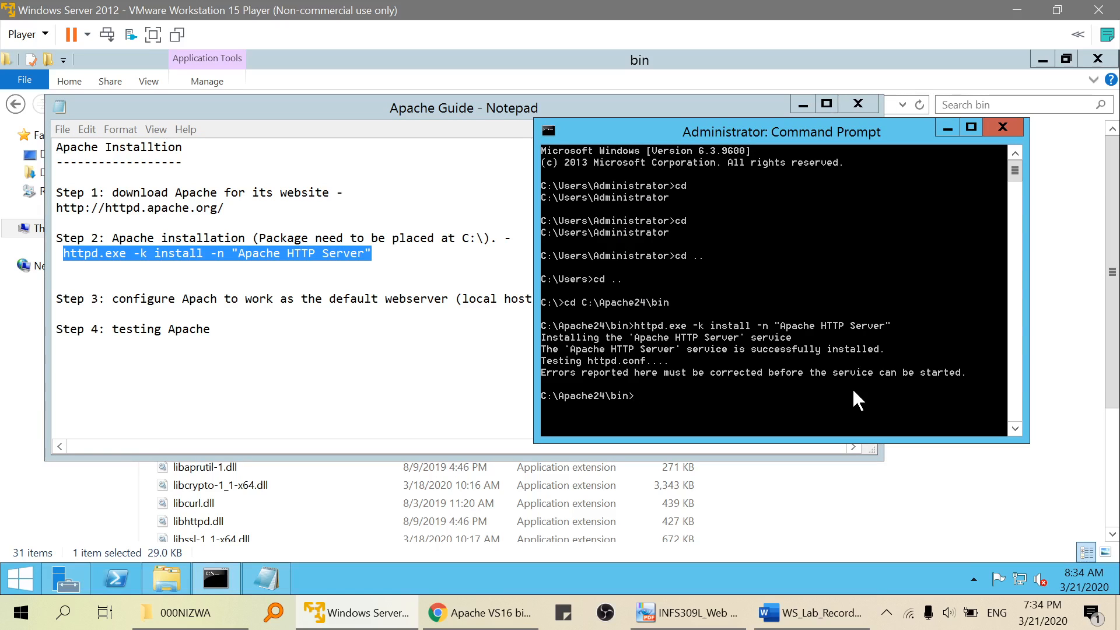
pyautogui.moveTo(778, 401)
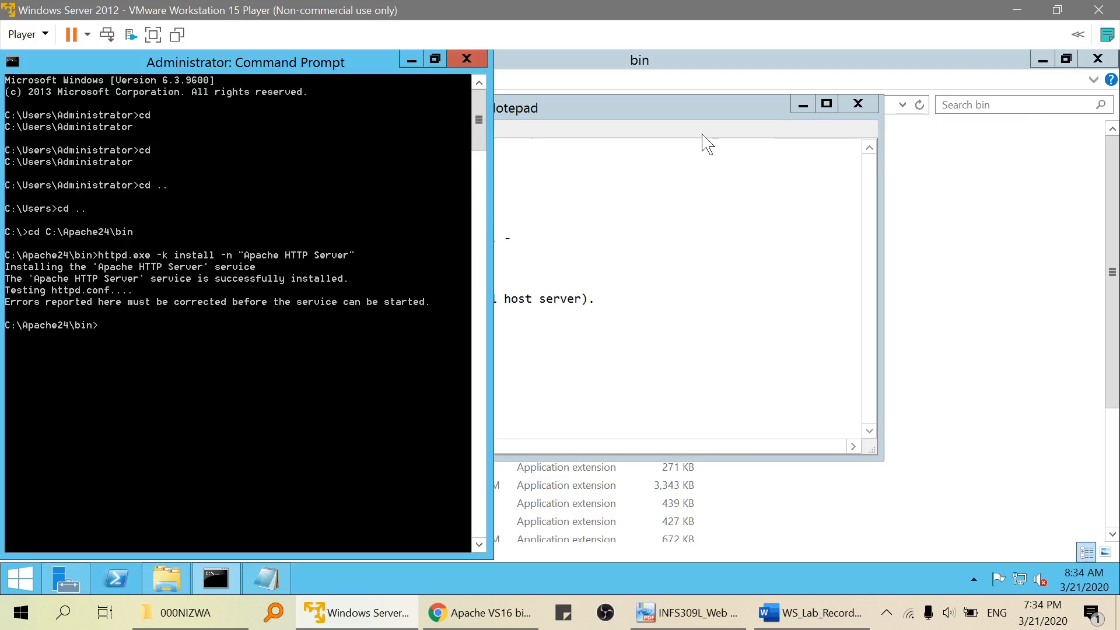
pyautogui.moveTo(108, 282)
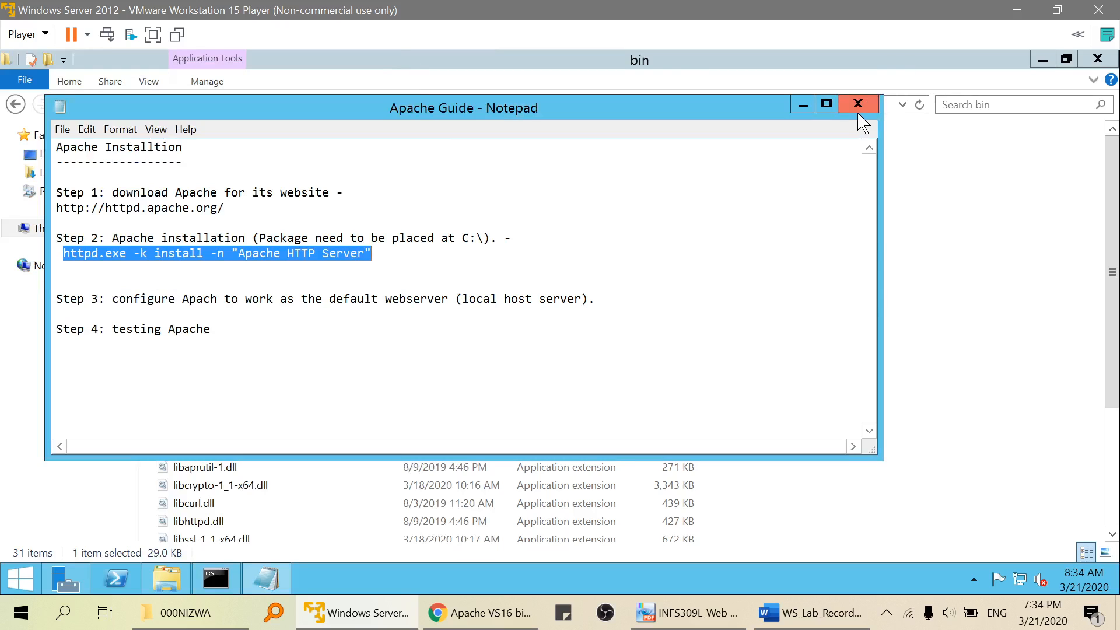
pyautogui.moveTo(857, 104)
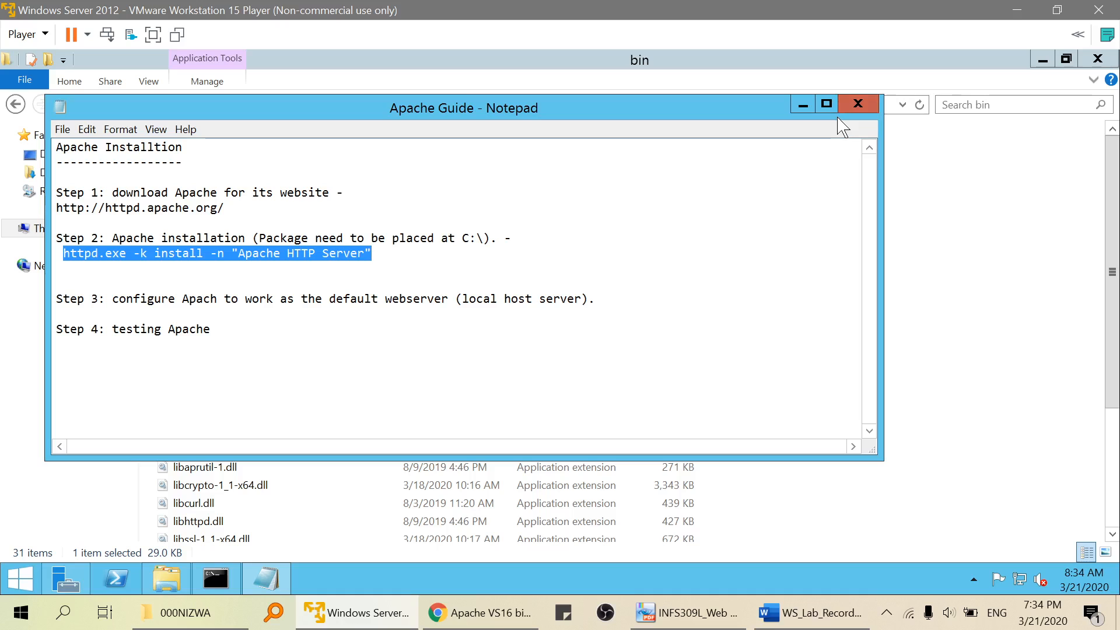
pyautogui.moveTo(858, 103)
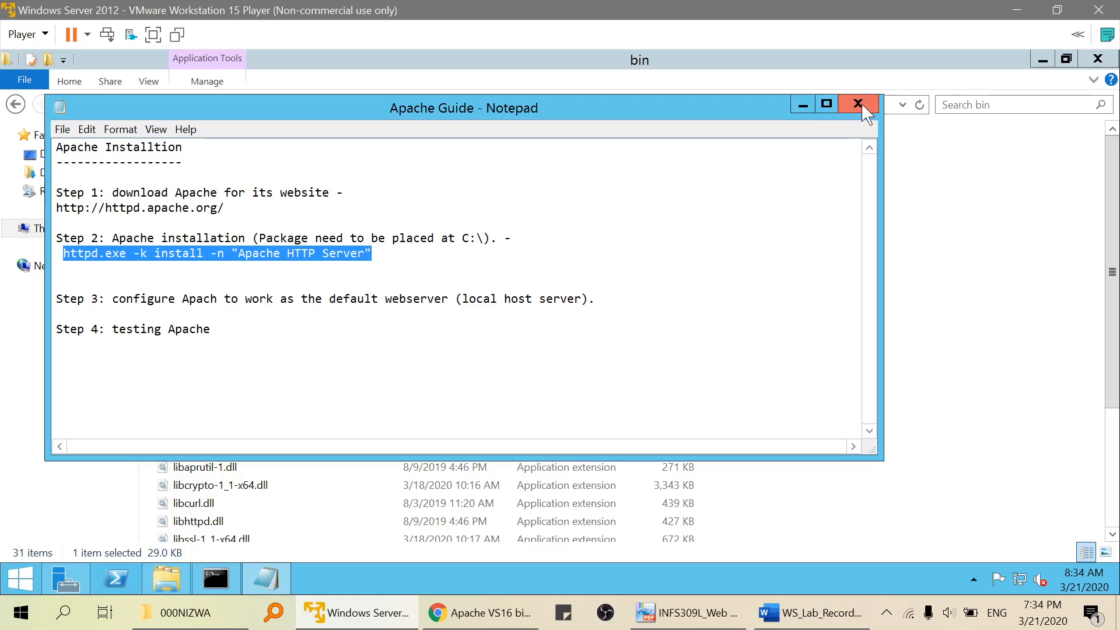
# - Minimize the Apache Guide notes, leaving C:\Apache24\bin showing
pyautogui.click(858, 104)
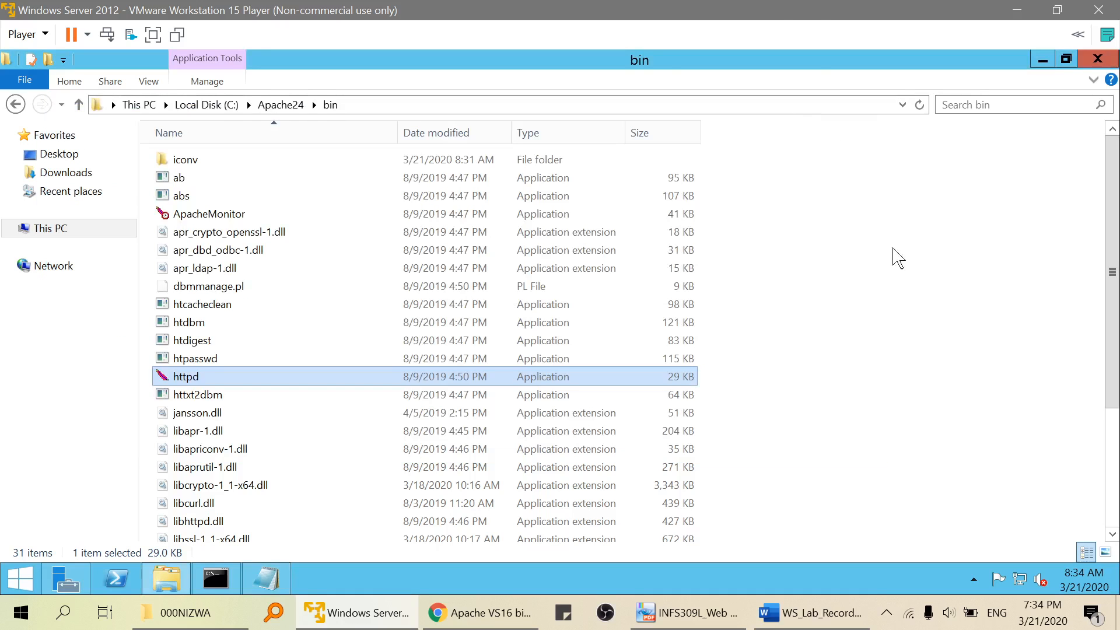
pyautogui.moveTo(880, 259)
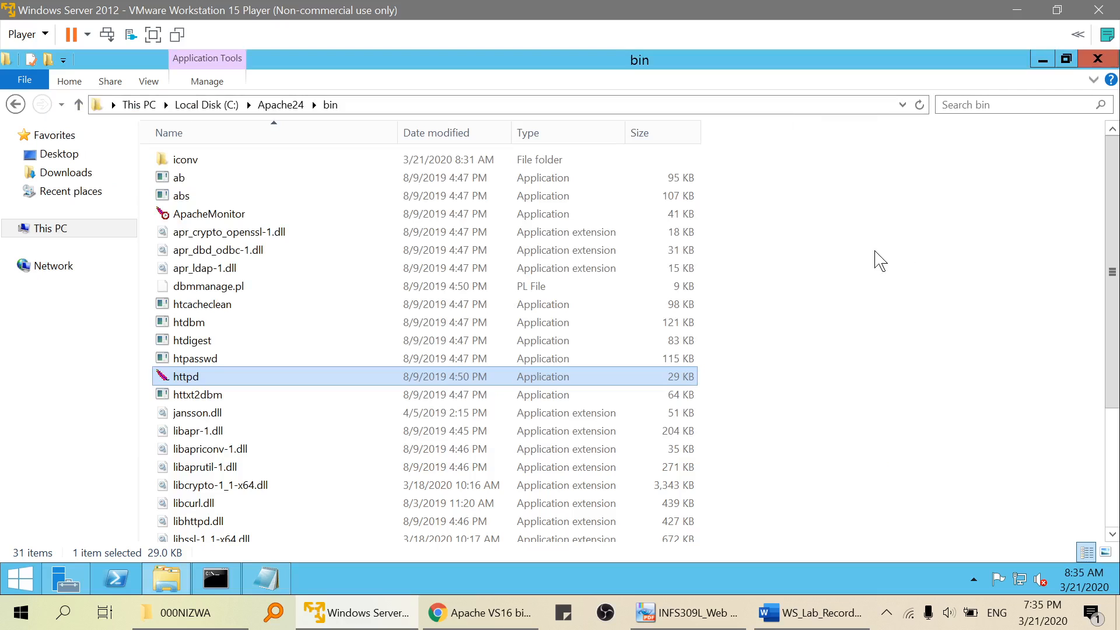
pyautogui.moveTo(925, 246)
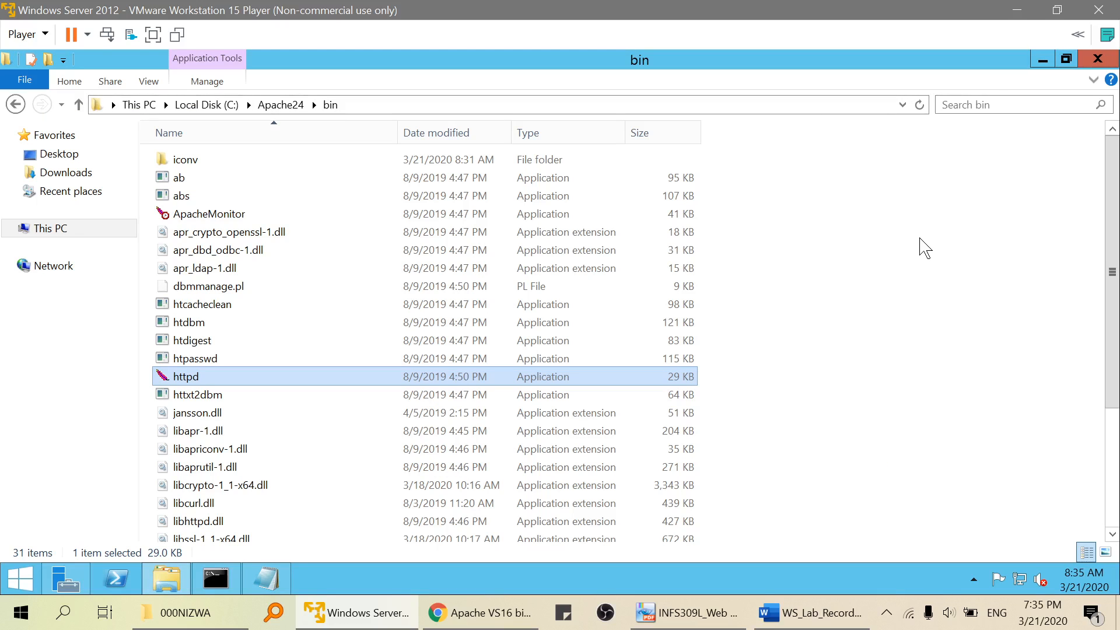
pyautogui.moveTo(616, 394)
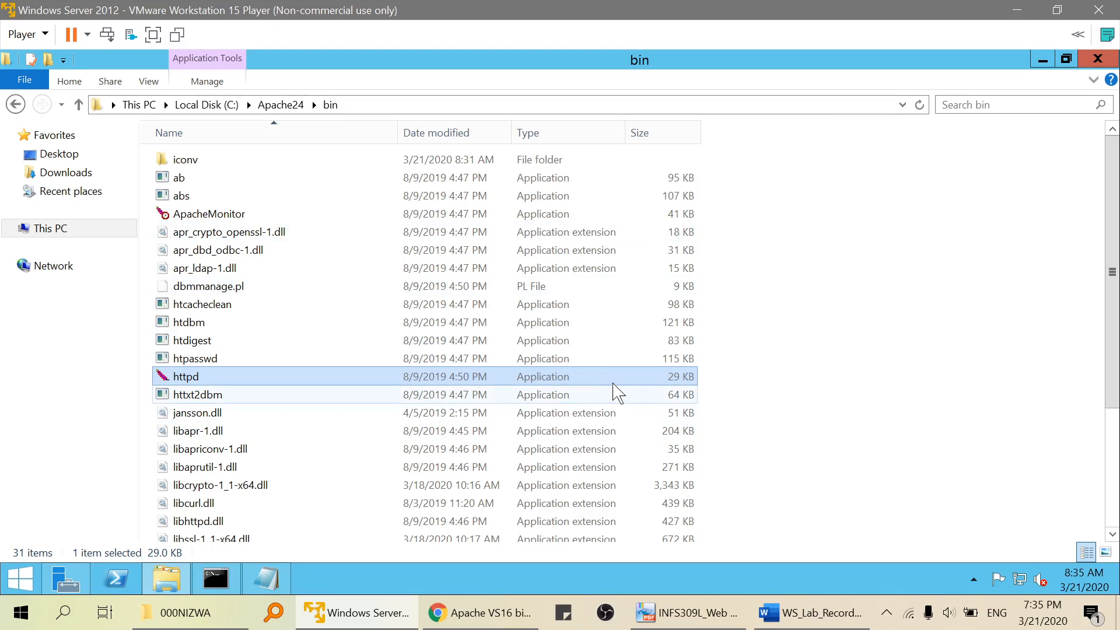
pyautogui.moveTo(245, 428)
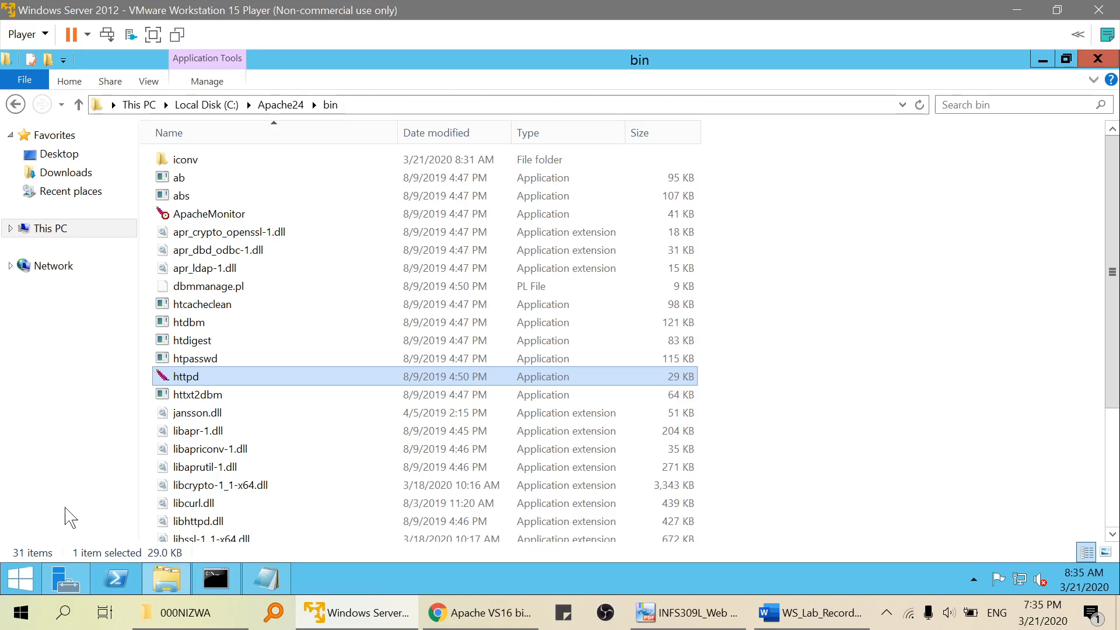
pyautogui.moveTo(10, 500)
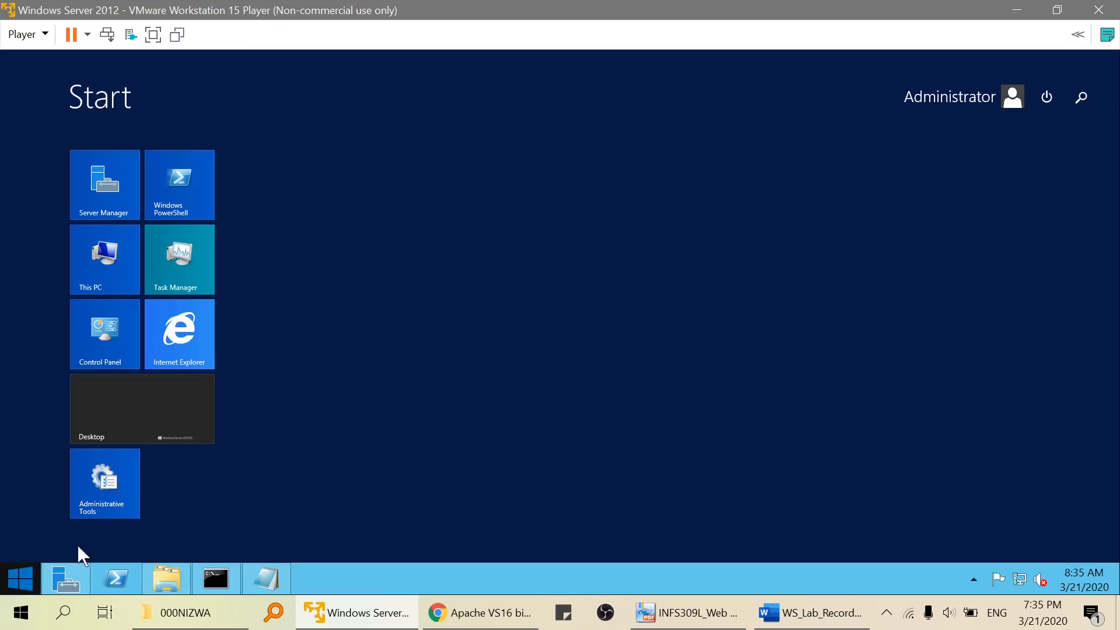
# - Start the Apache HTTP Server service from the Services console and minimize it
pyautogui.write('services')
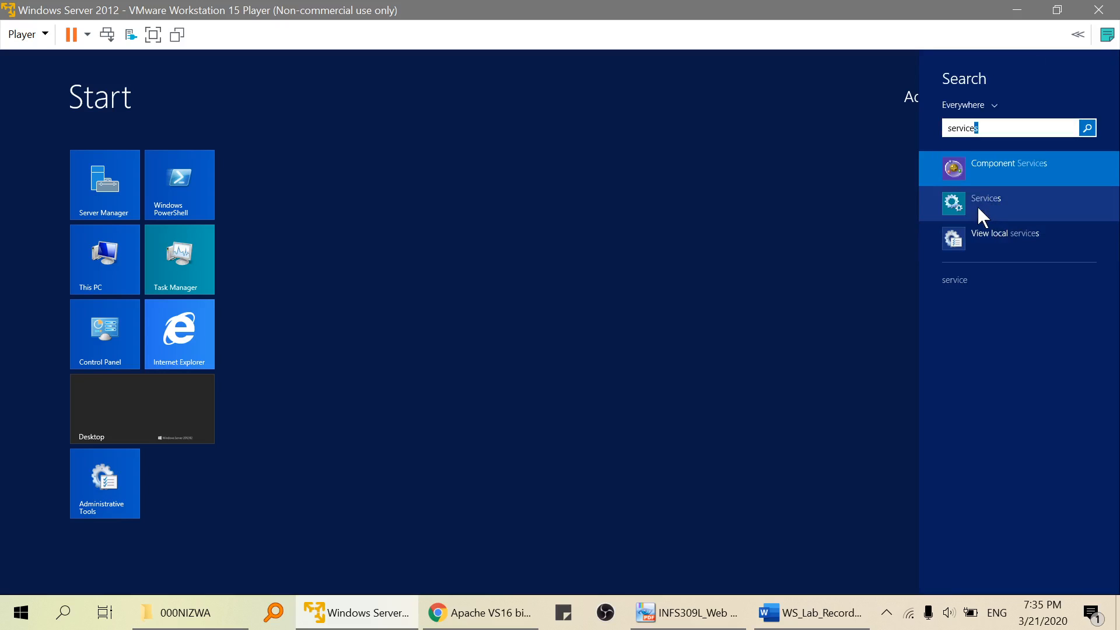
pyautogui.click(986, 203)
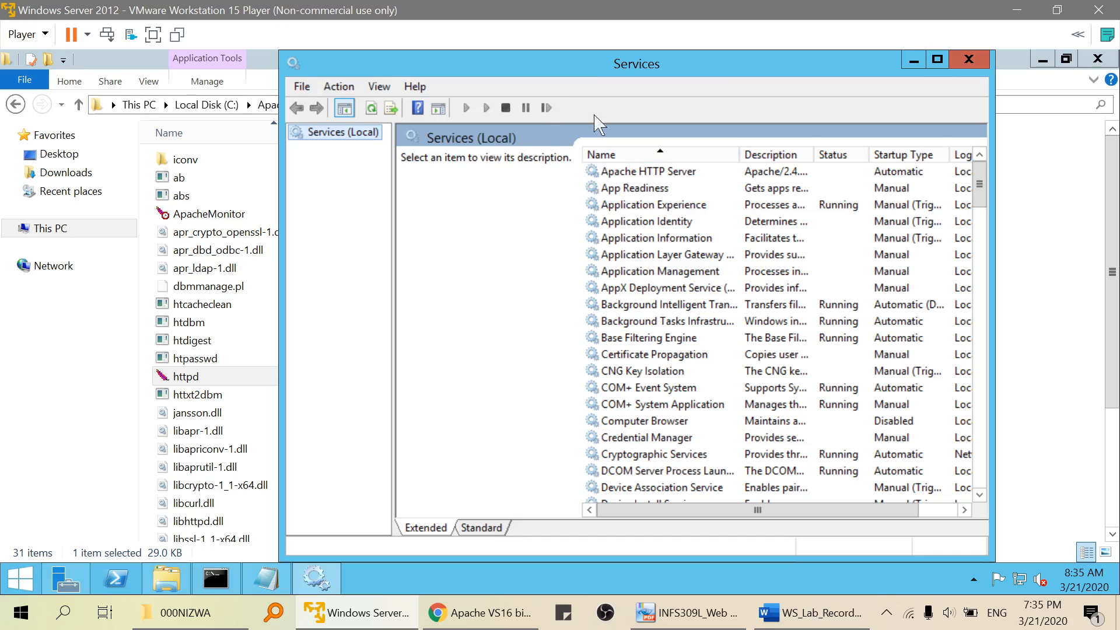
pyautogui.moveTo(645, 187)
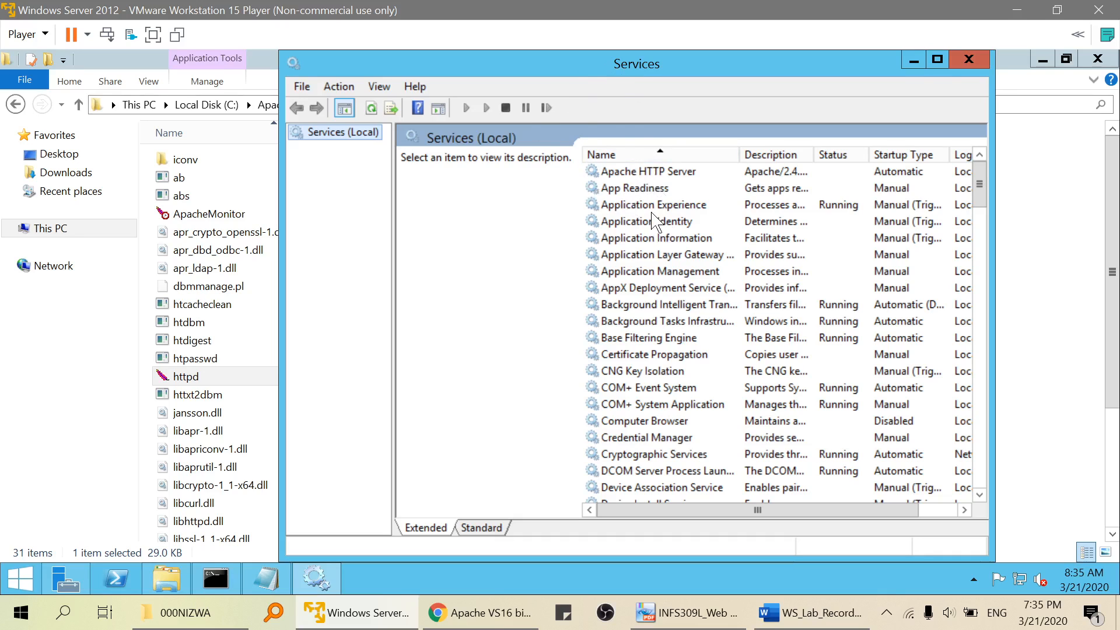
pyautogui.click(648, 172)
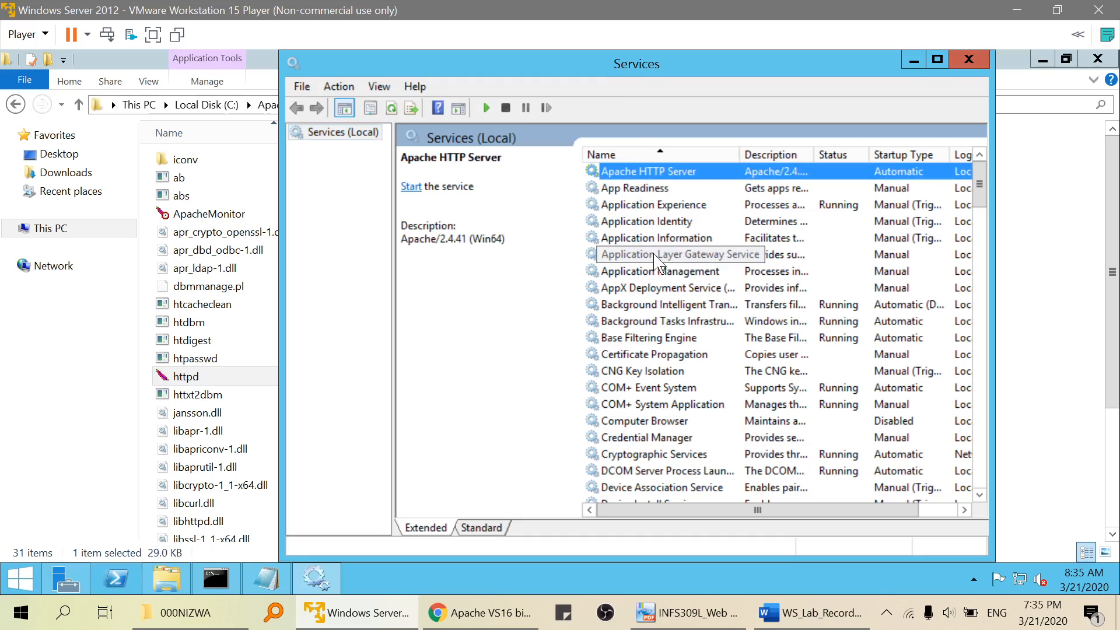
pyautogui.moveTo(659, 188)
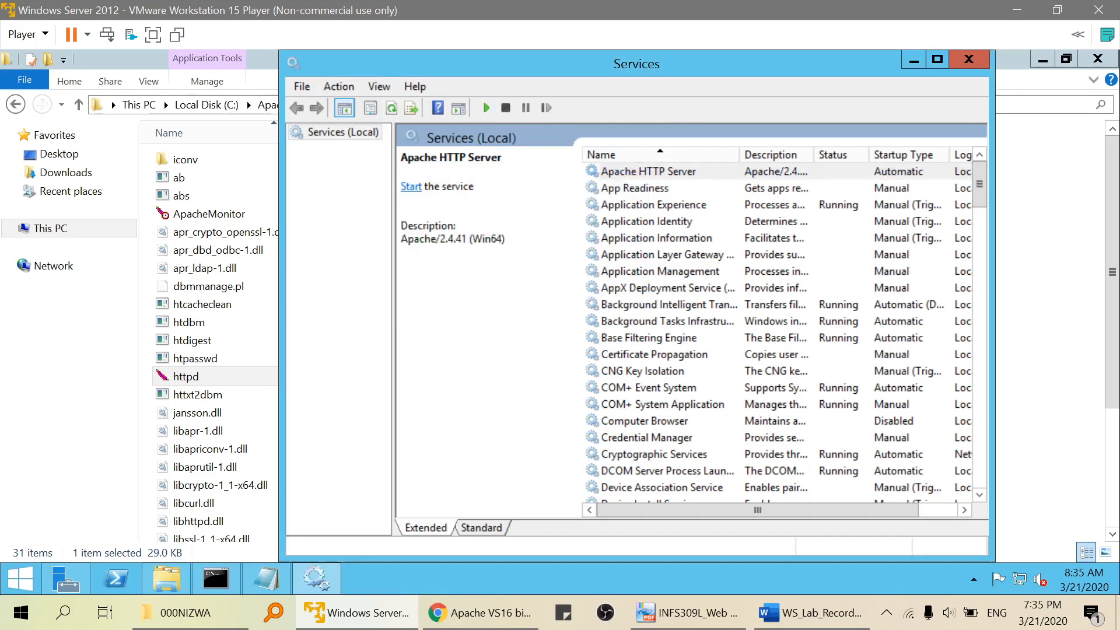
pyautogui.click(410, 186)
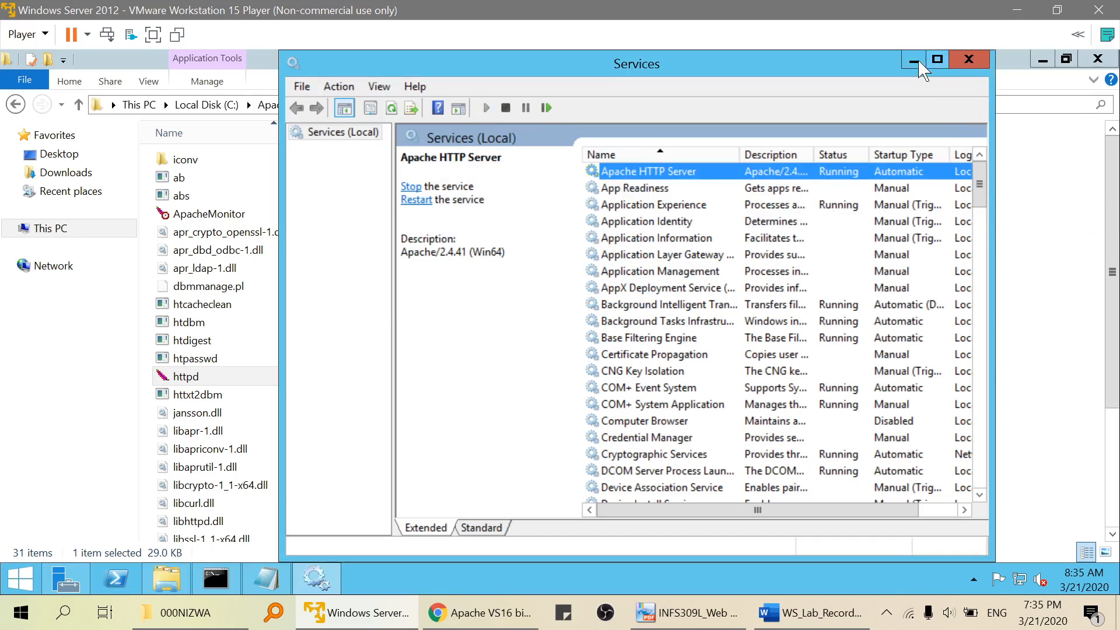
pyautogui.click(912, 60)
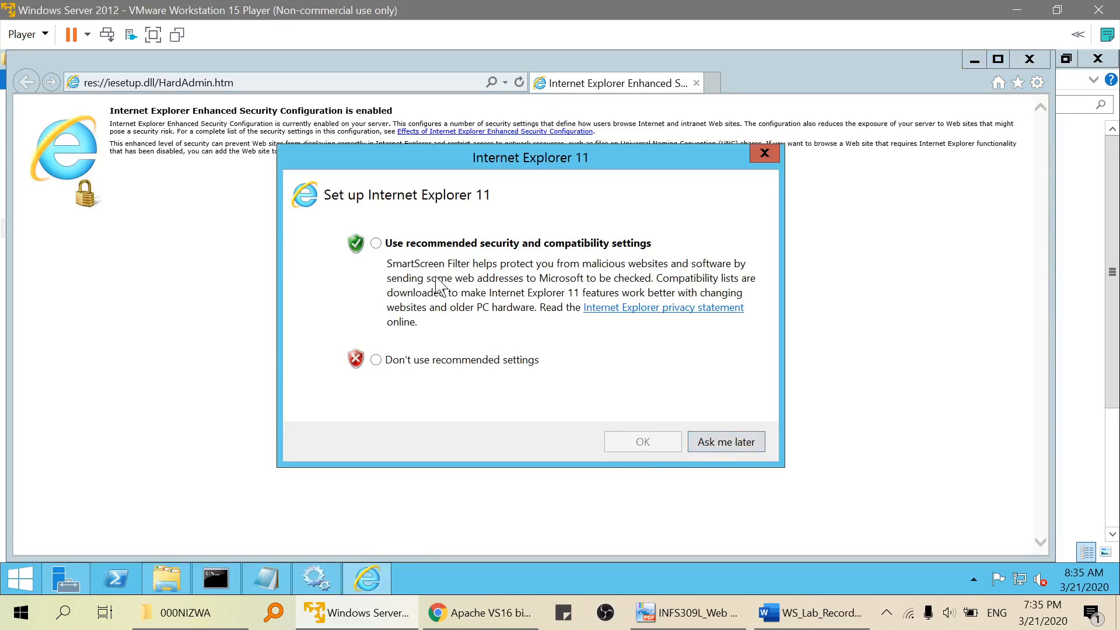
# - Postpone Internet Explorer's setup prompt and bring the Apache guide notes back
pyautogui.click(725, 441)
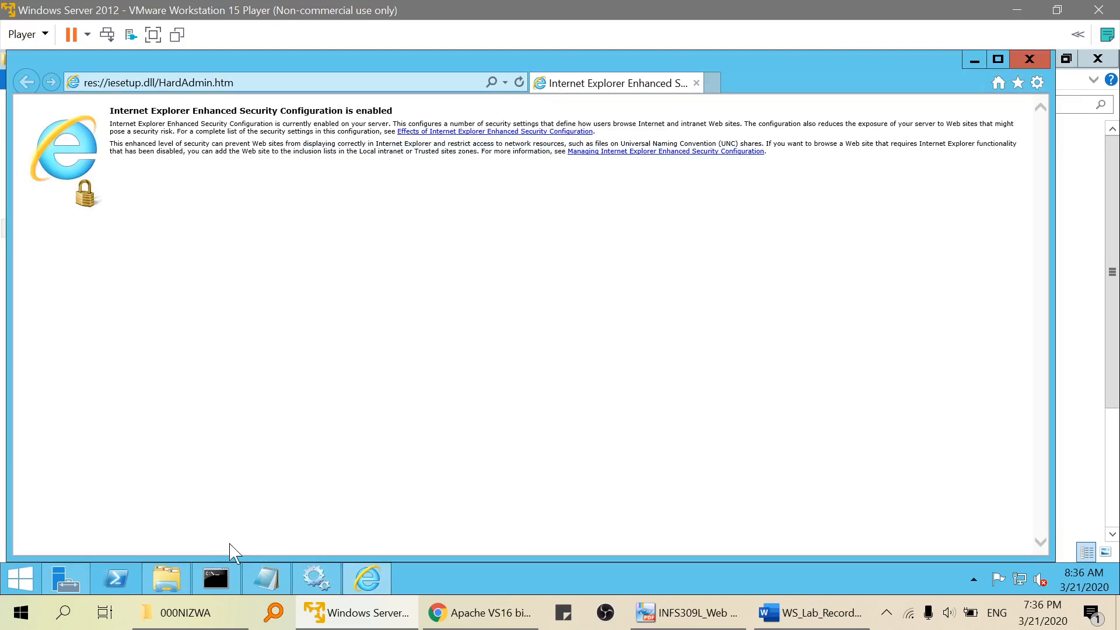
pyautogui.click(266, 577)
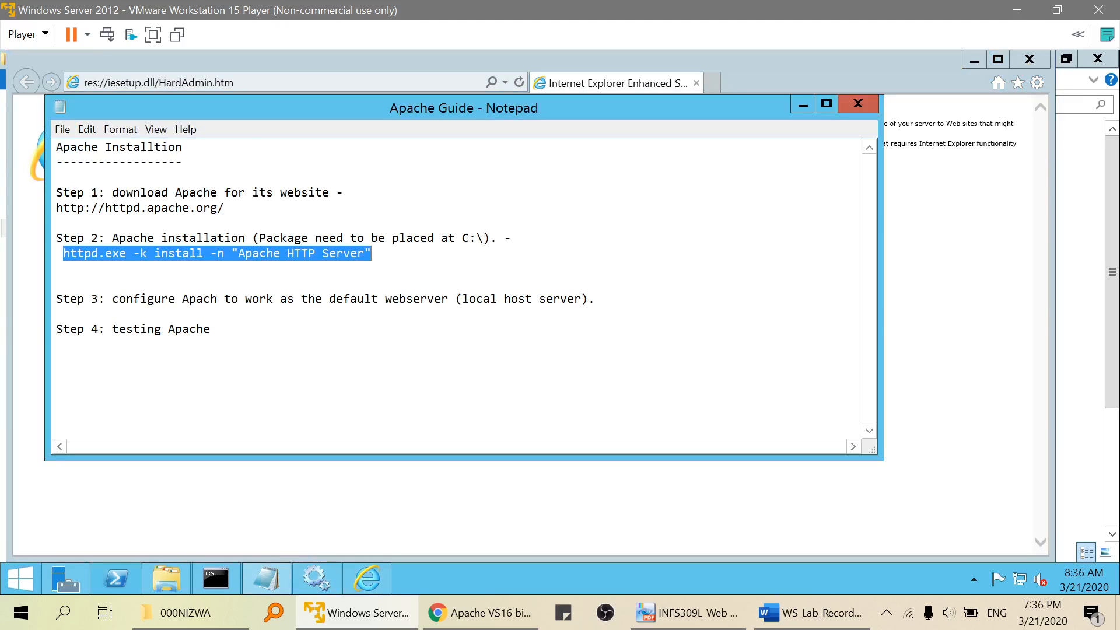
# - Mark the finished steps in the Apache Guide by adding '- done' after Step 3
pyautogui.click(349, 193)
pyautogui.write('  done')
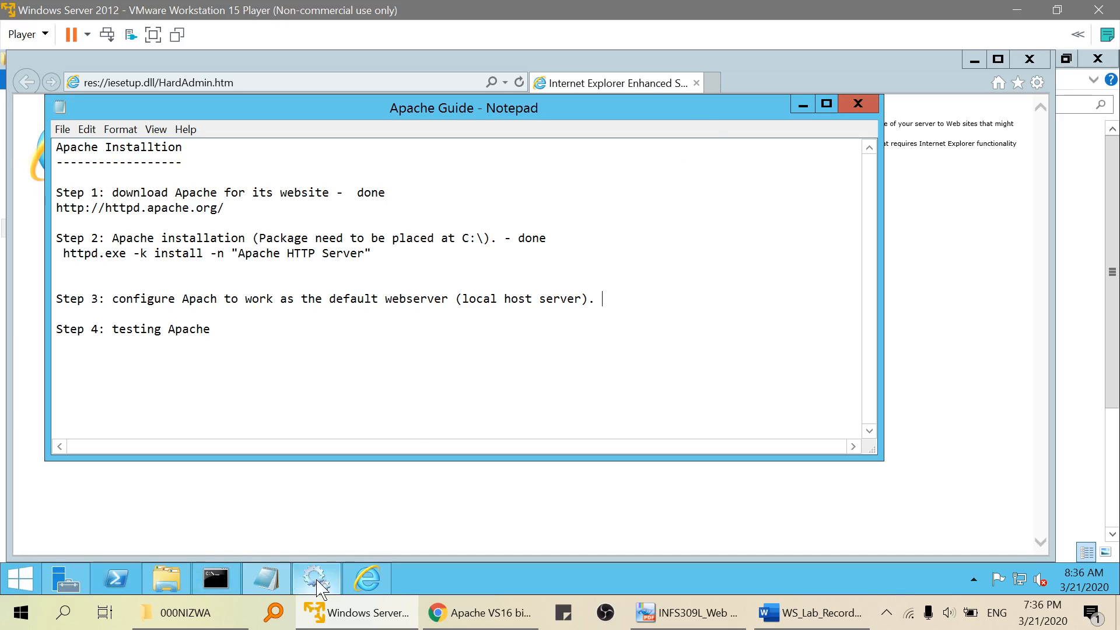
pyautogui.click(314, 579)
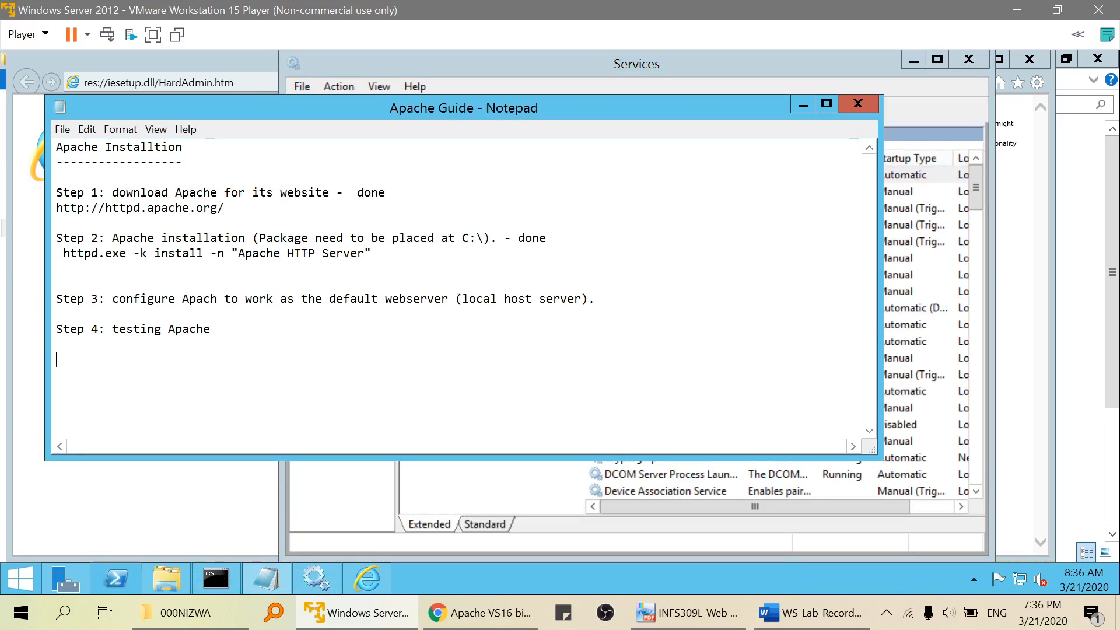
pyautogui.write('-')
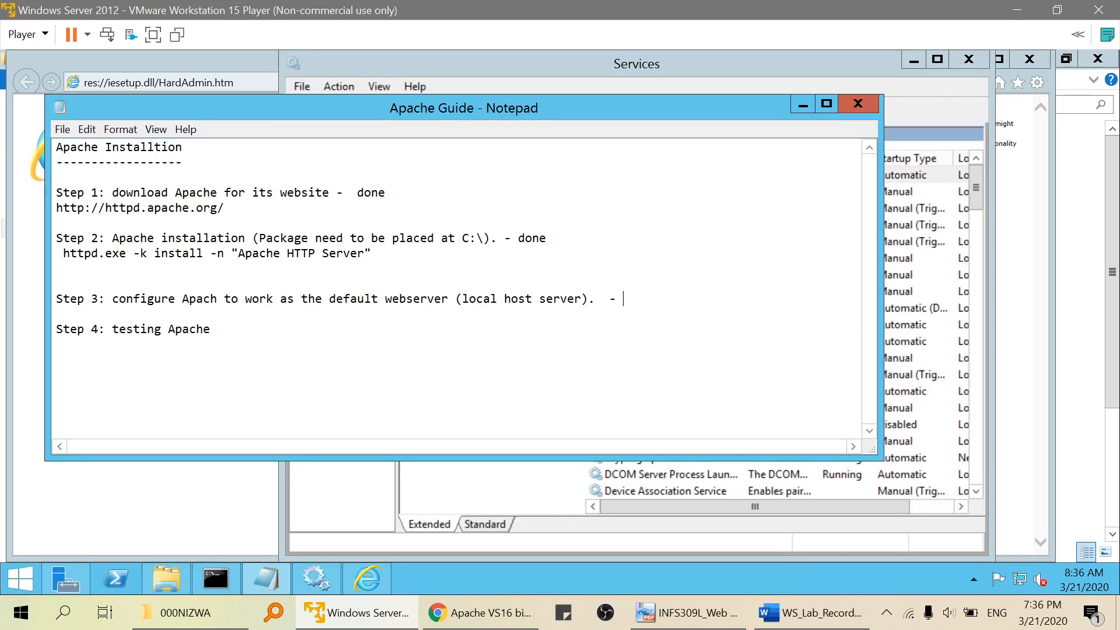
pyautogui.write('done')
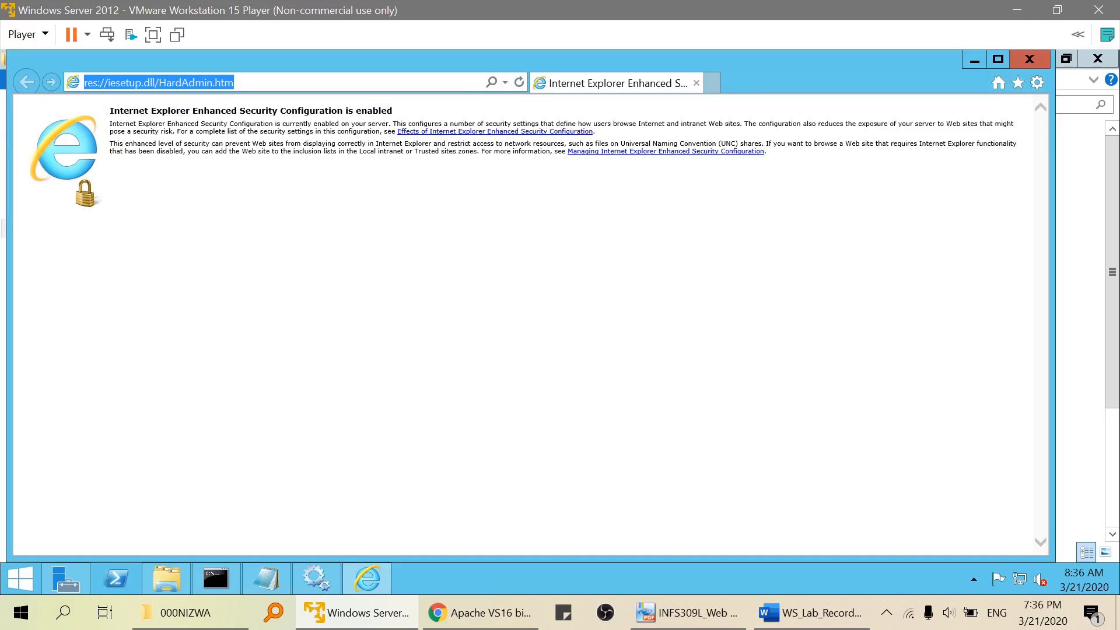
# - Browse to localhost to show Apache's 'It works!' page, then switch to the C: drive listing
pyautogui.write('localhost/')
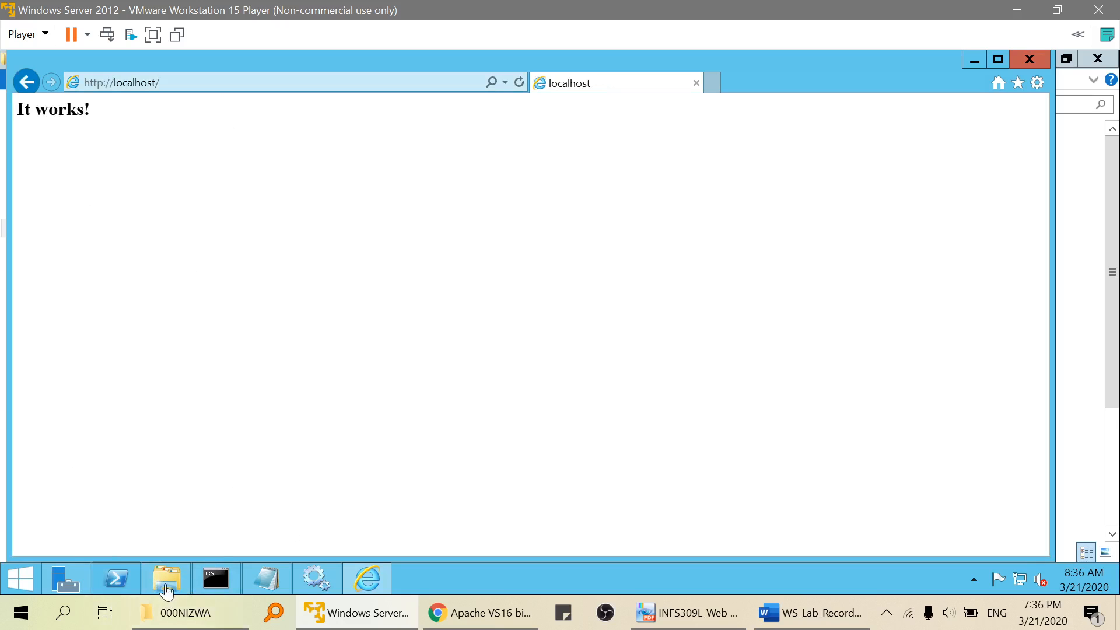
pyautogui.click(167, 579)
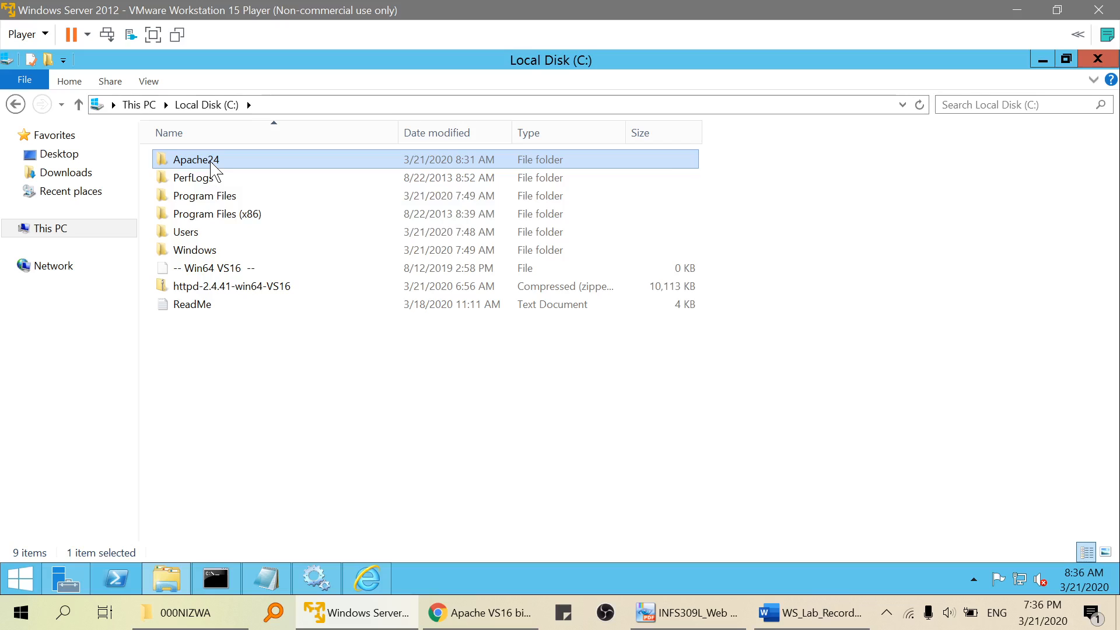
# - Navigate into C:\Apache24\htdocs and select the 46-byte index page
pyautogui.doubleClick(194, 160)
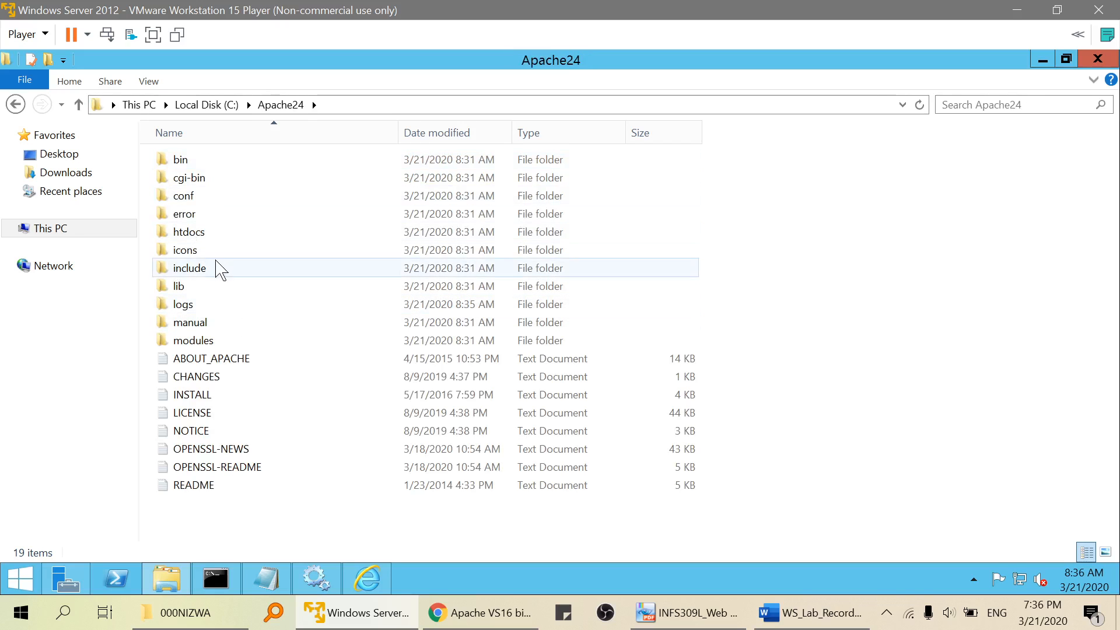
pyautogui.moveTo(189, 231)
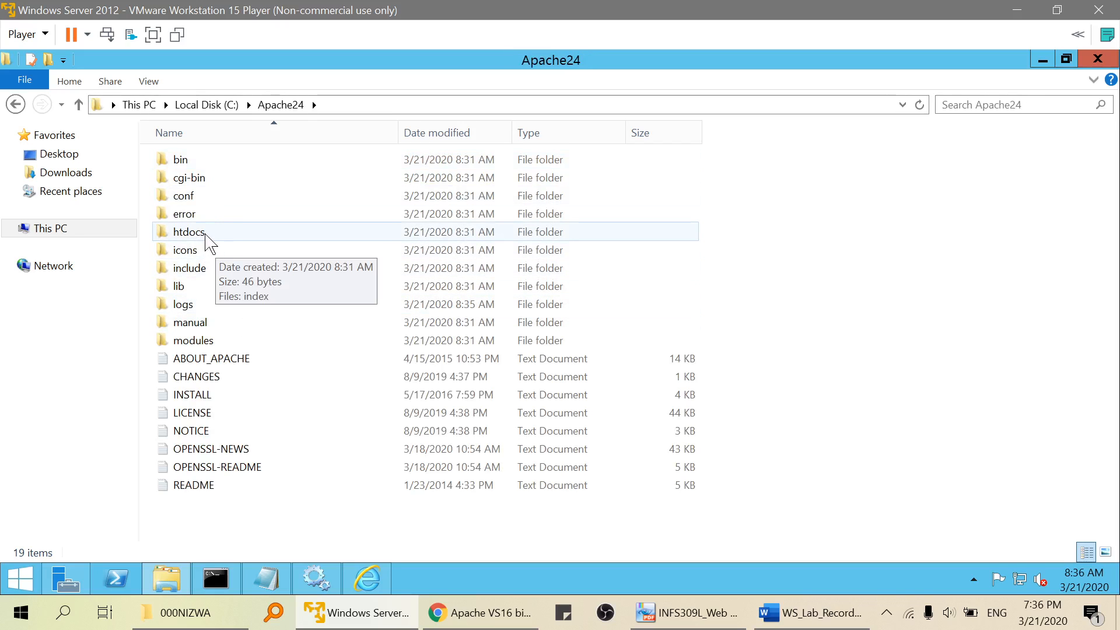
pyautogui.doubleClick(189, 231)
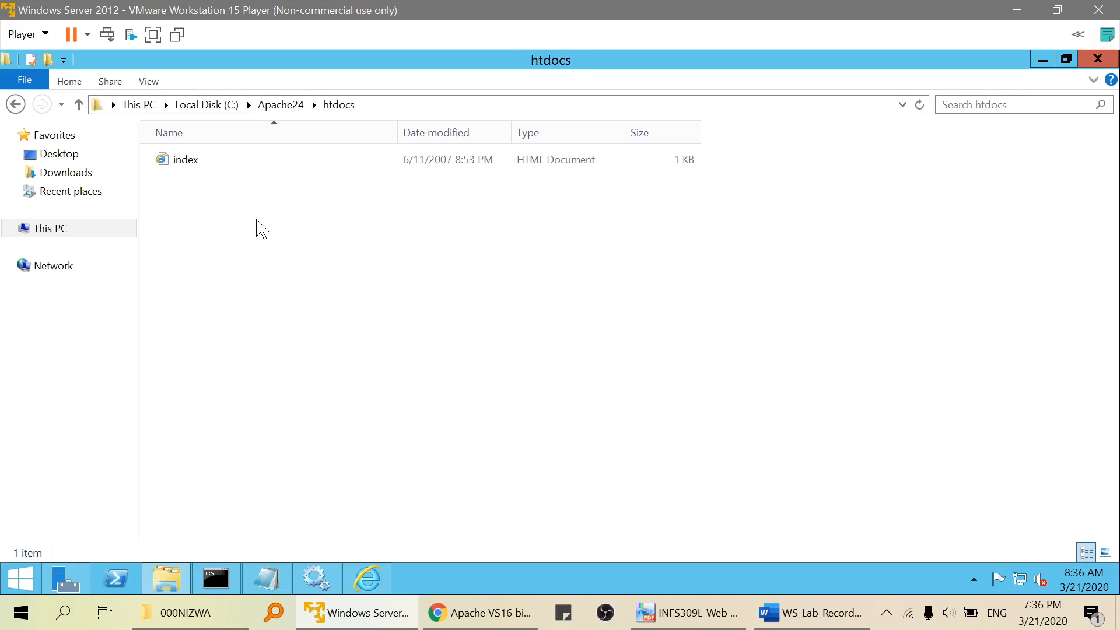
pyautogui.moveTo(437, 452)
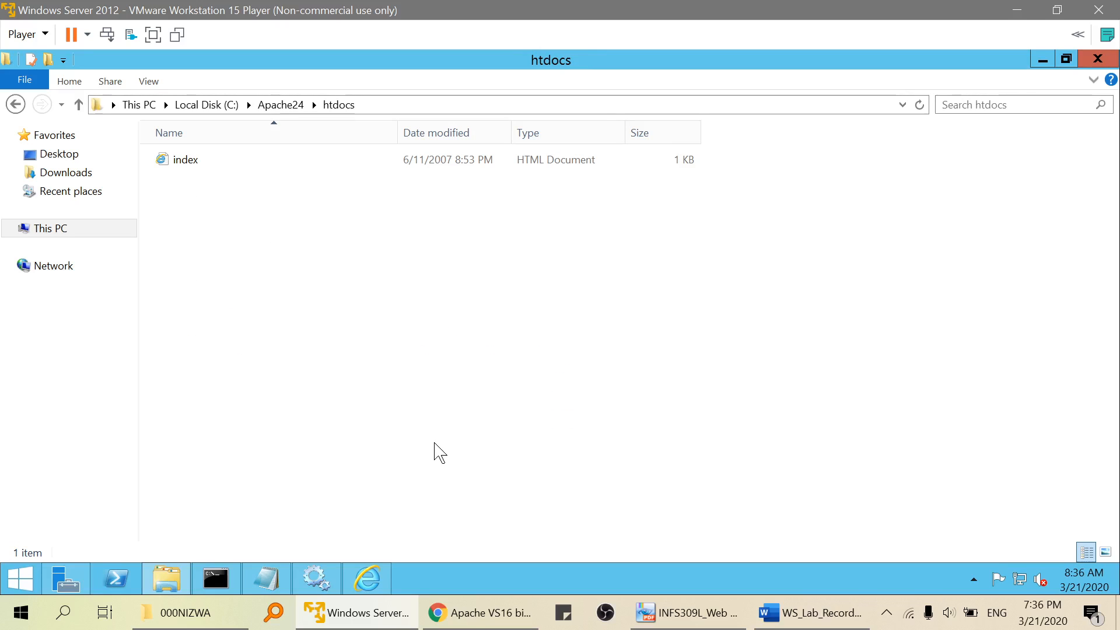
pyautogui.moveTo(434, 243)
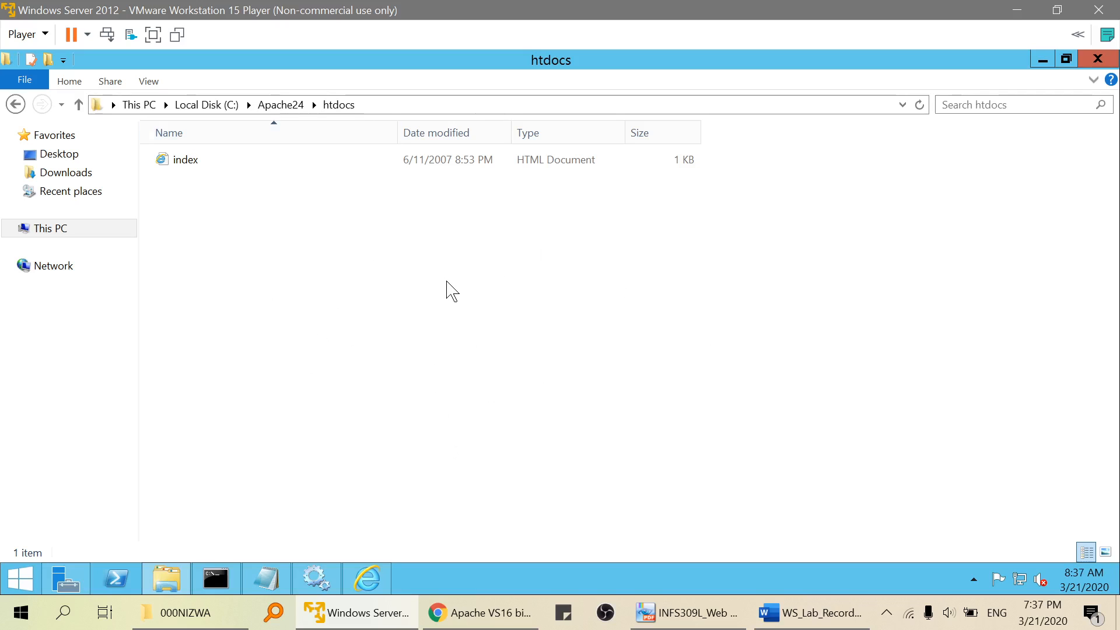
pyautogui.moveTo(494, 291)
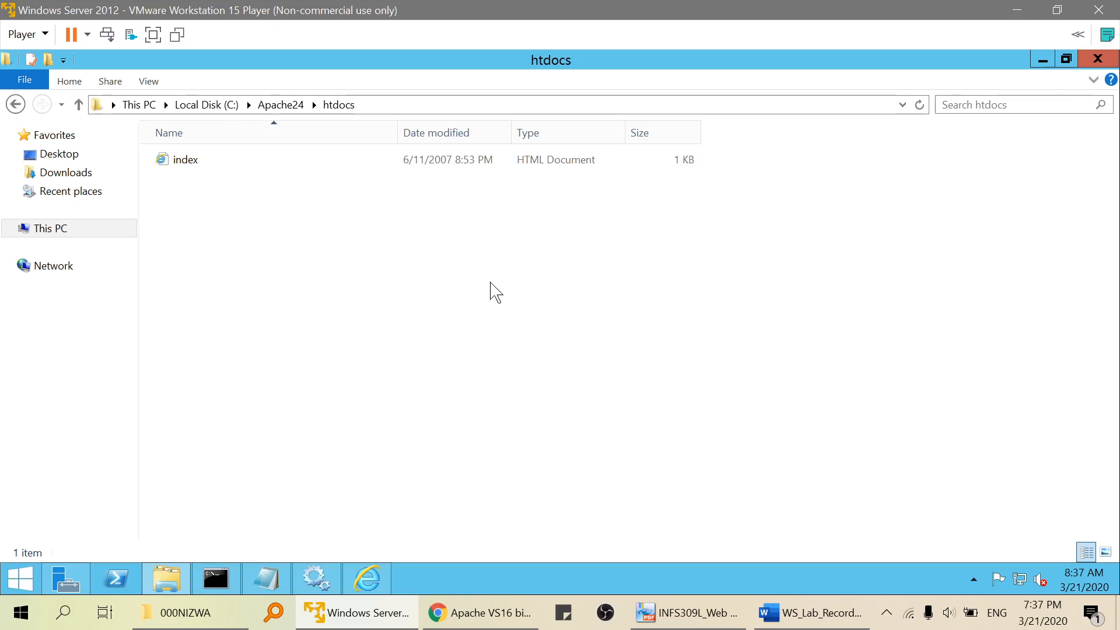
pyautogui.moveTo(231, 198)
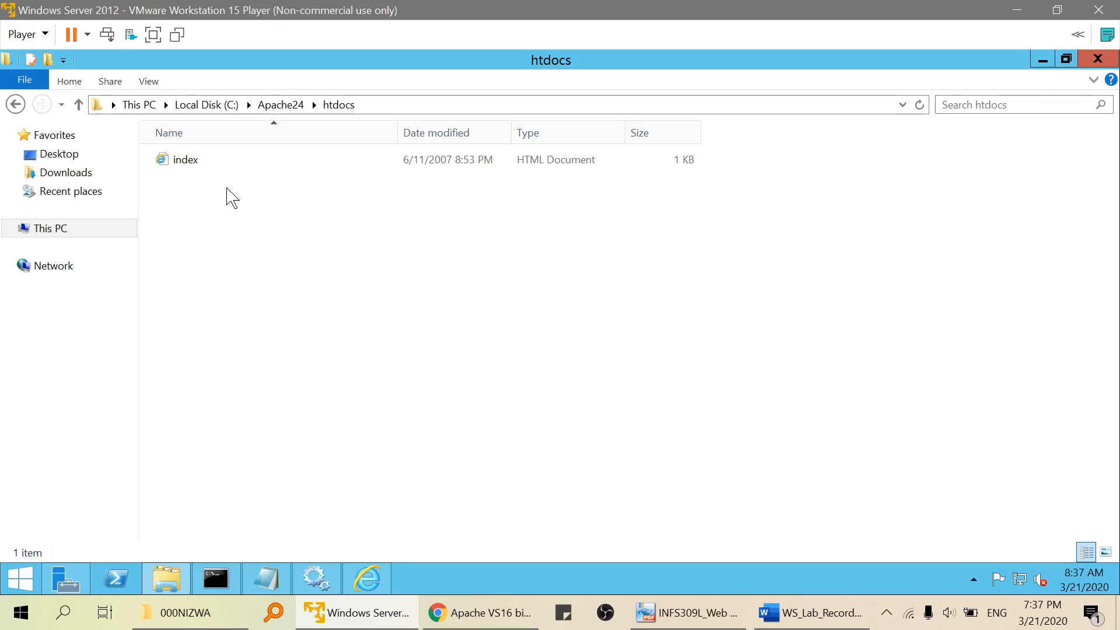
pyautogui.moveTo(217, 182)
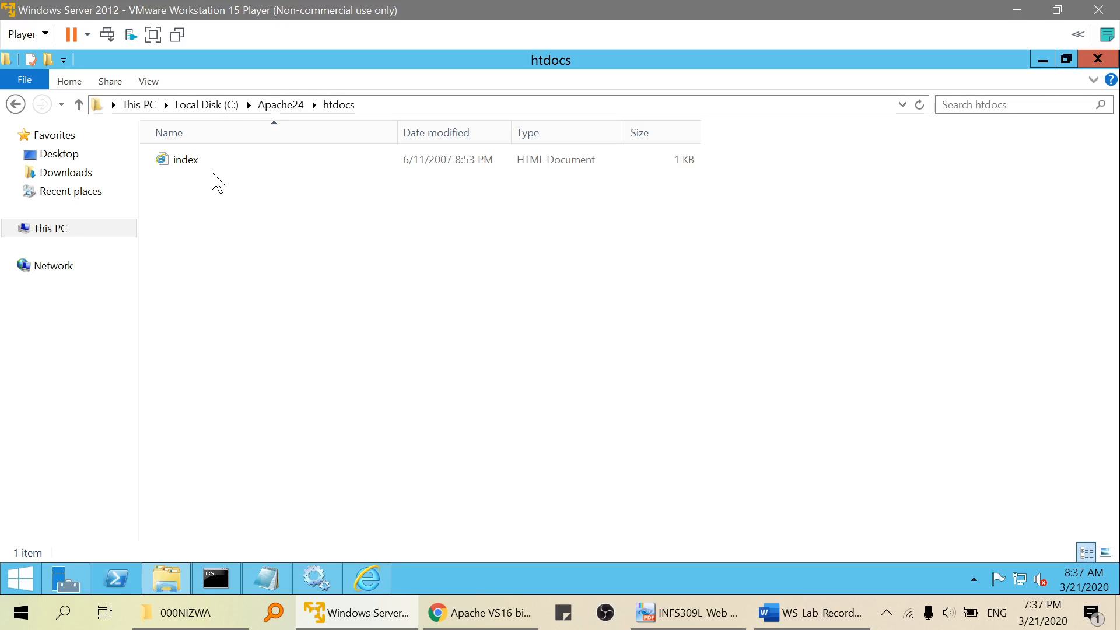
pyautogui.click(186, 160)
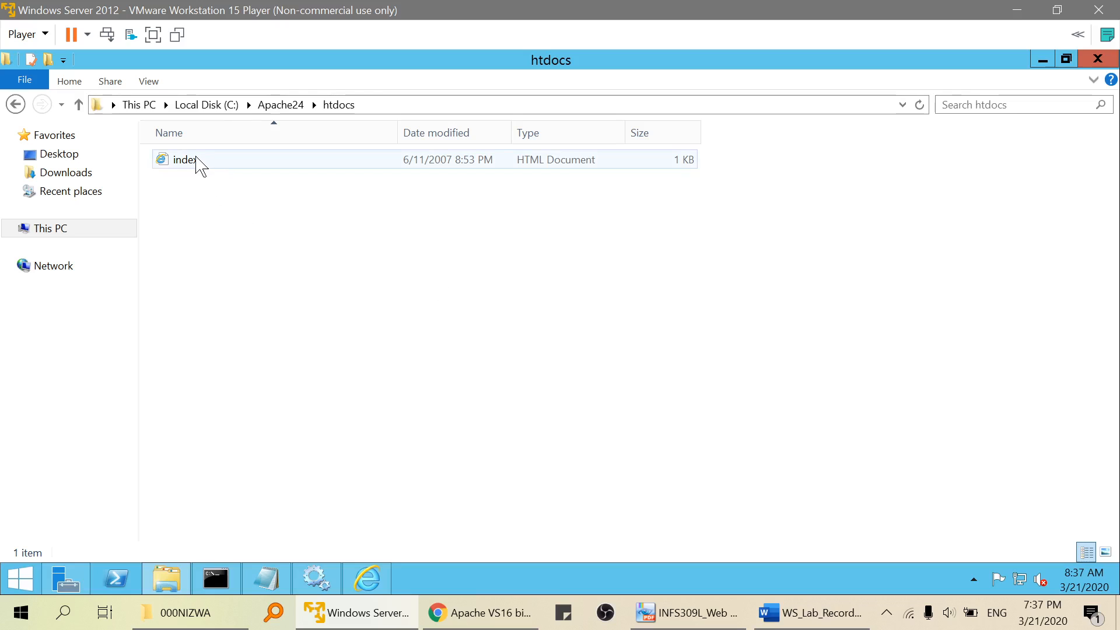
pyautogui.click(186, 160)
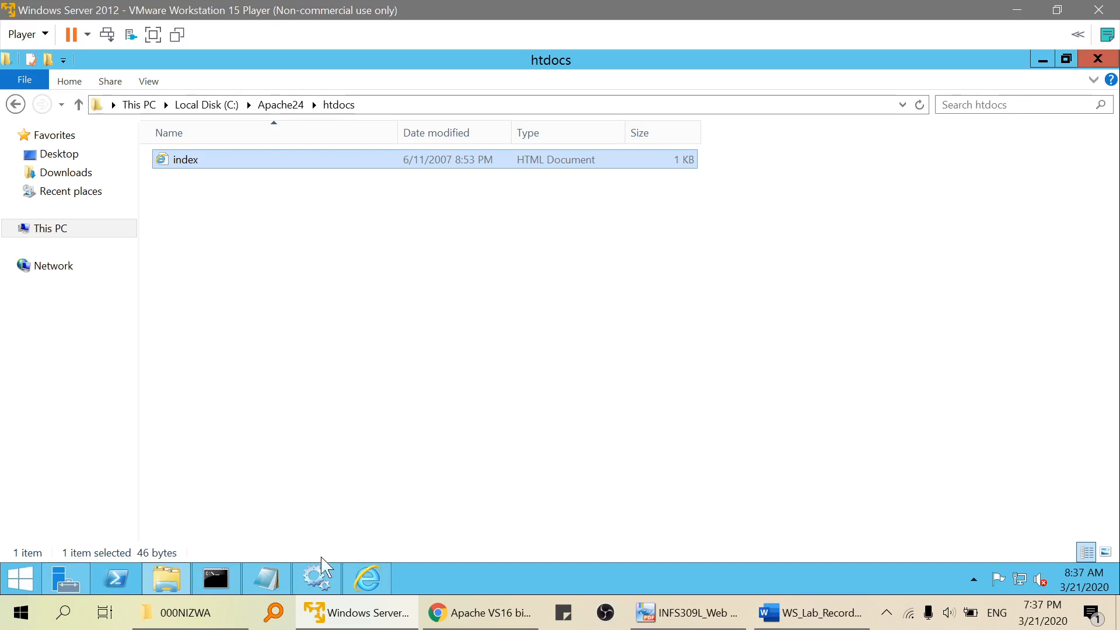
pyautogui.rightClick(185, 159)
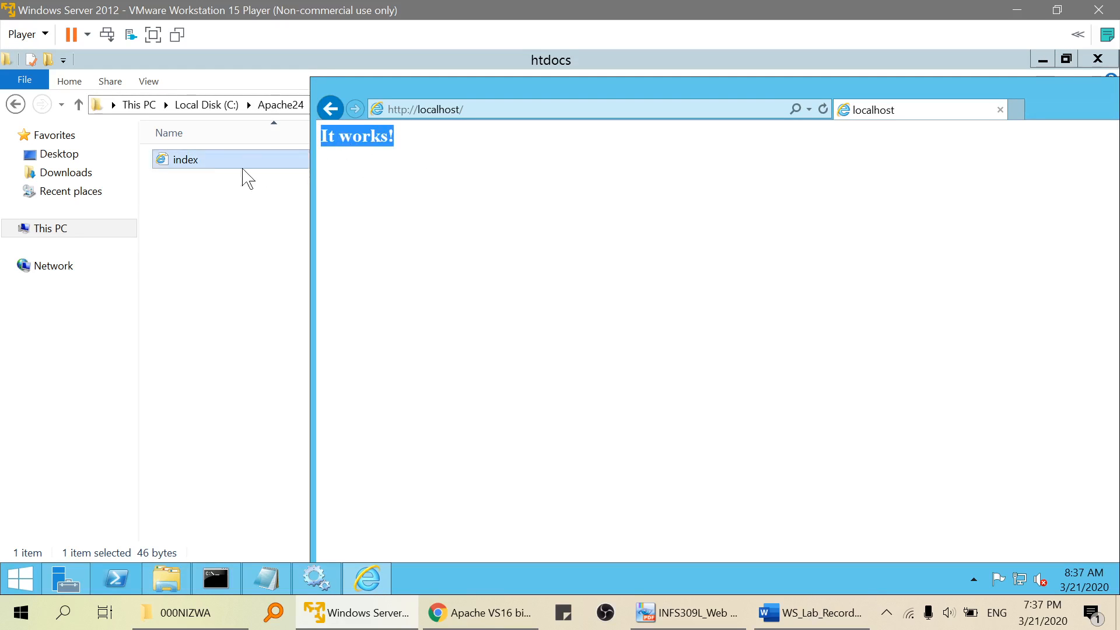
# - Set Notepad as the default app for .html files and view index.html's <h1>It works!</h1> markup
pyautogui.rightClick(185, 160)
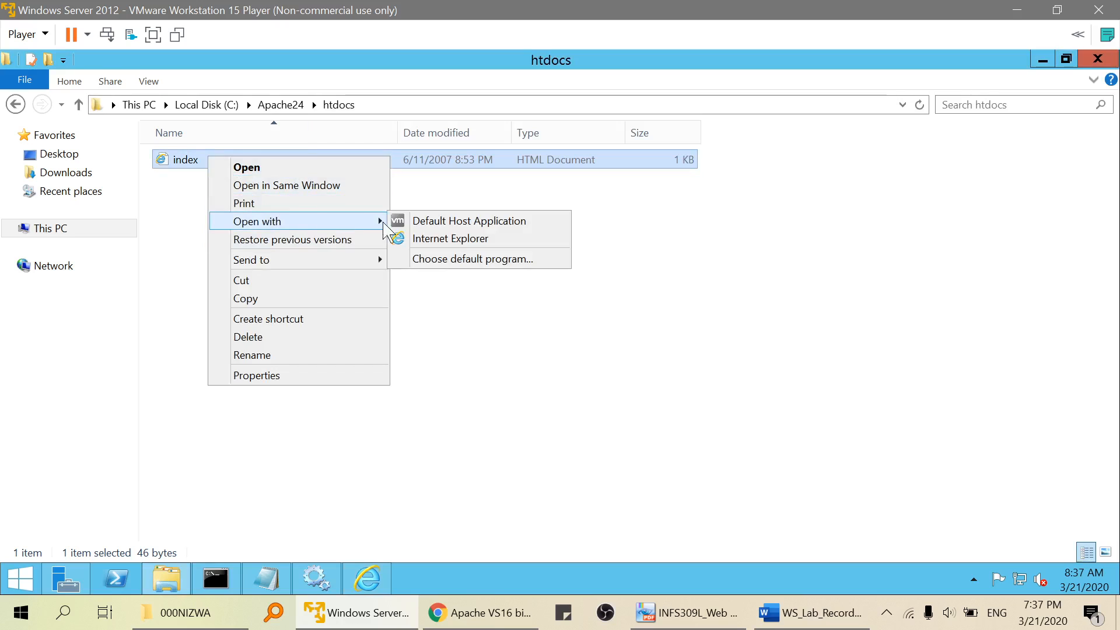
pyautogui.click(229, 160)
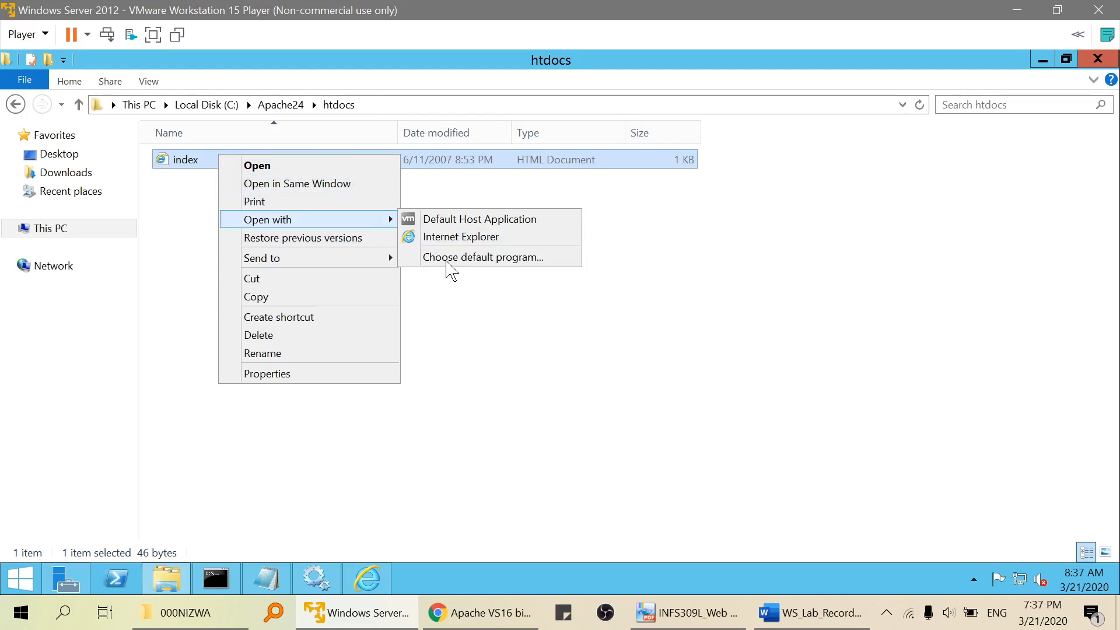
pyautogui.click(482, 257)
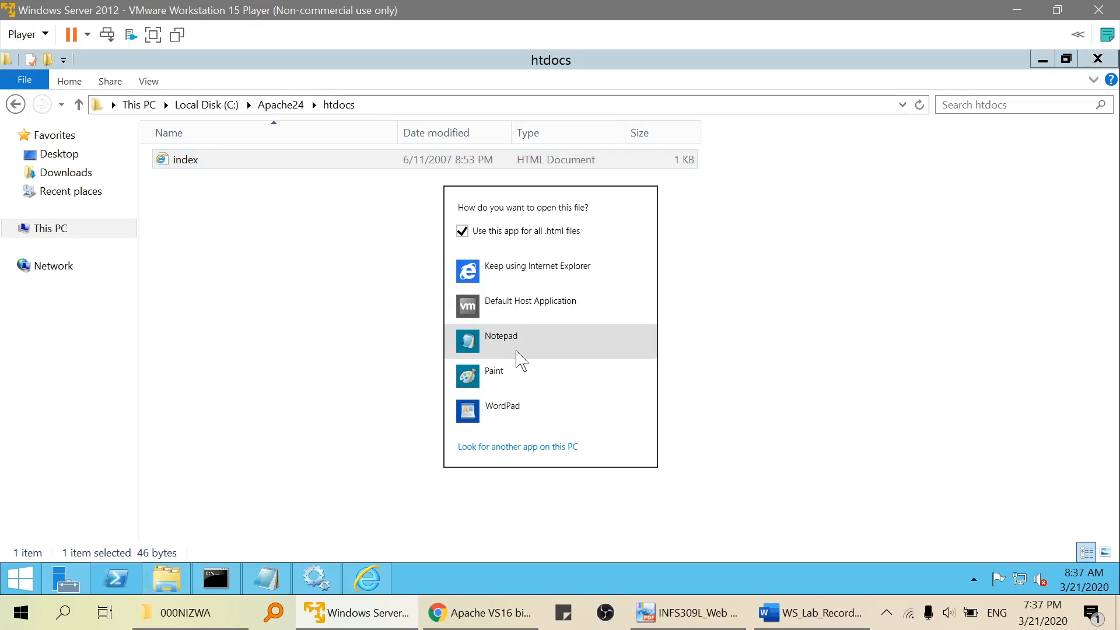
pyautogui.click(500, 341)
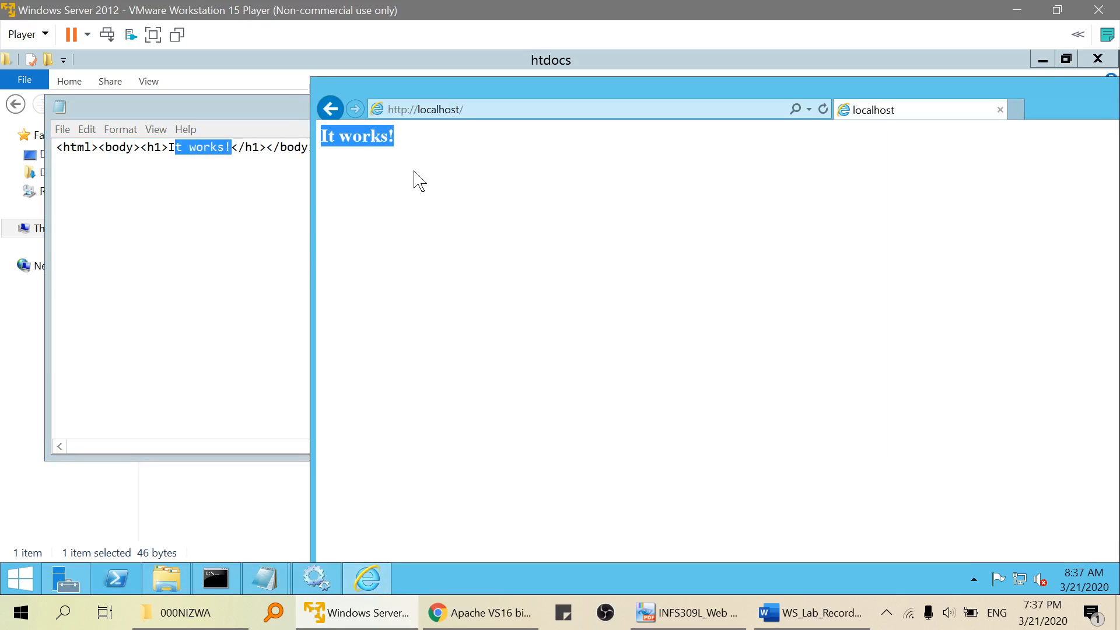
pyautogui.moveTo(497, 155)
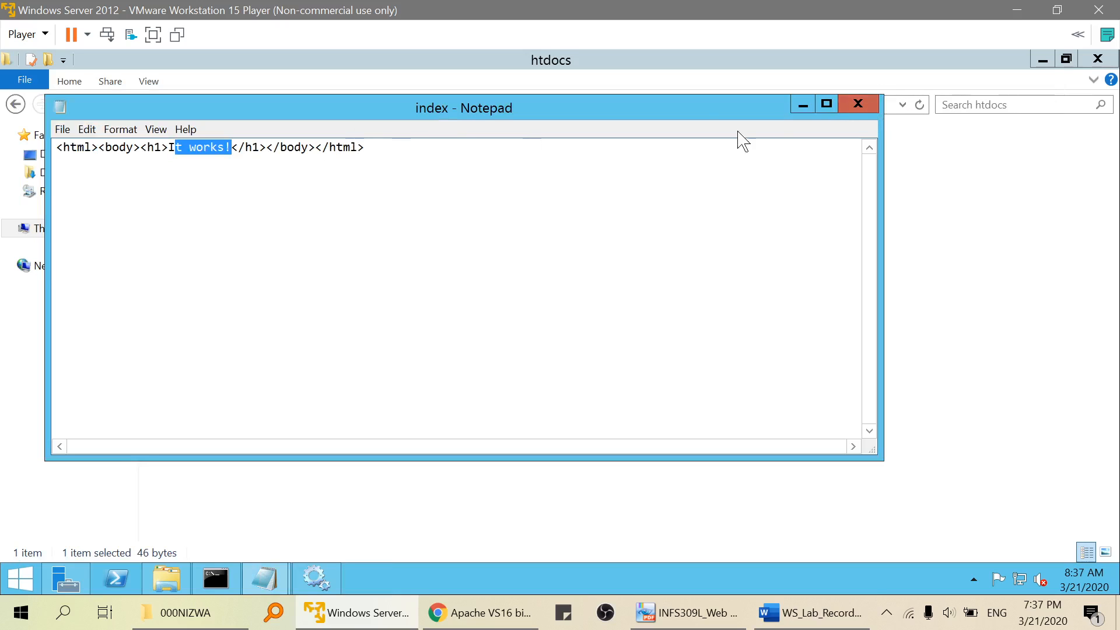
pyautogui.click(858, 104)
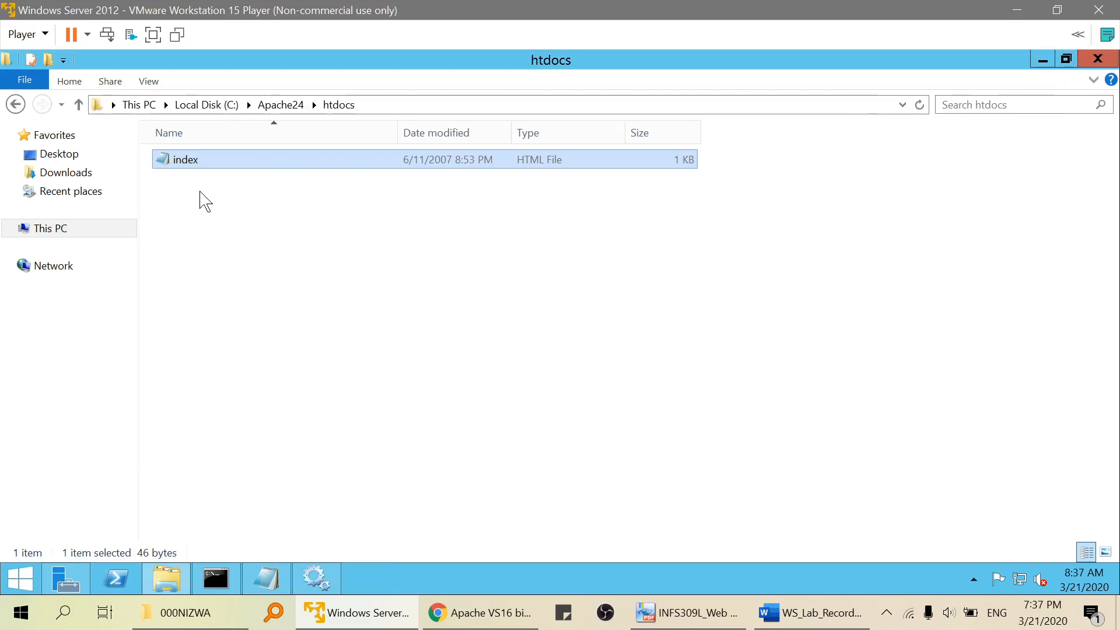
# - Go back up to C:\Apache24, then reach the recorder in the tray to stop recording
pyautogui.click(215, 182)
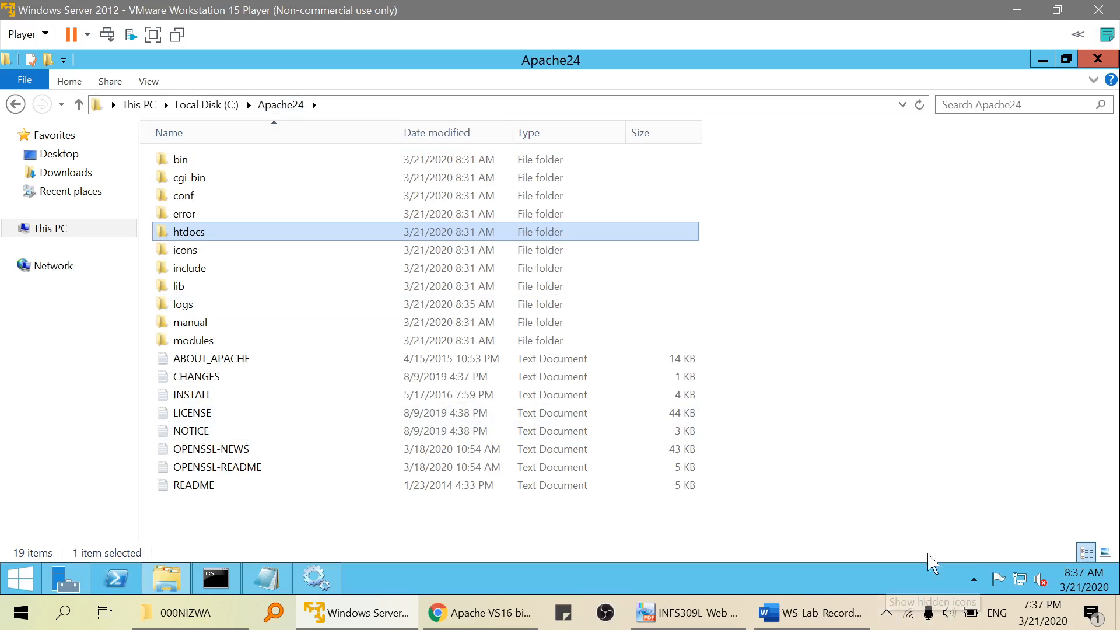
pyautogui.moveTo(888, 616)
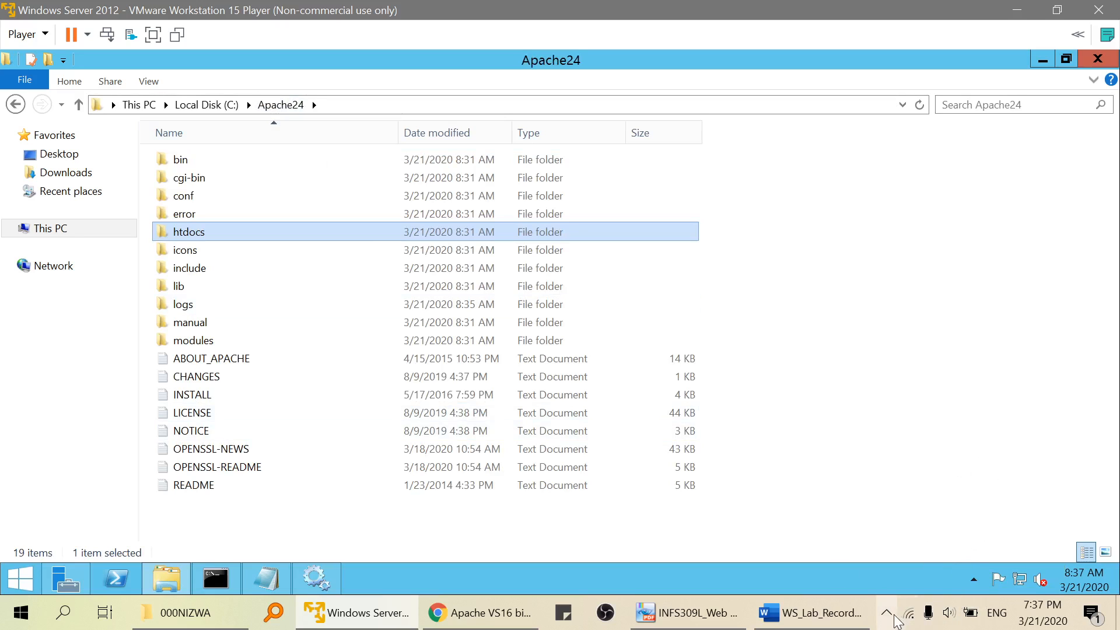
pyautogui.click(887, 613)
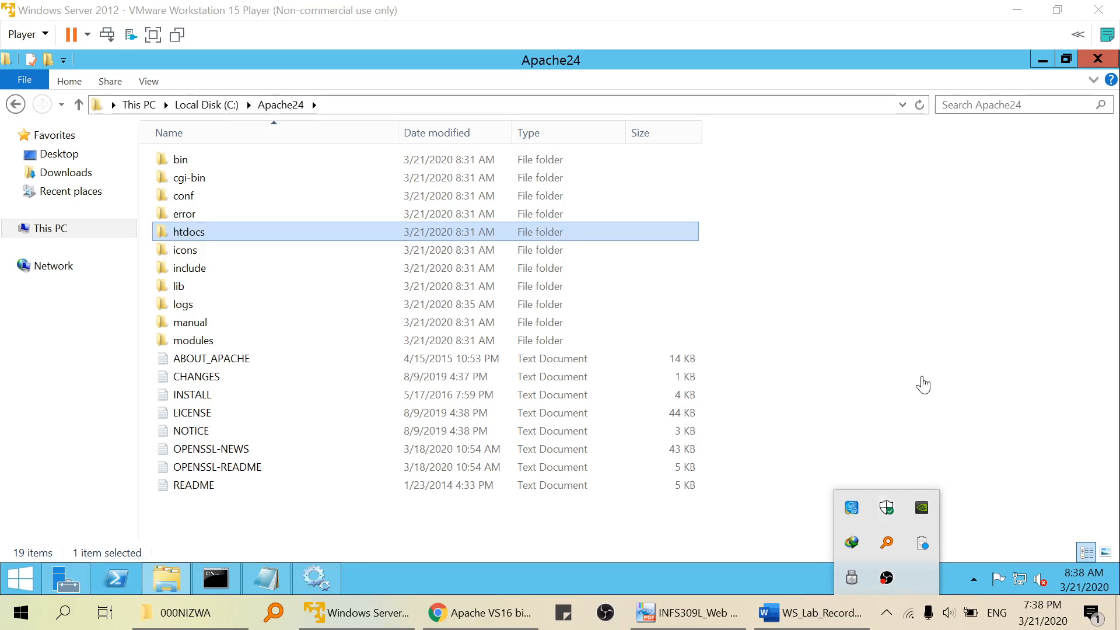
pyautogui.moveTo(889, 604)
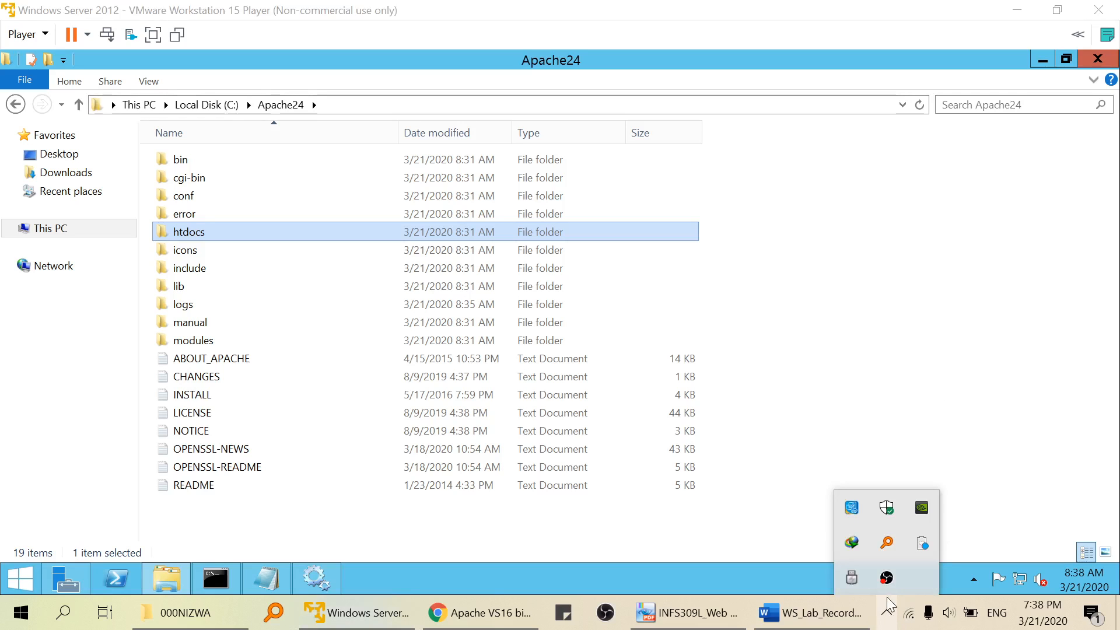
pyautogui.rightClick(886, 578)
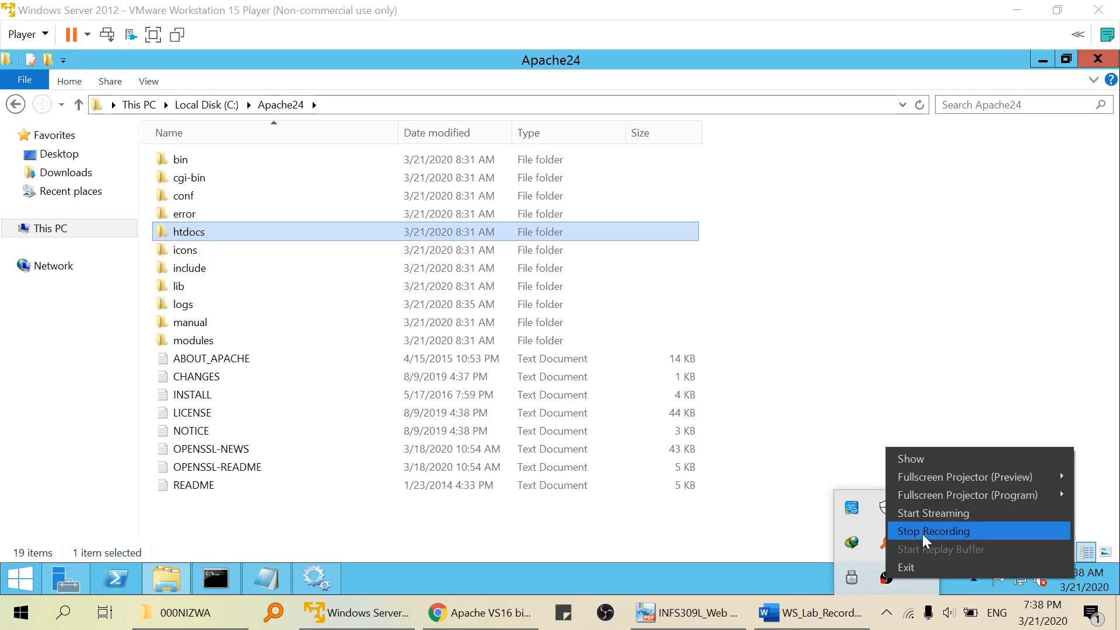